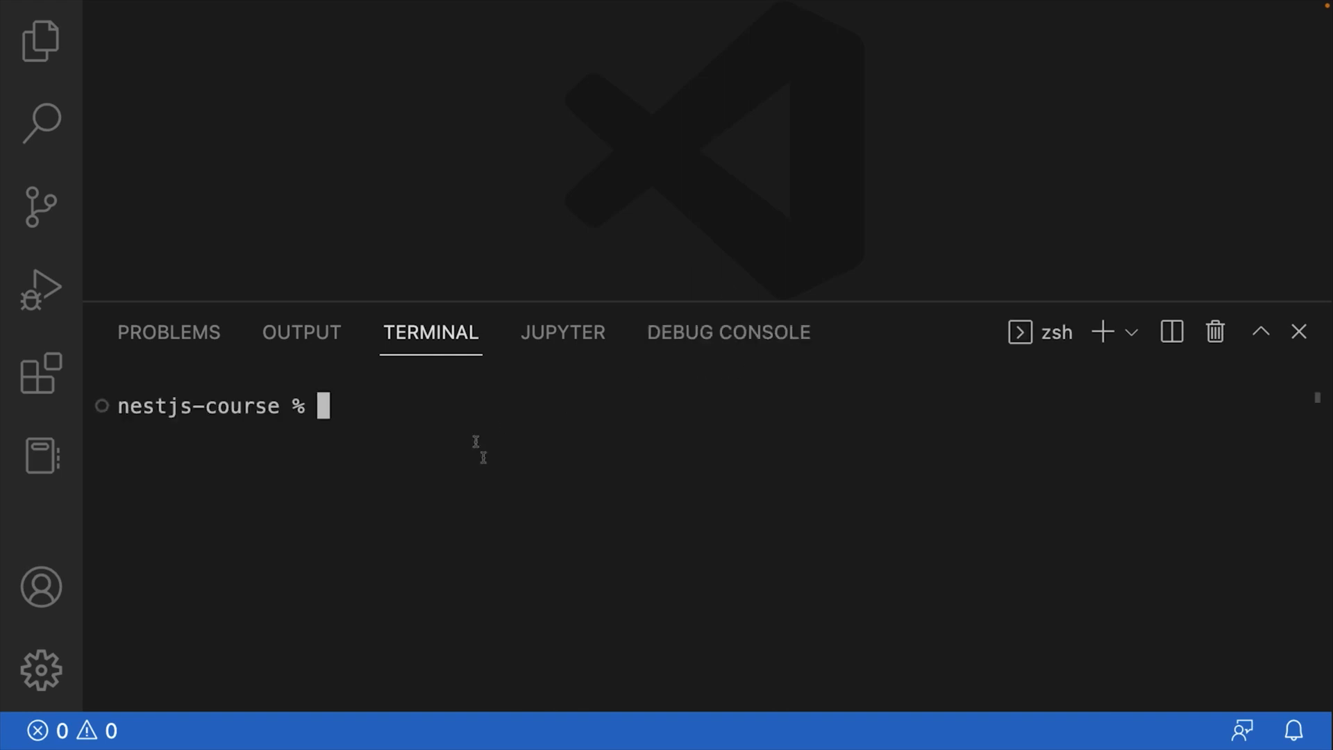
{"action": "mouse_move", "coordinate": [595, 443]}
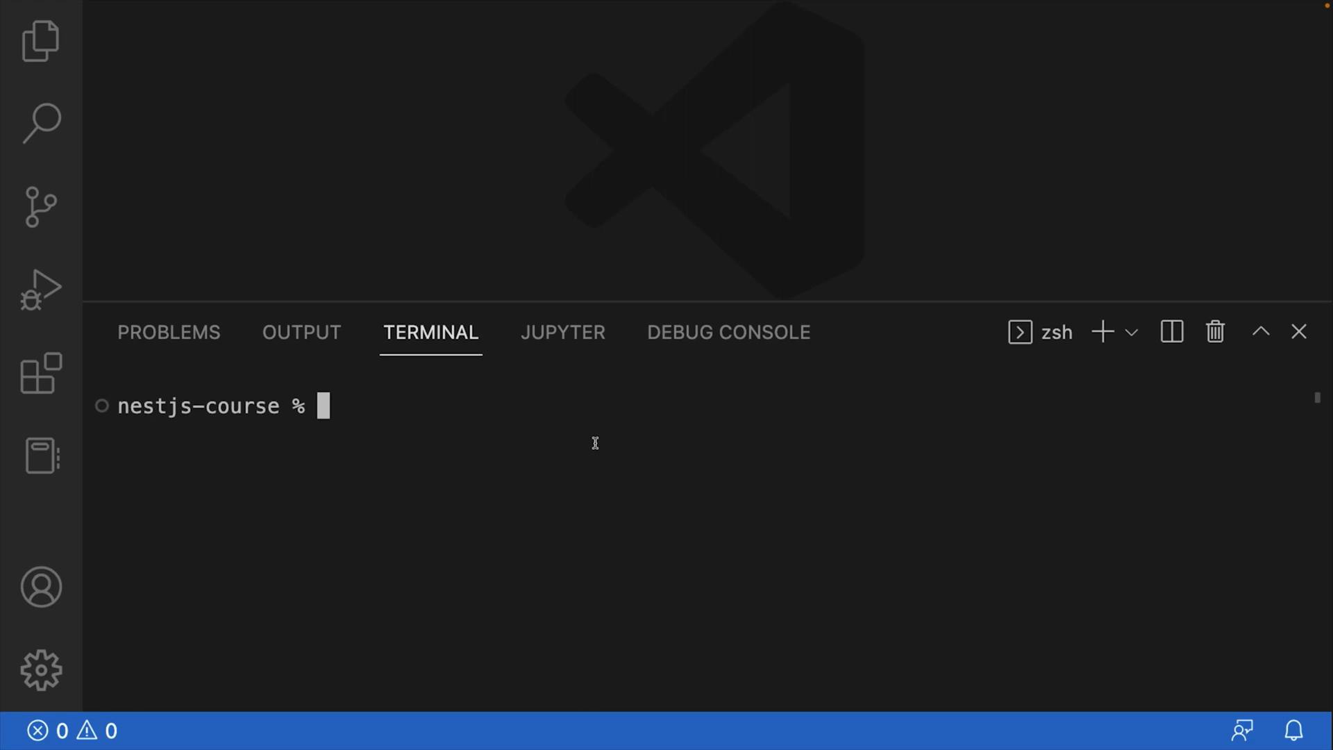
Step: Check the installed Node (v18.2.0) and npm versions in the terminal
{"action": "type", "text": "node -v"}
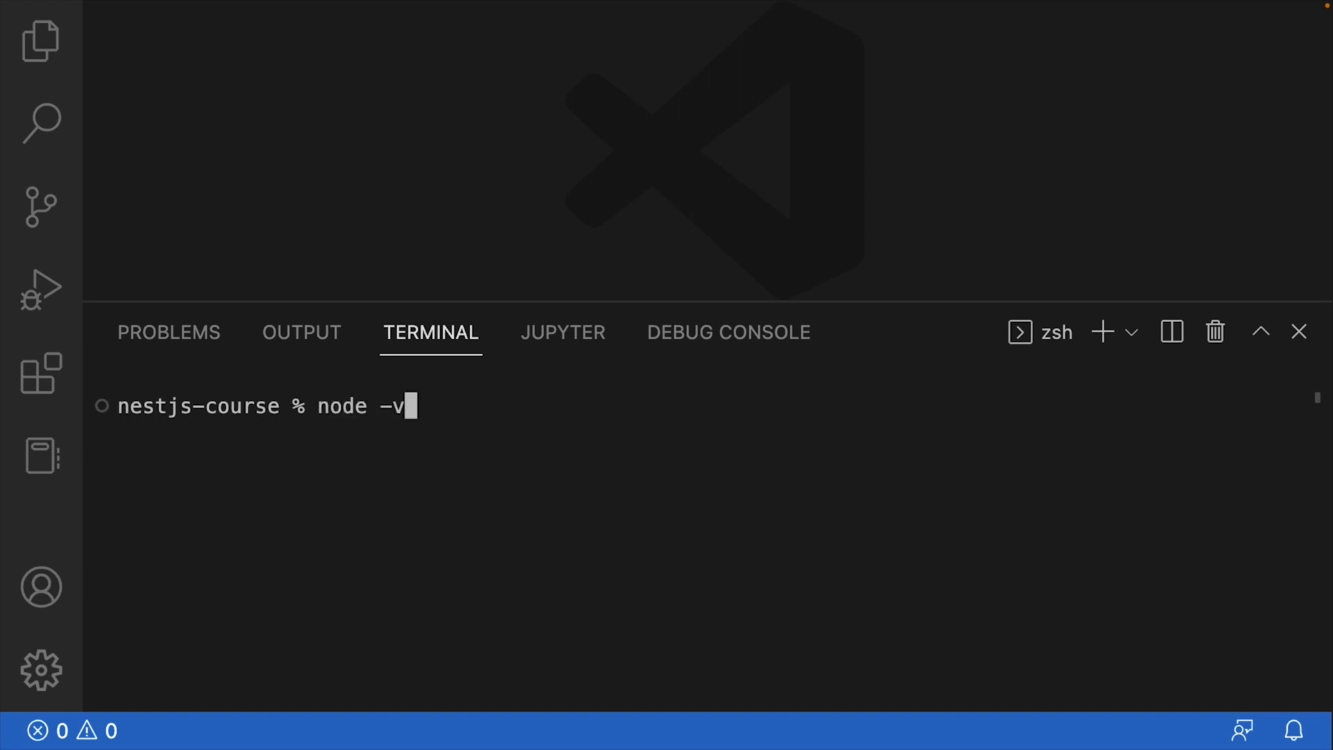
{"action": "key", "text": "Return"}
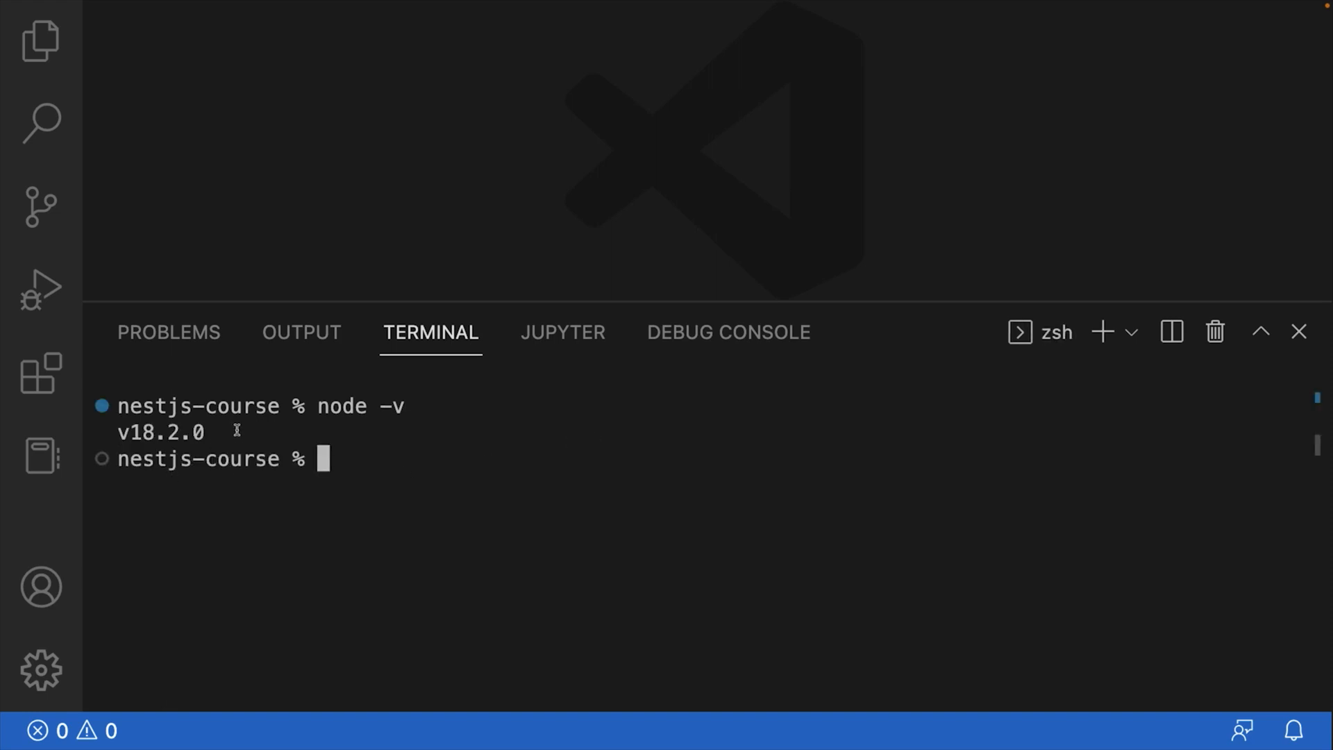
{"action": "double_click", "coordinate": [161, 431]}
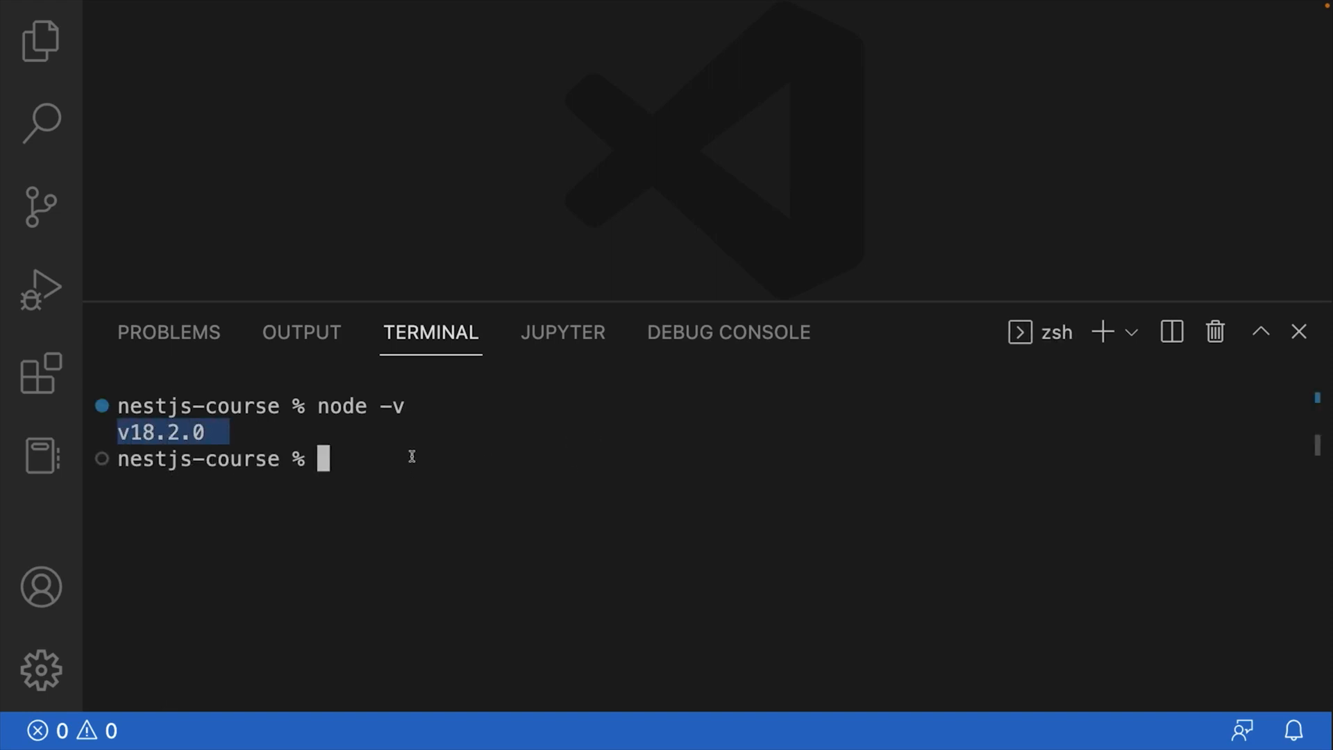
{"action": "type", "text": "npm -v"}
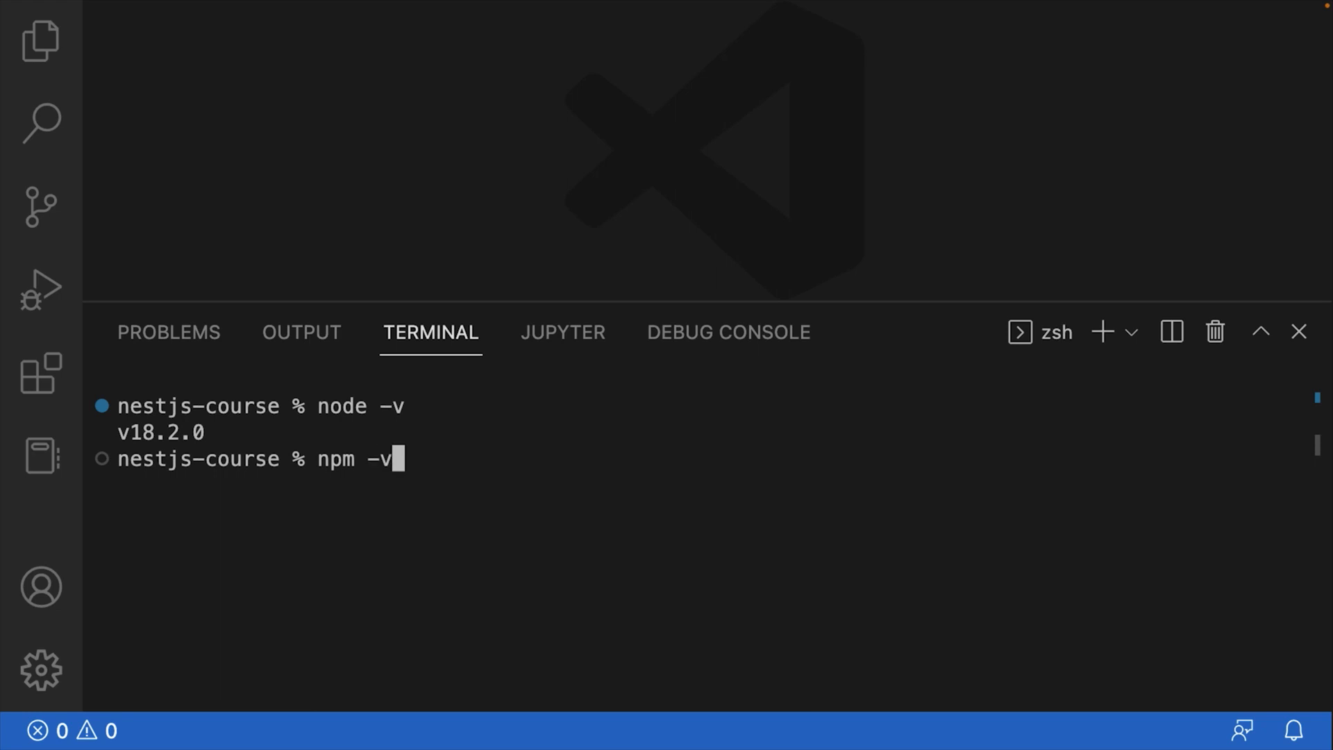
{"action": "key", "text": "Return"}
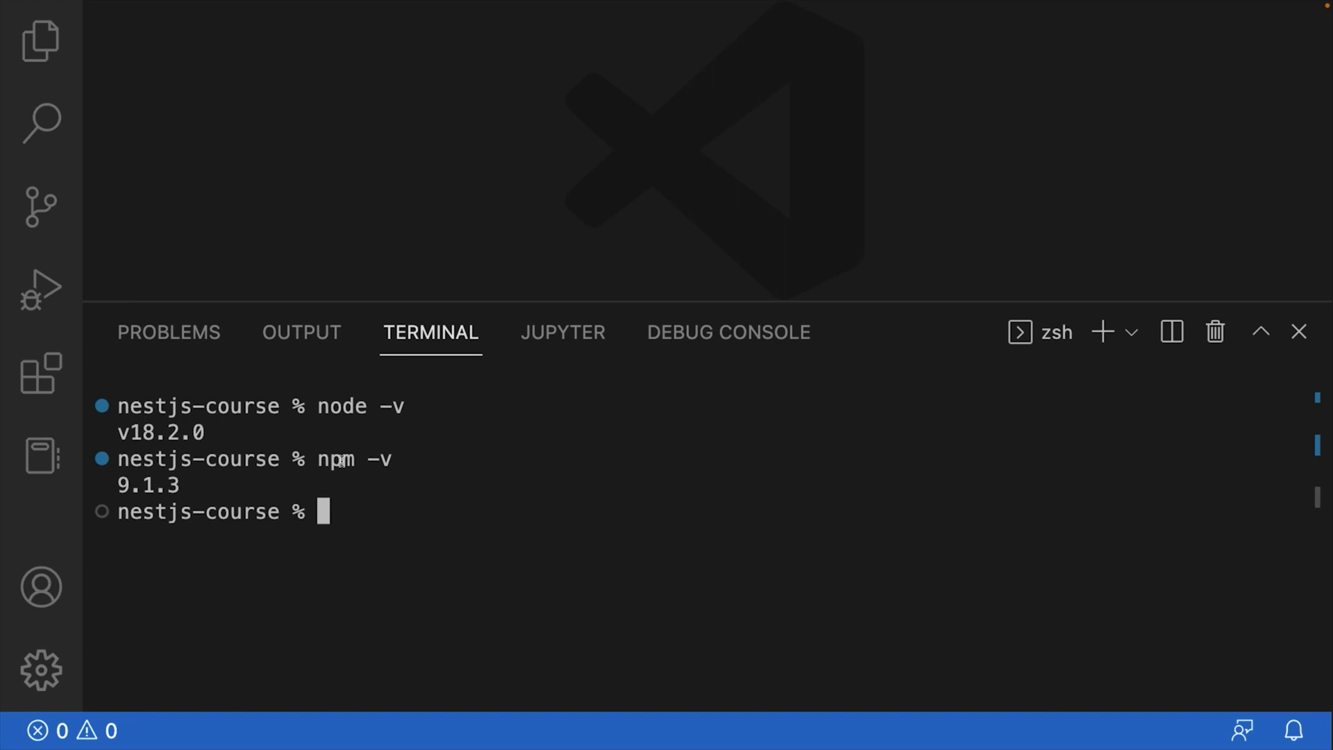
{"action": "mouse_move", "coordinate": [340, 418]}
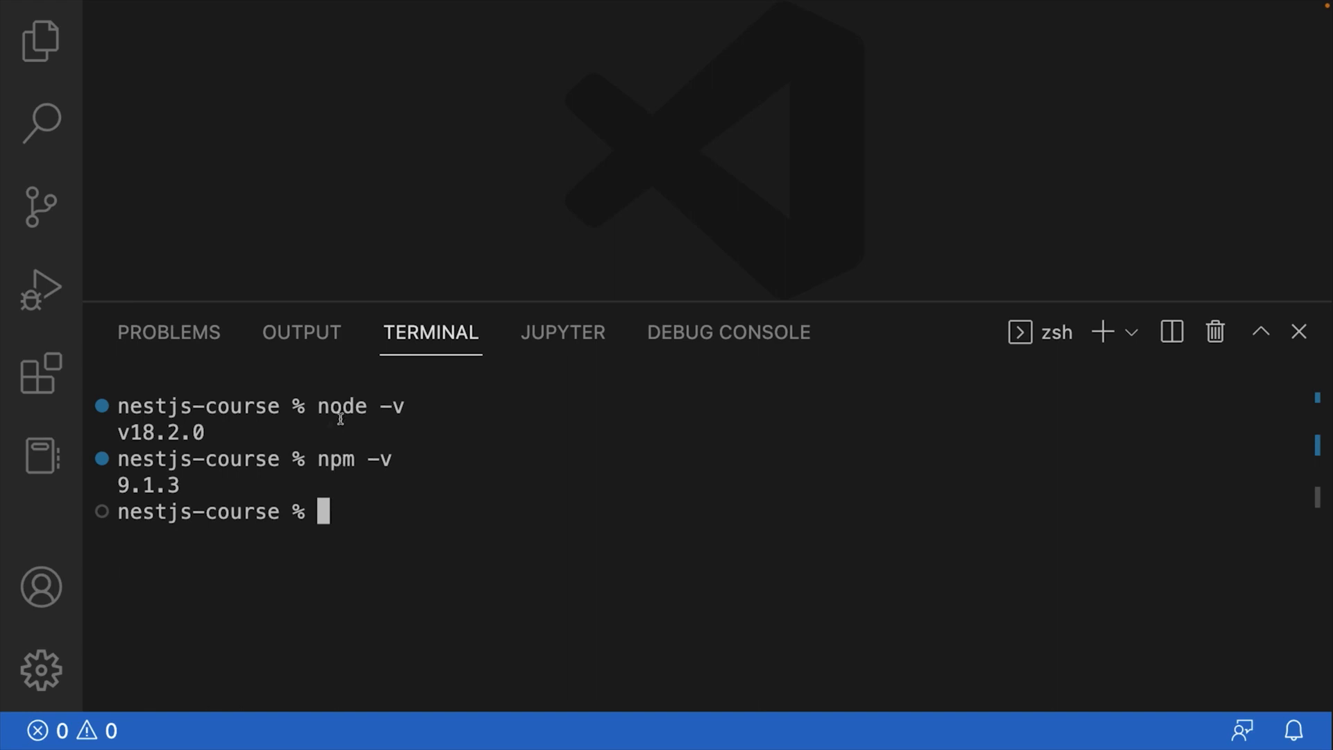
{"action": "mouse_move", "coordinate": [429, 464]}
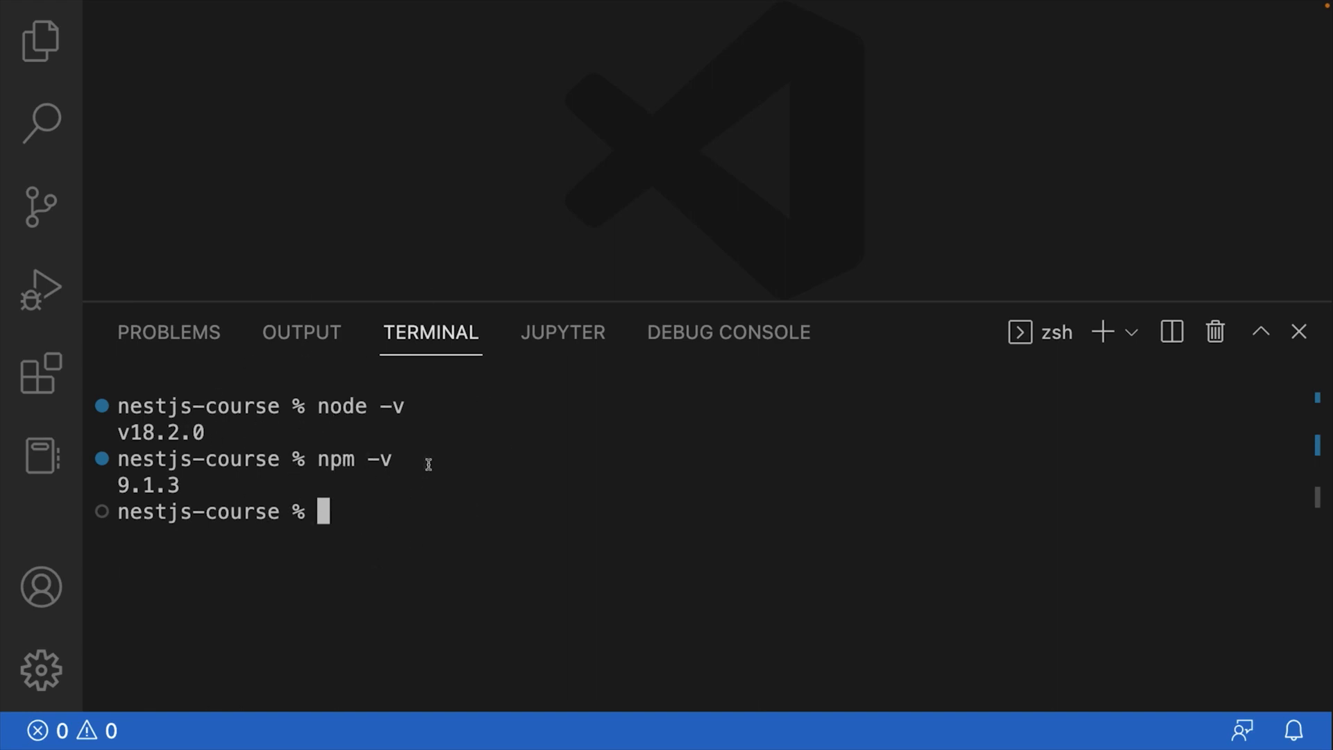
{"action": "mouse_move", "coordinate": [591, 488]}
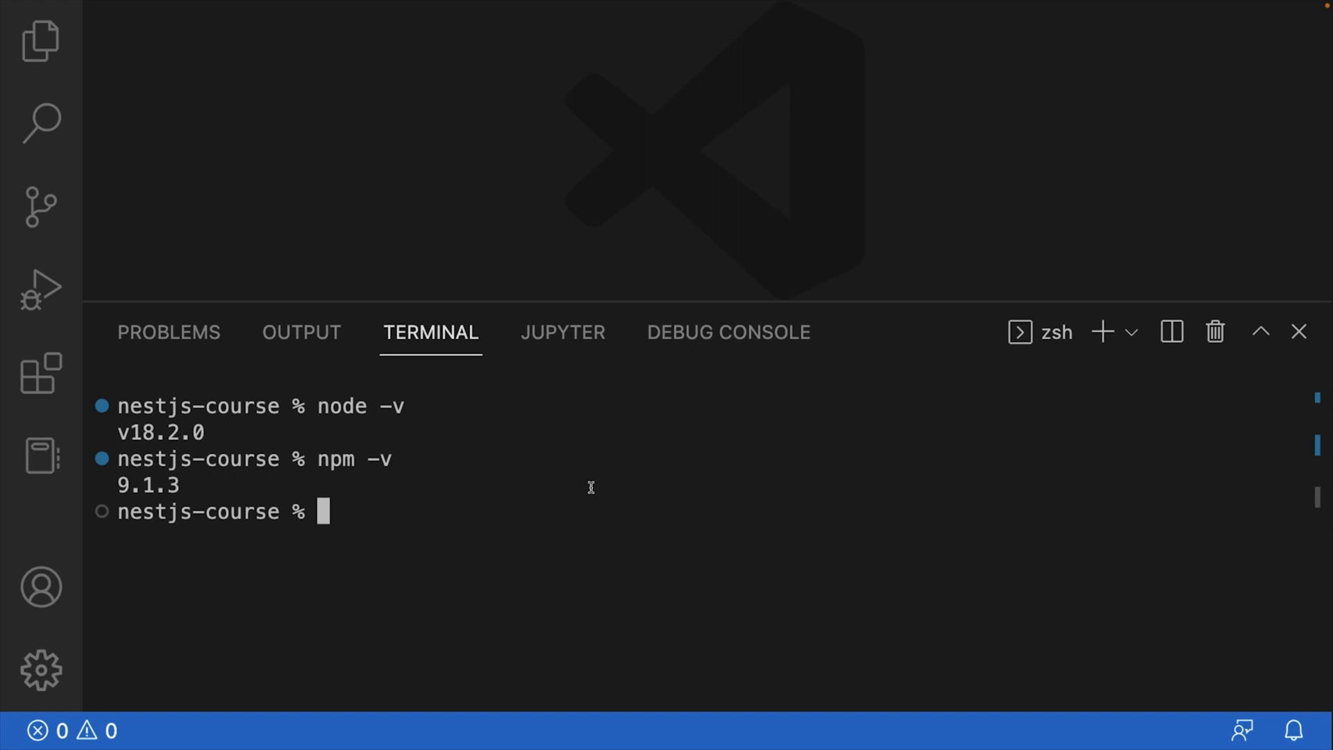
{"action": "mouse_move", "coordinate": [548, 483]}
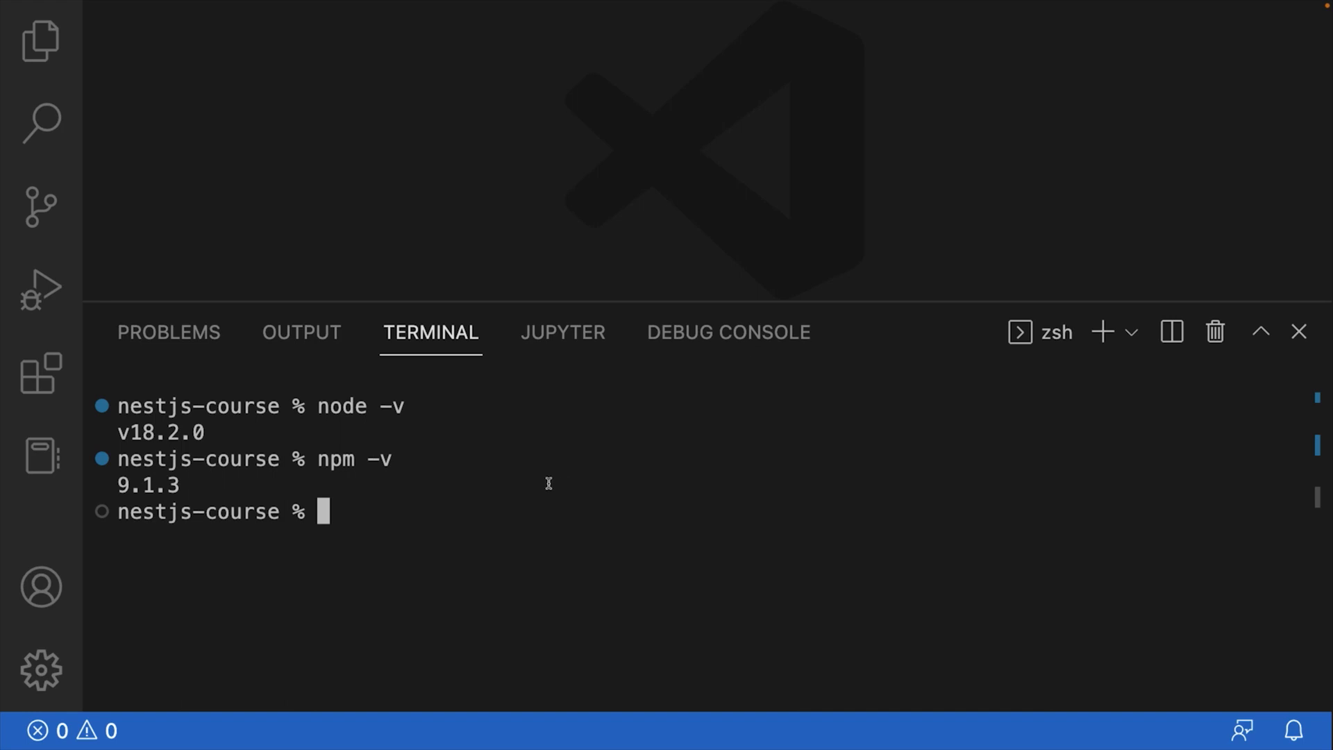
{"action": "type", "text": "clear"}
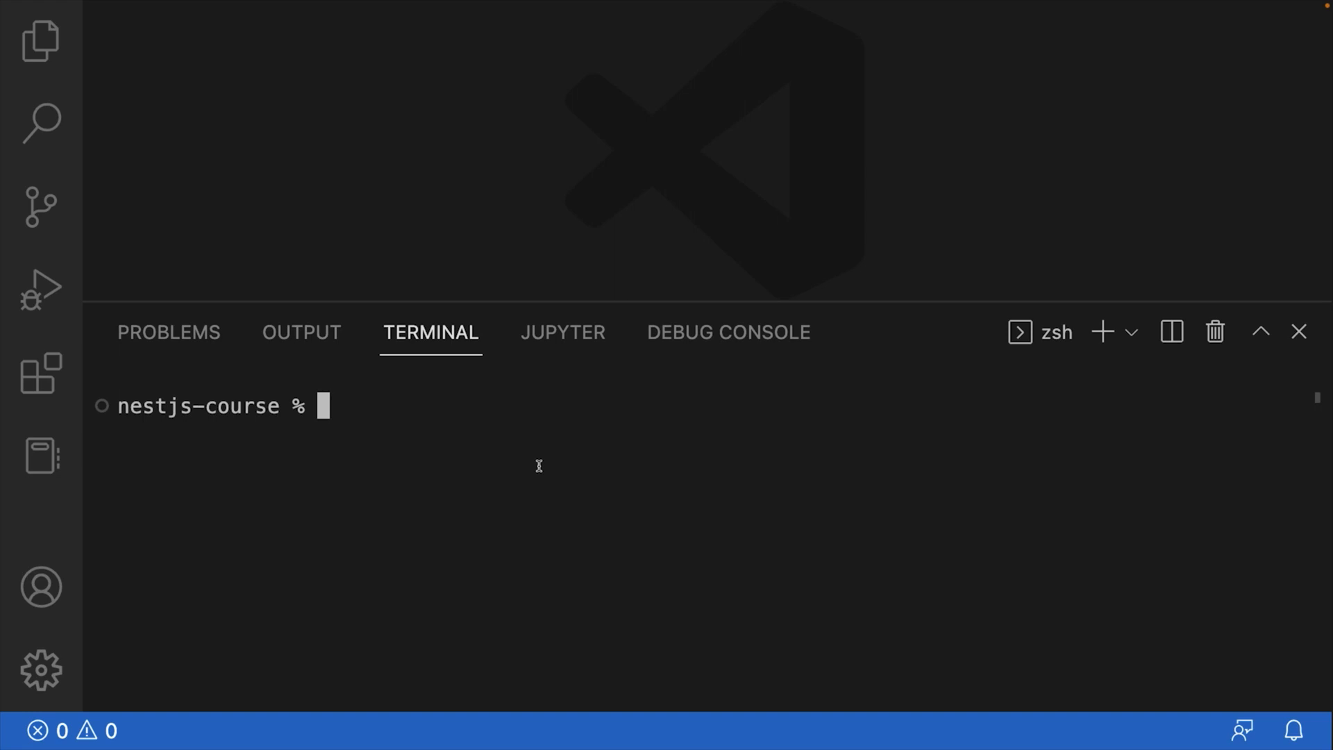
{"action": "type", "text": "npm"}
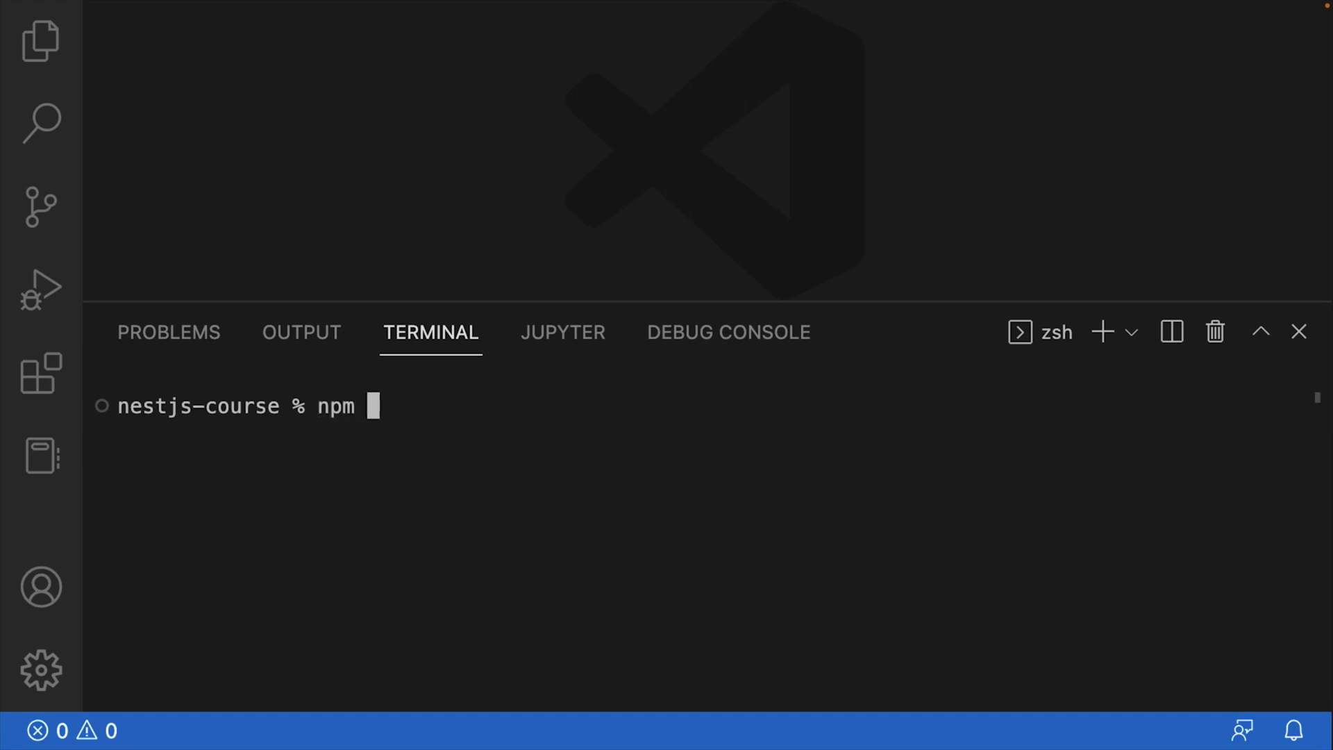
{"action": "type", "text": "install"}
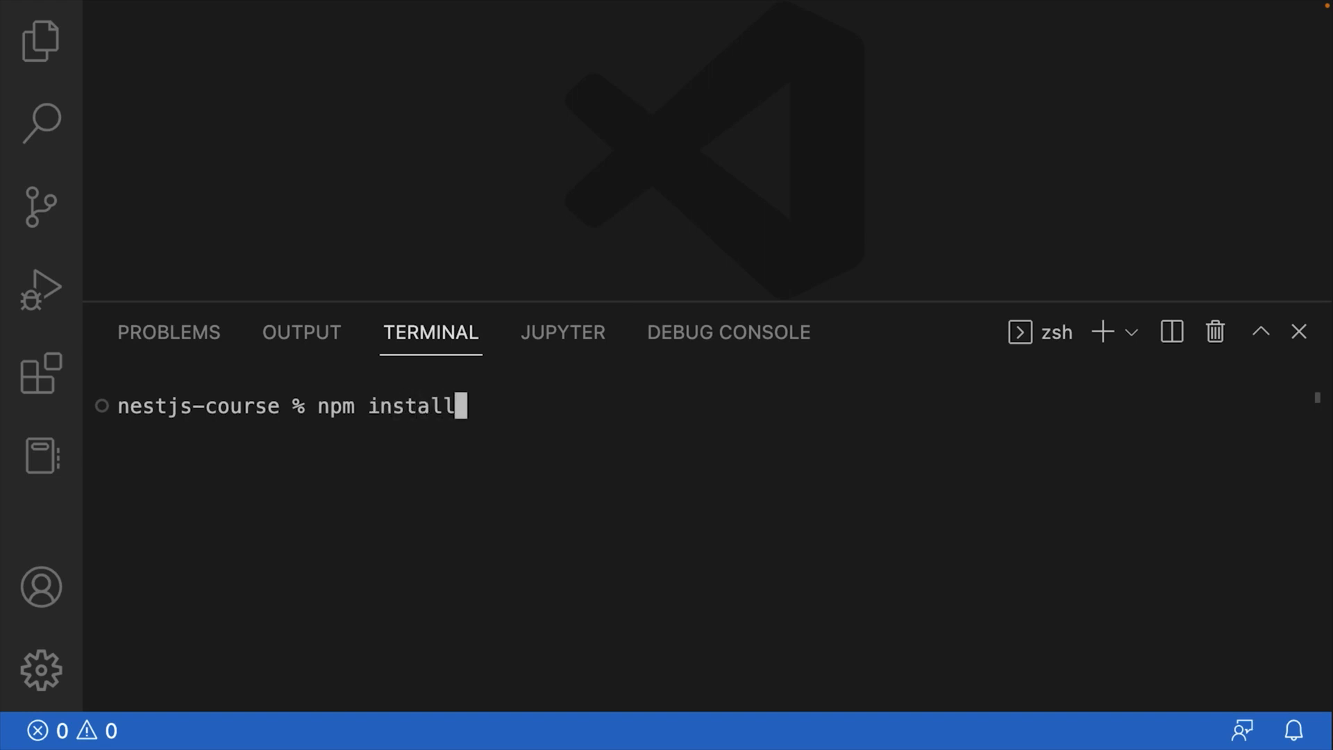
{"action": "type", "text": "-g"}
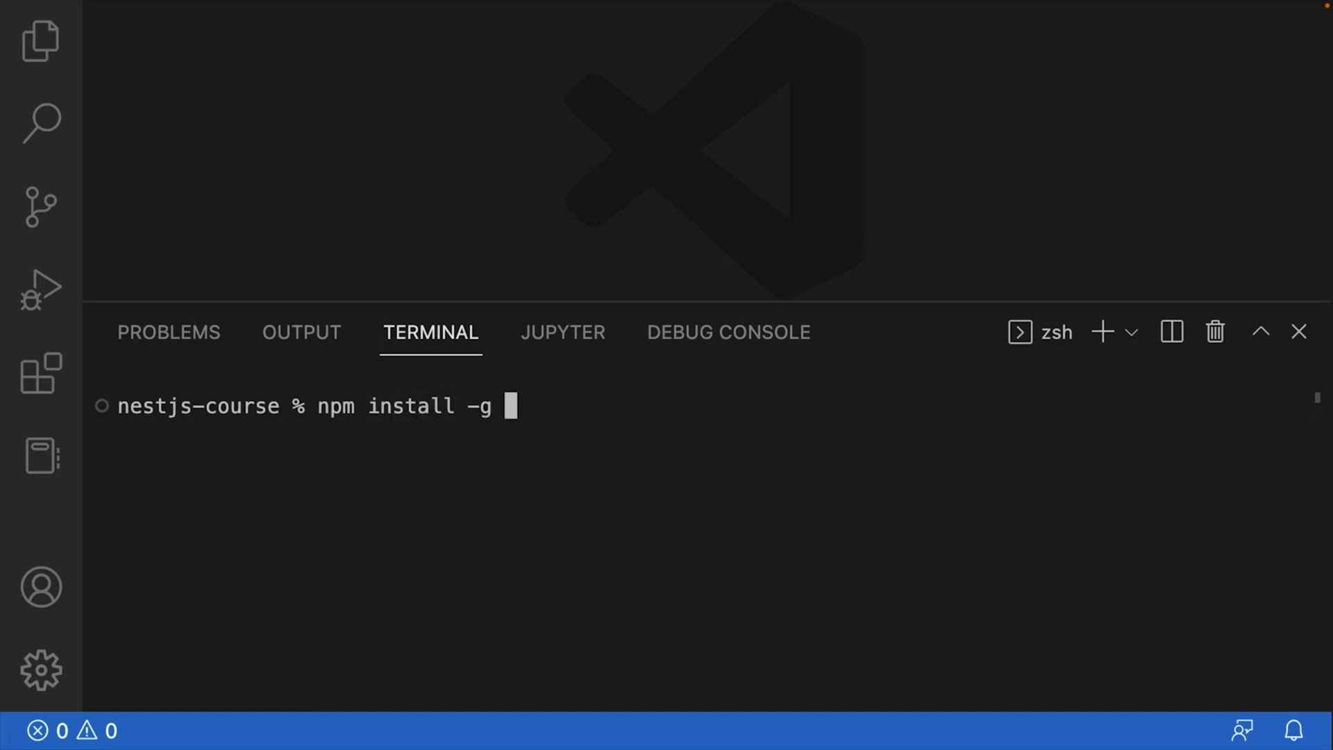
{"action": "type", "text": "@nest"}
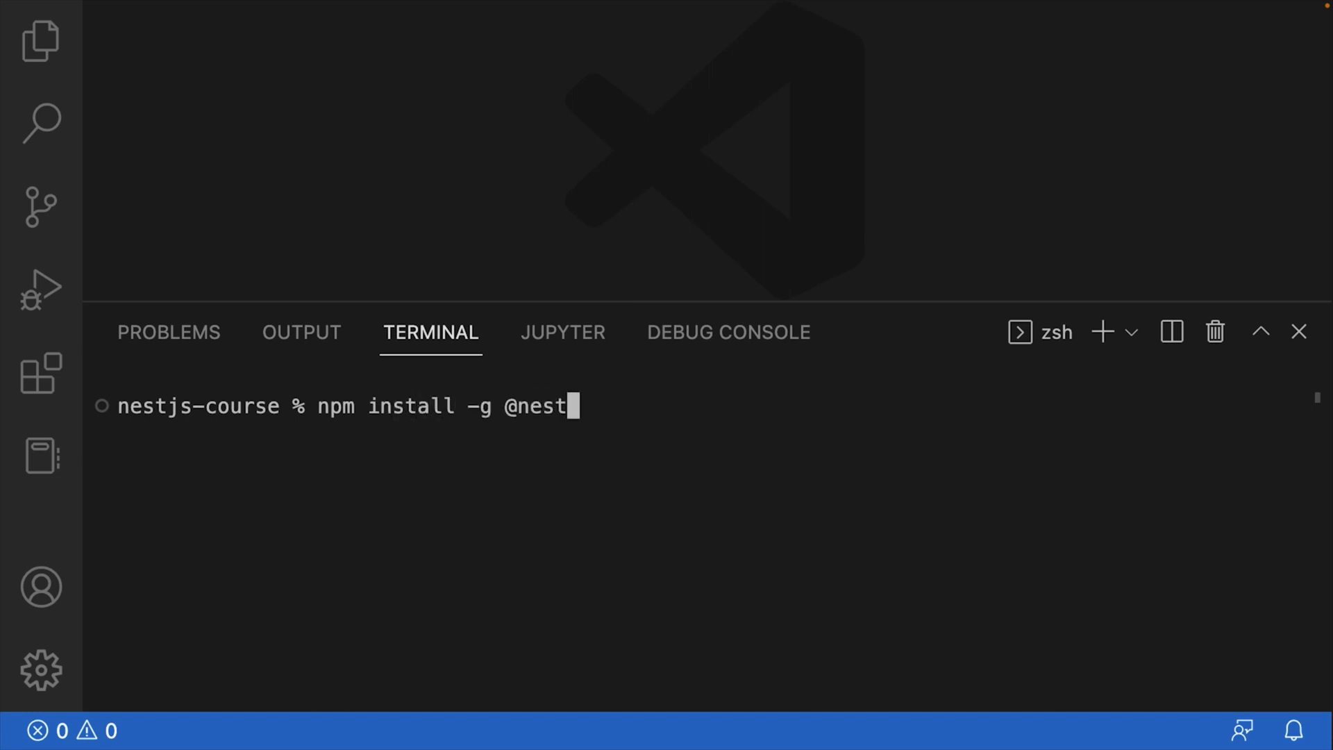
{"action": "type", "text": "js/cli"}
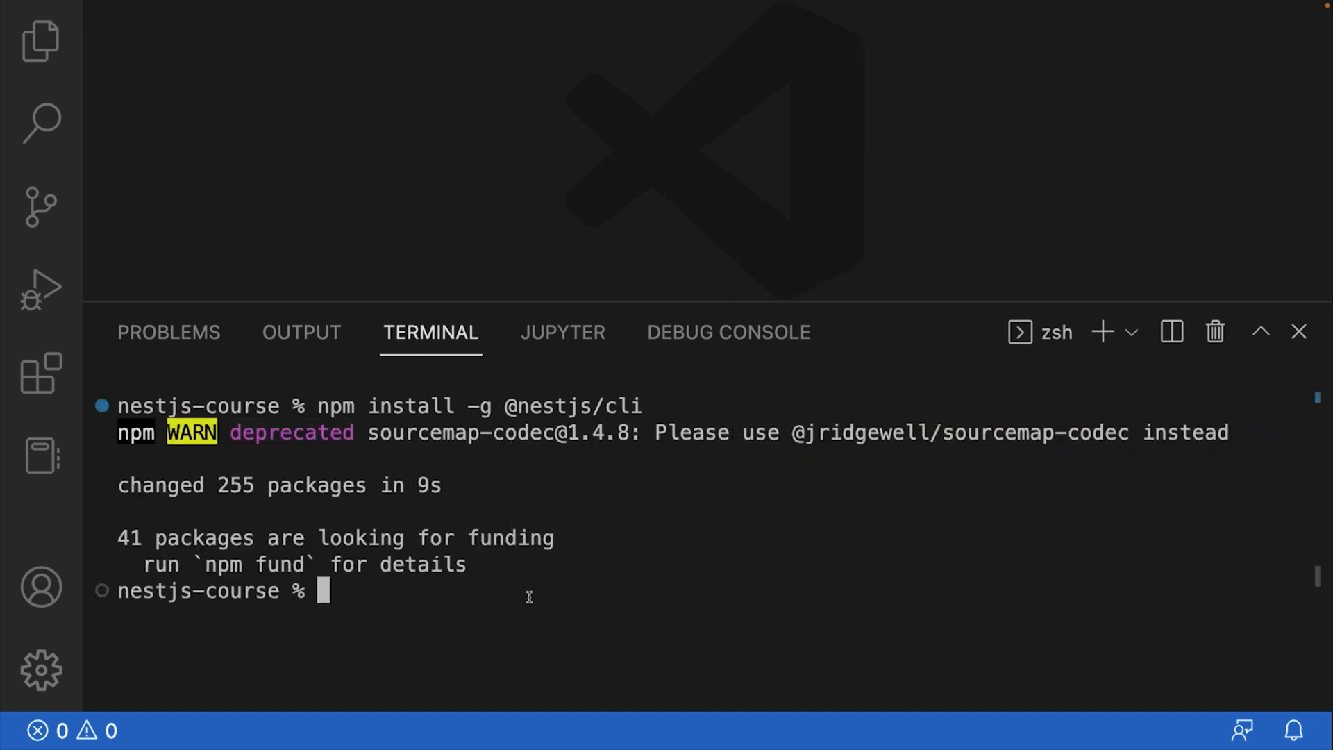
{"action": "mouse_move", "coordinate": [701, 579]}
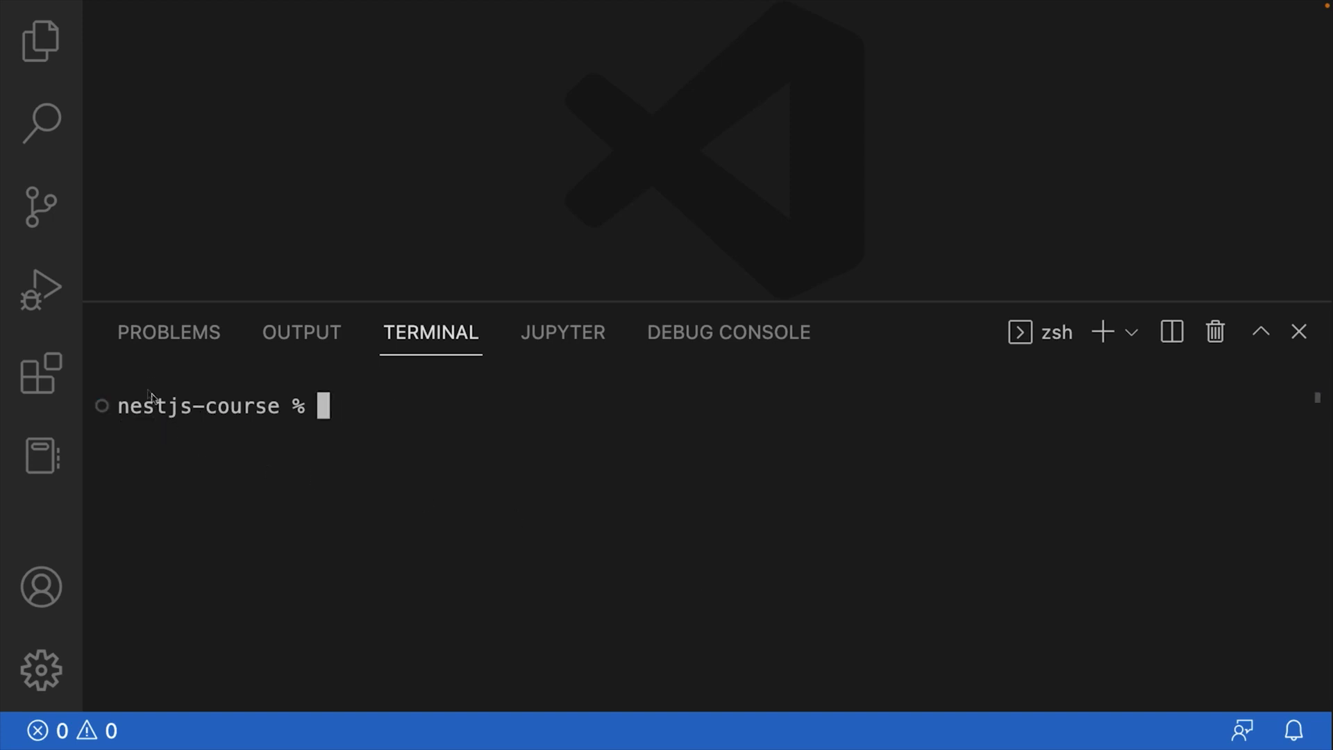
{"action": "mouse_move", "coordinate": [487, 605]}
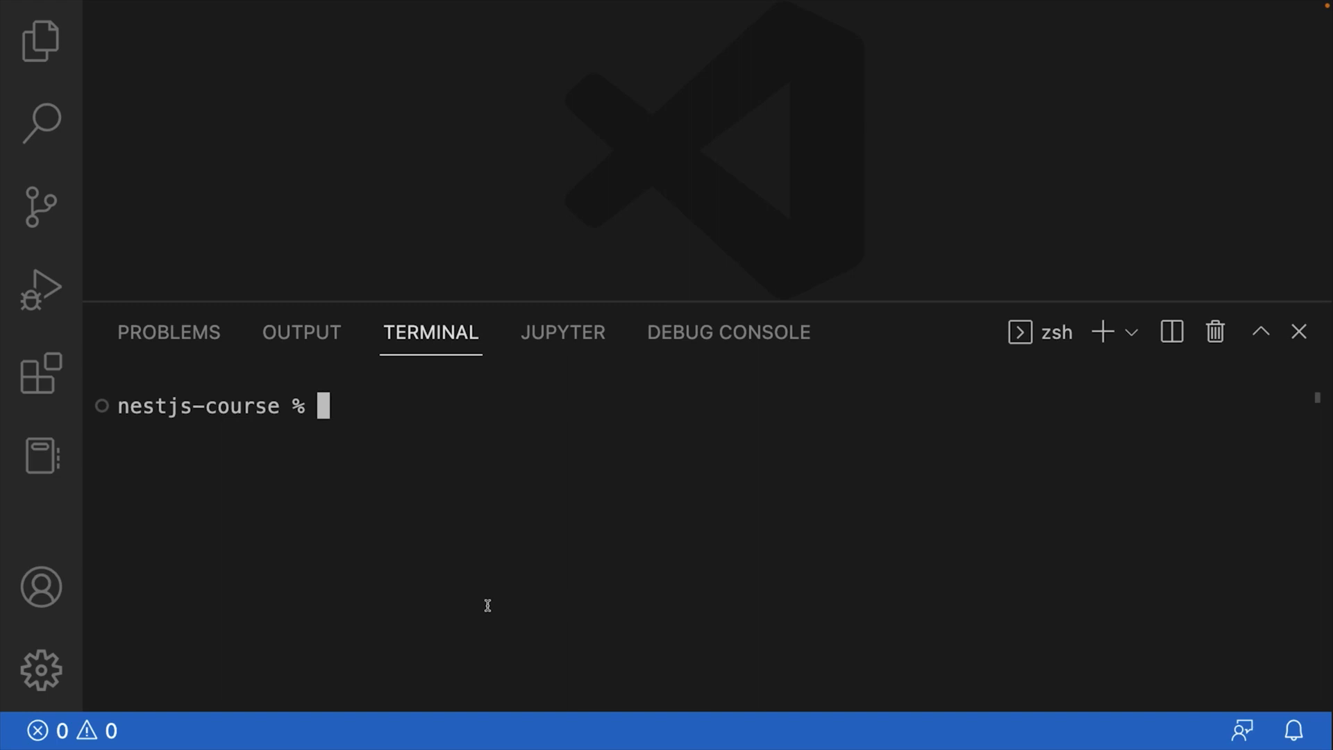
{"action": "mouse_move", "coordinate": [115, 423]}
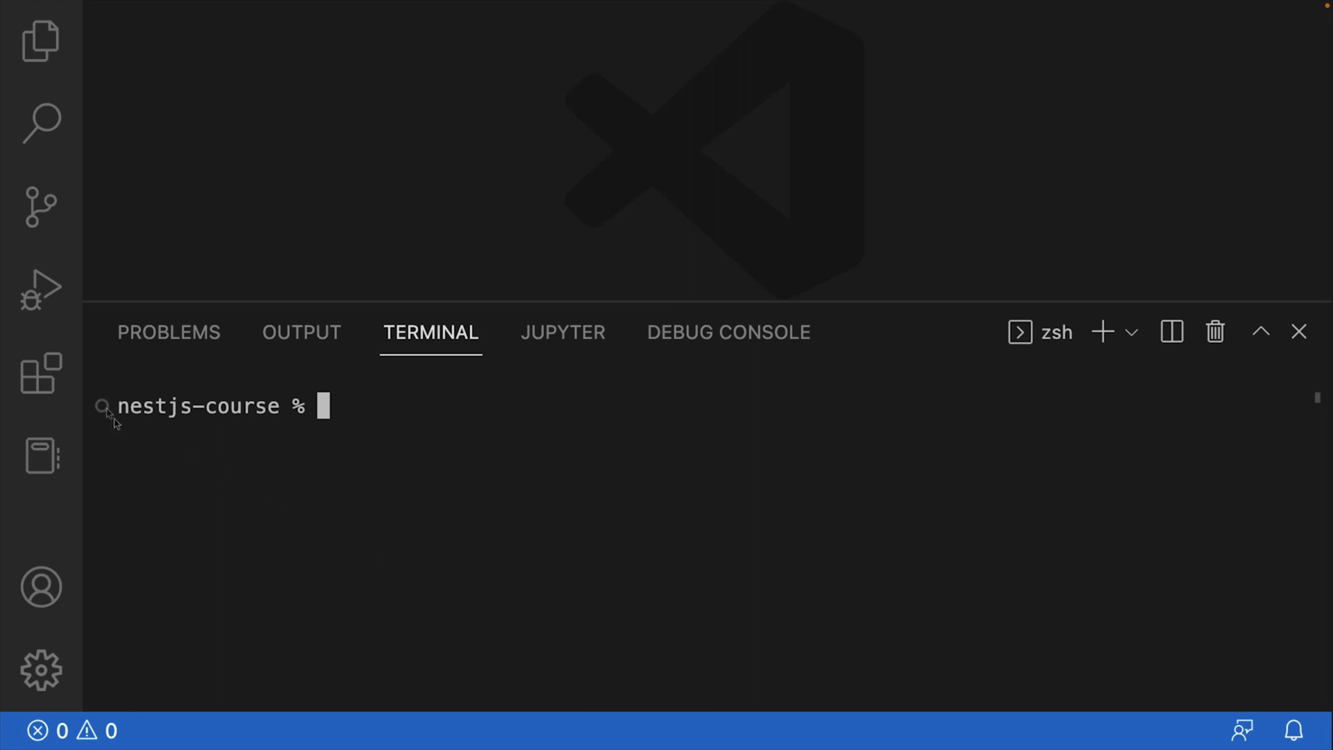
{"action": "double_click", "coordinate": [200, 406]}
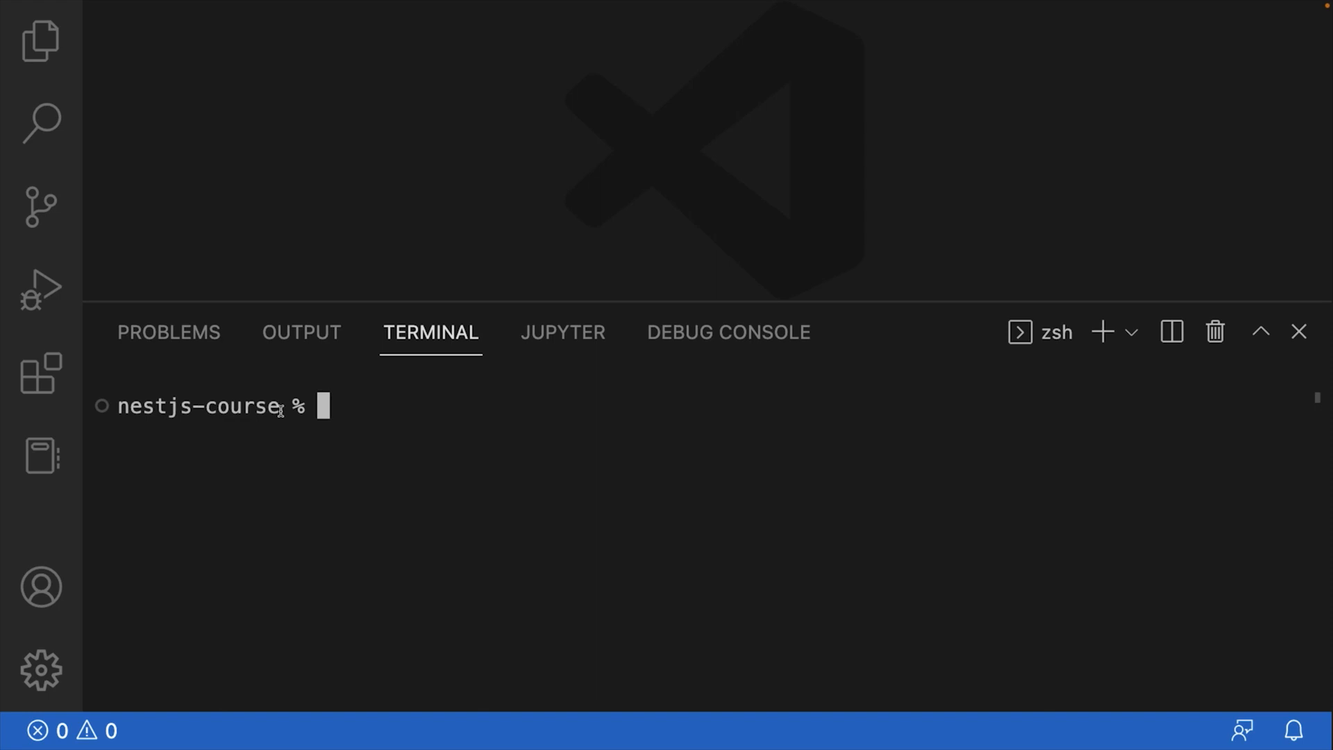
{"action": "mouse_move", "coordinate": [451, 425]}
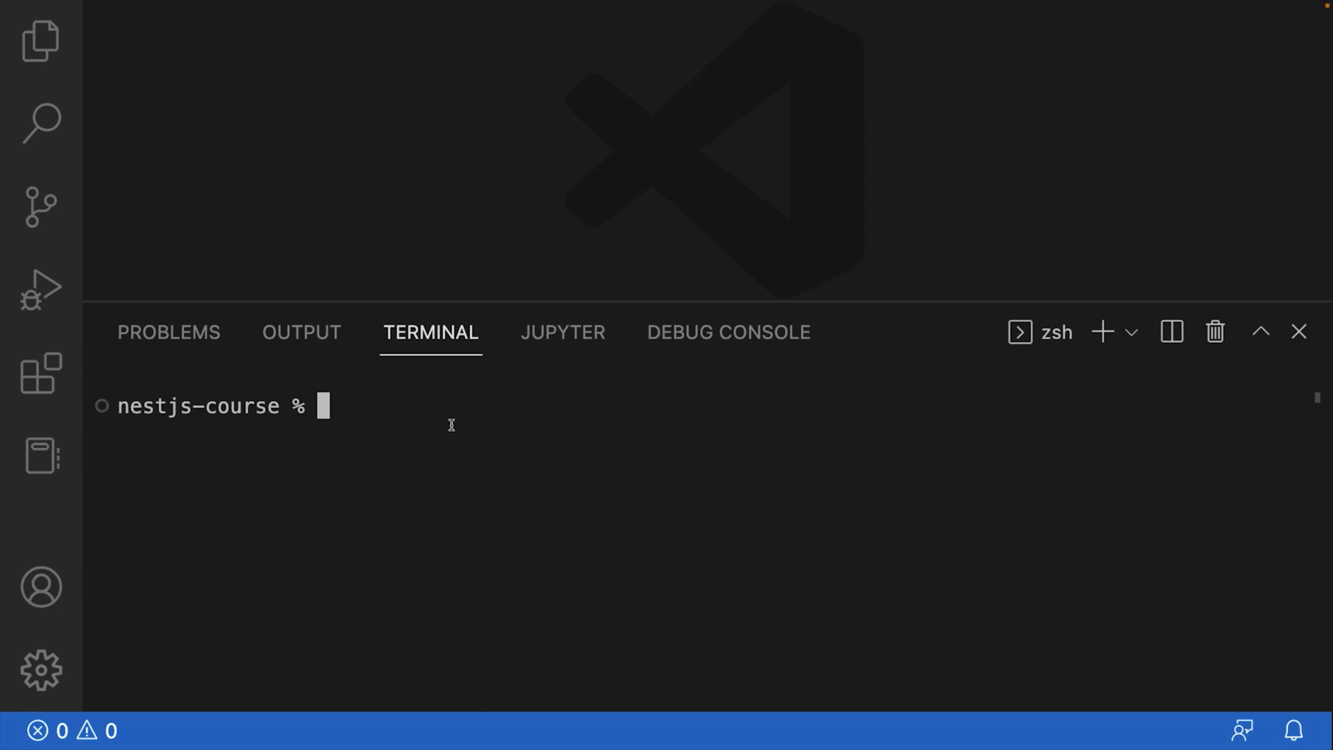
Step: Scaffold 'my-first-project' with nest new, choosing npm as the package manager
{"action": "type", "text": "ne"}
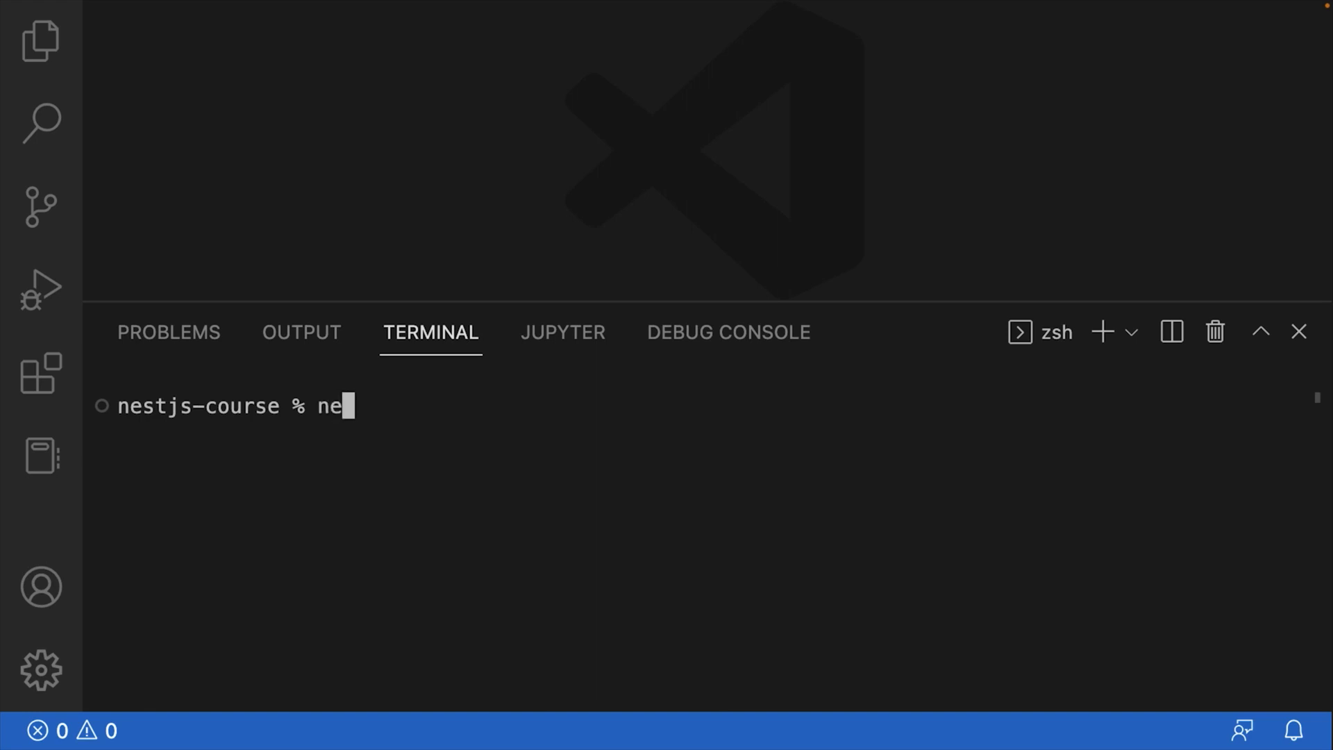
{"action": "type", "text": "st new"}
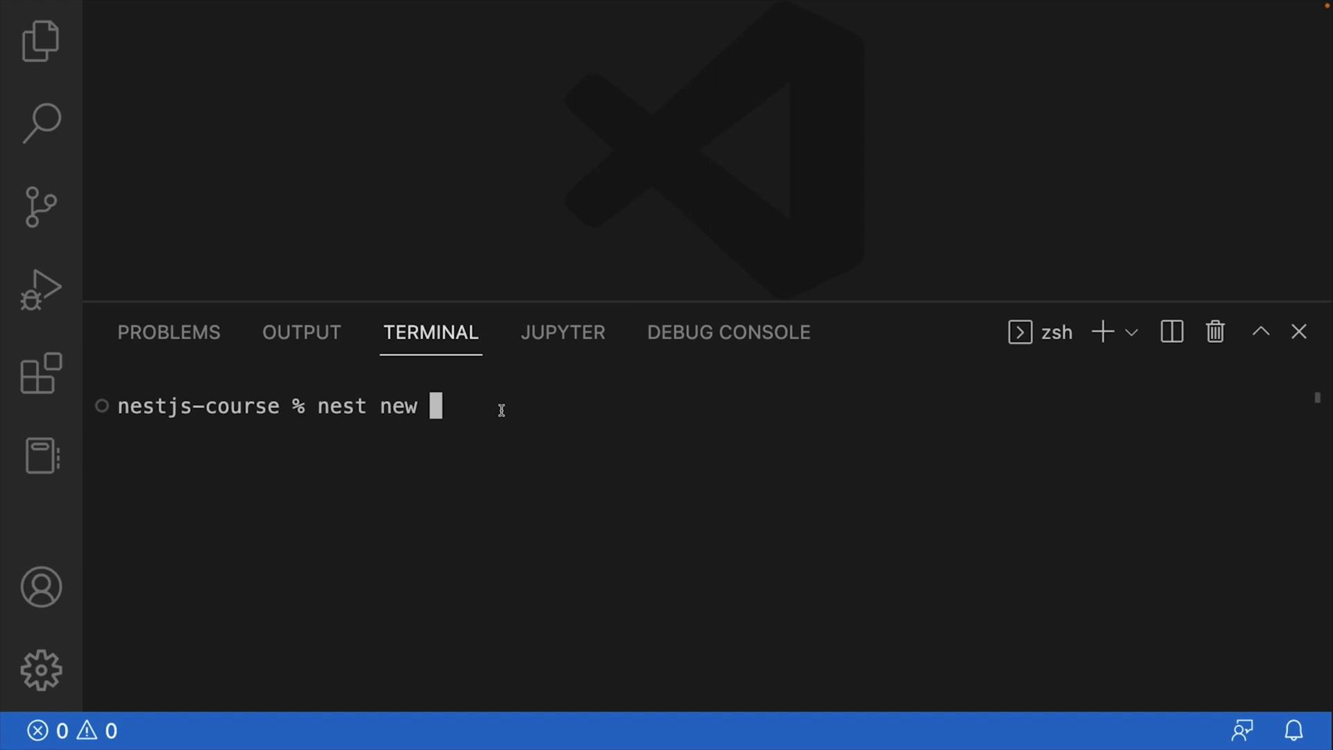
{"action": "type", "text": "my-first-"}
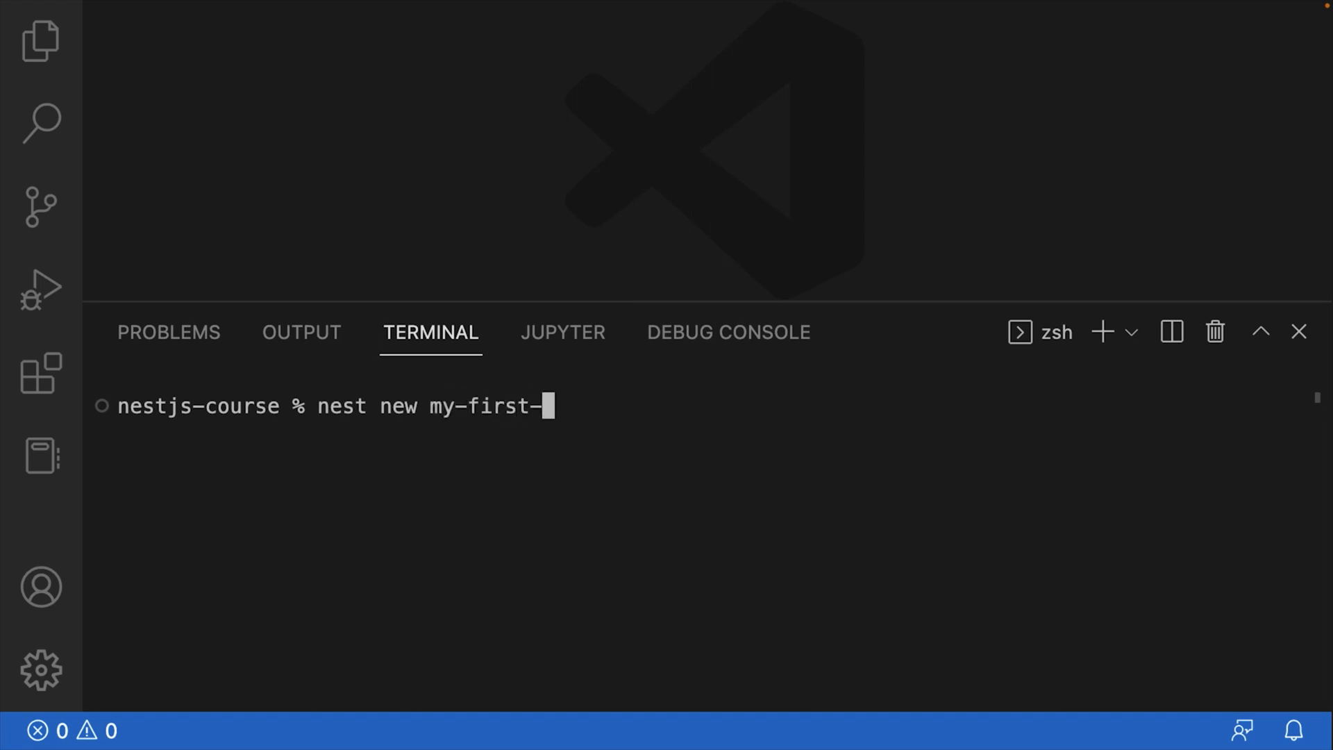
{"action": "type", "text": "project"}
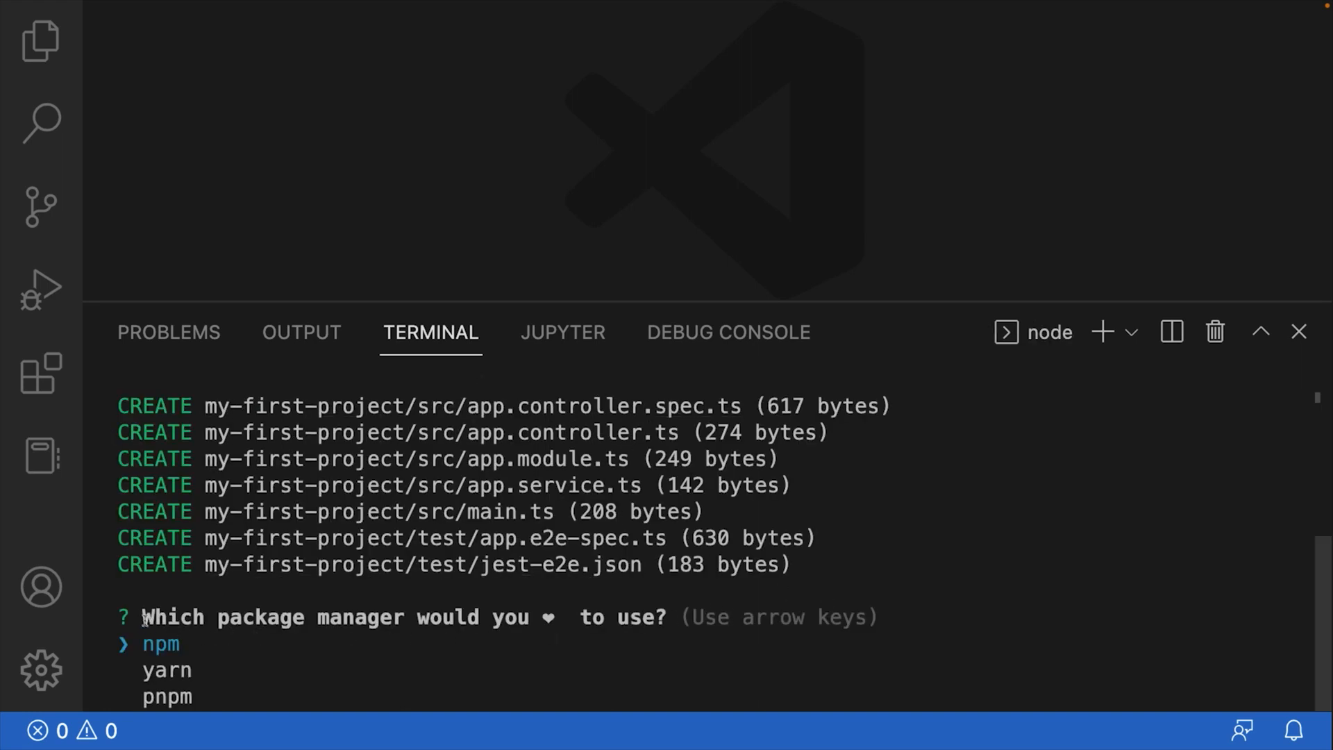
{"action": "mouse_move", "coordinate": [529, 634]}
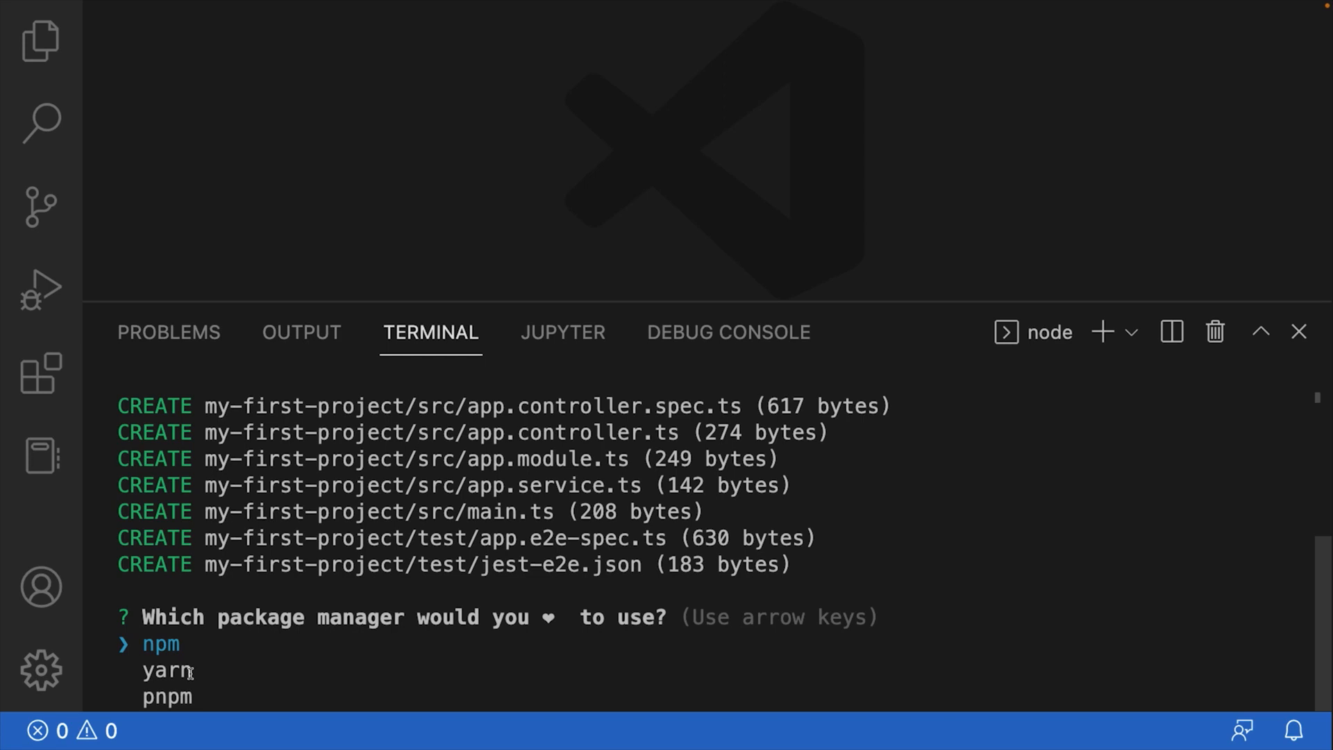
{"action": "mouse_move", "coordinate": [345, 649]}
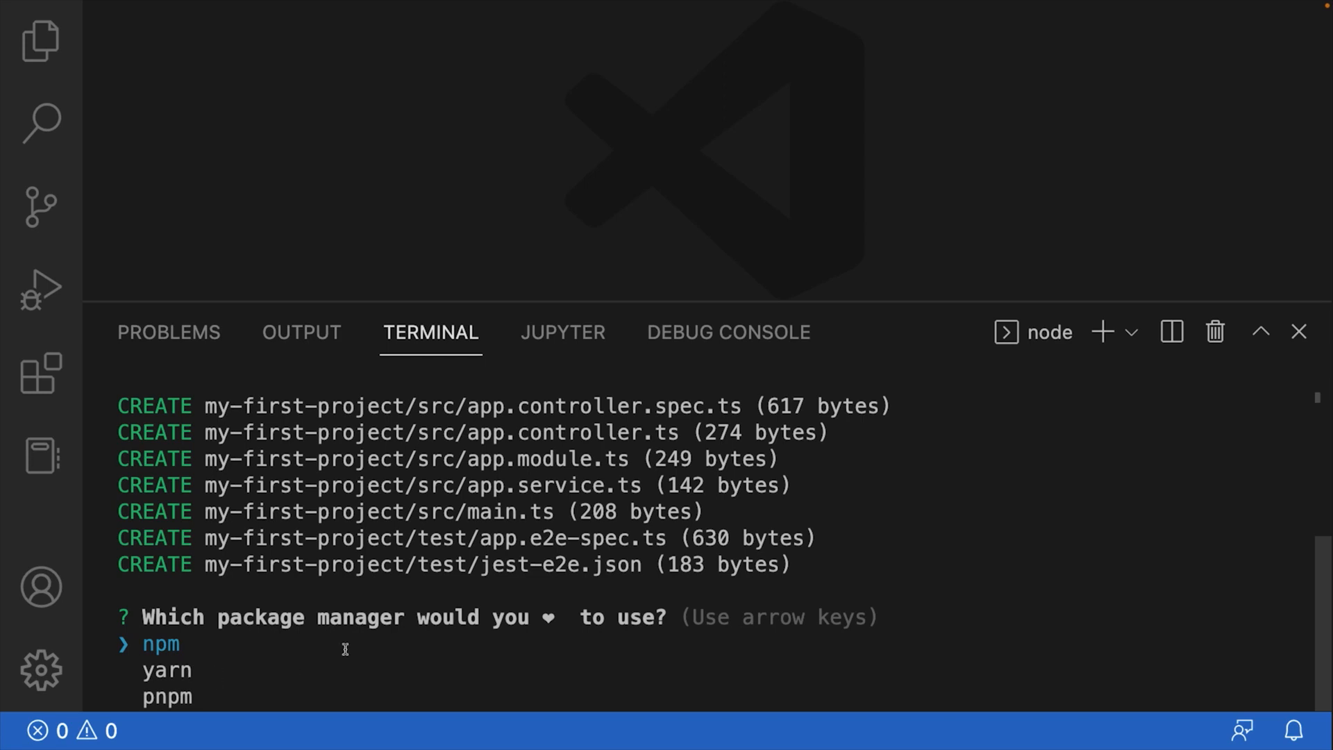
{"action": "key", "text": "Return"}
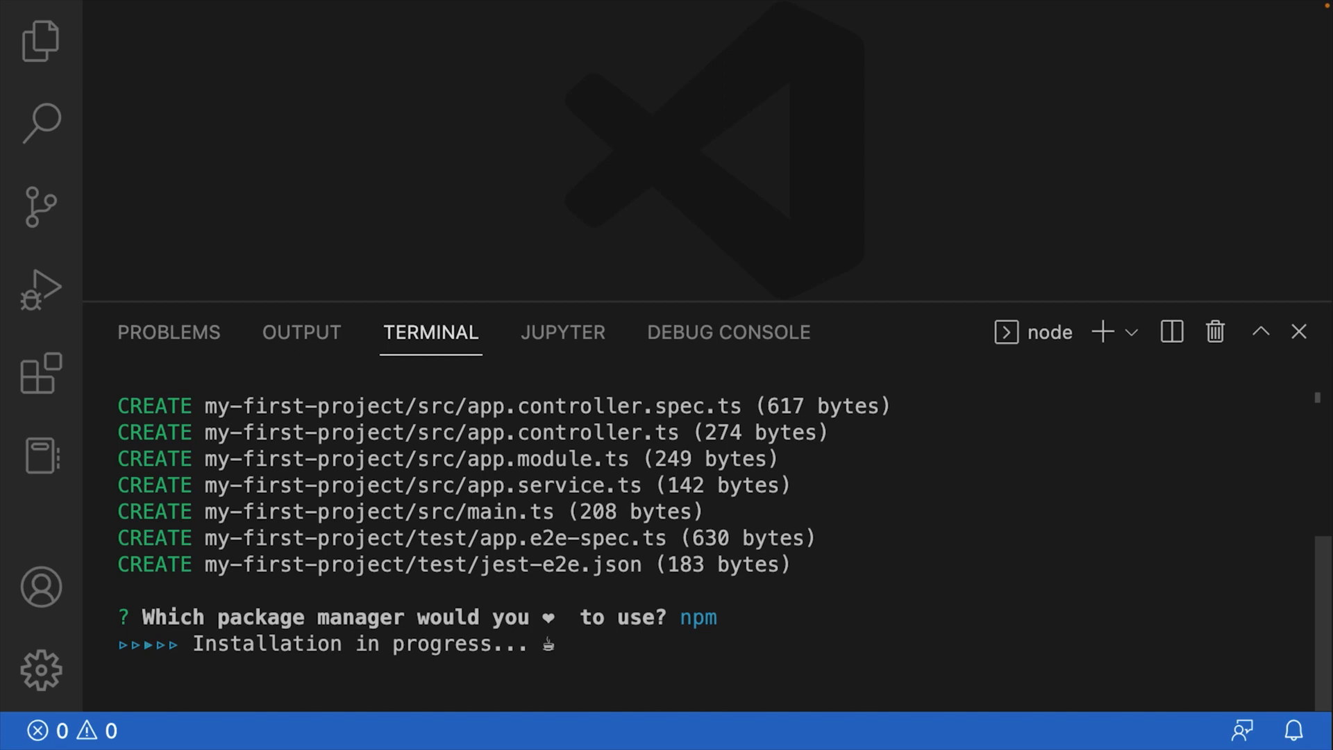
{"action": "mouse_move", "coordinate": [345, 648]}
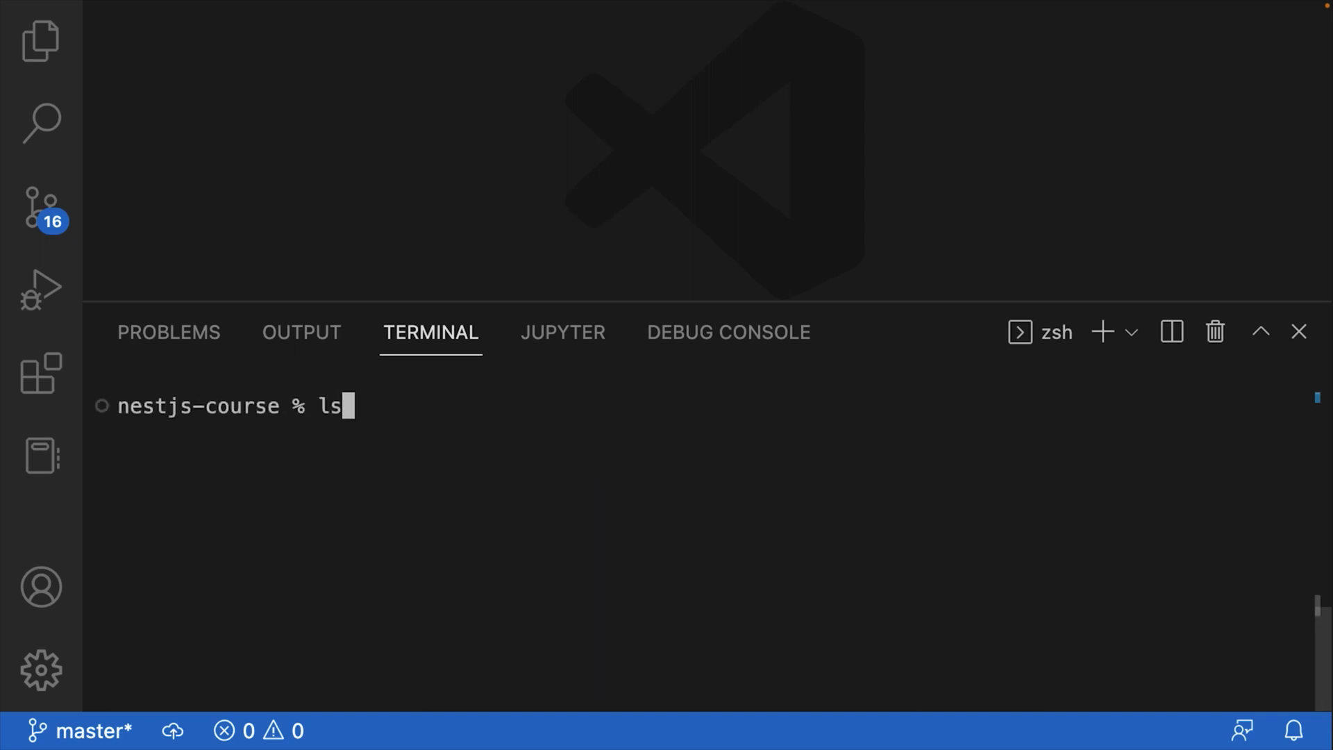
Step: List the course folder, then open my-first-project as the VS Code workspace
{"action": "key", "text": "Return"}
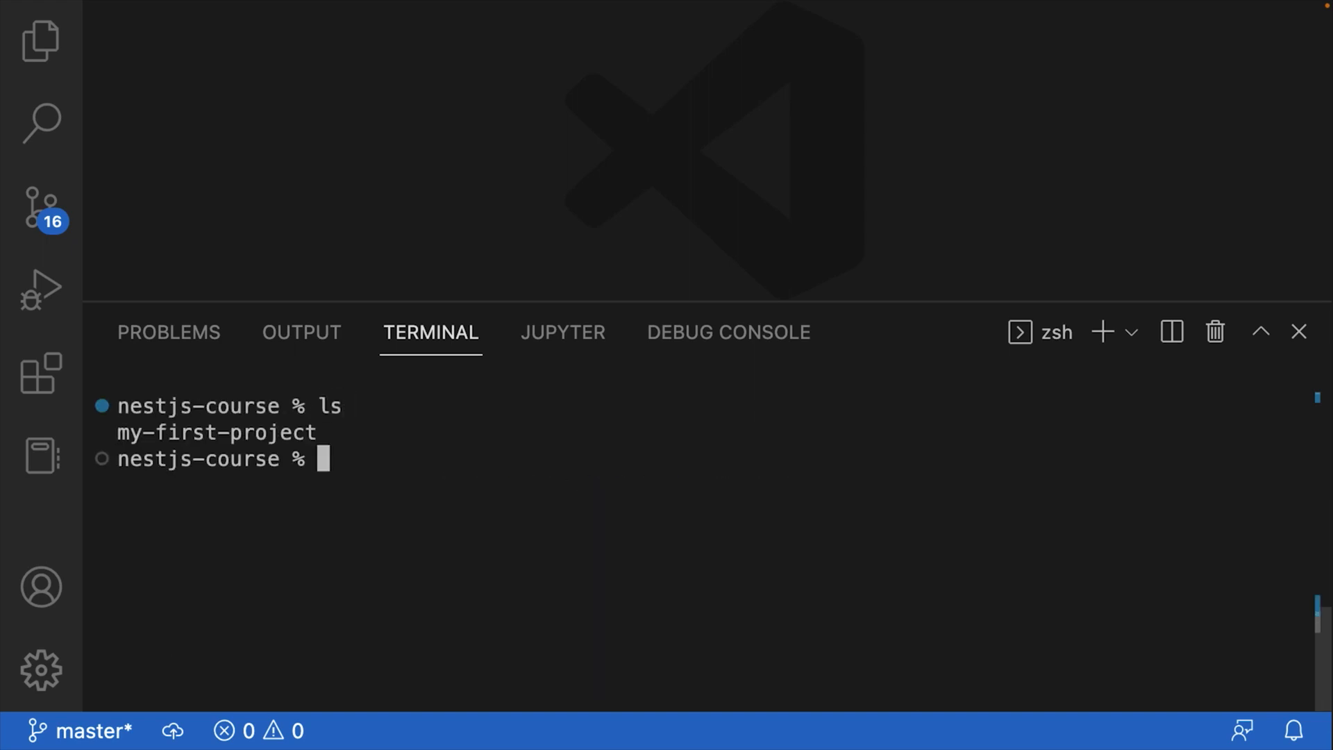
{"action": "double_click", "coordinate": [215, 432]}
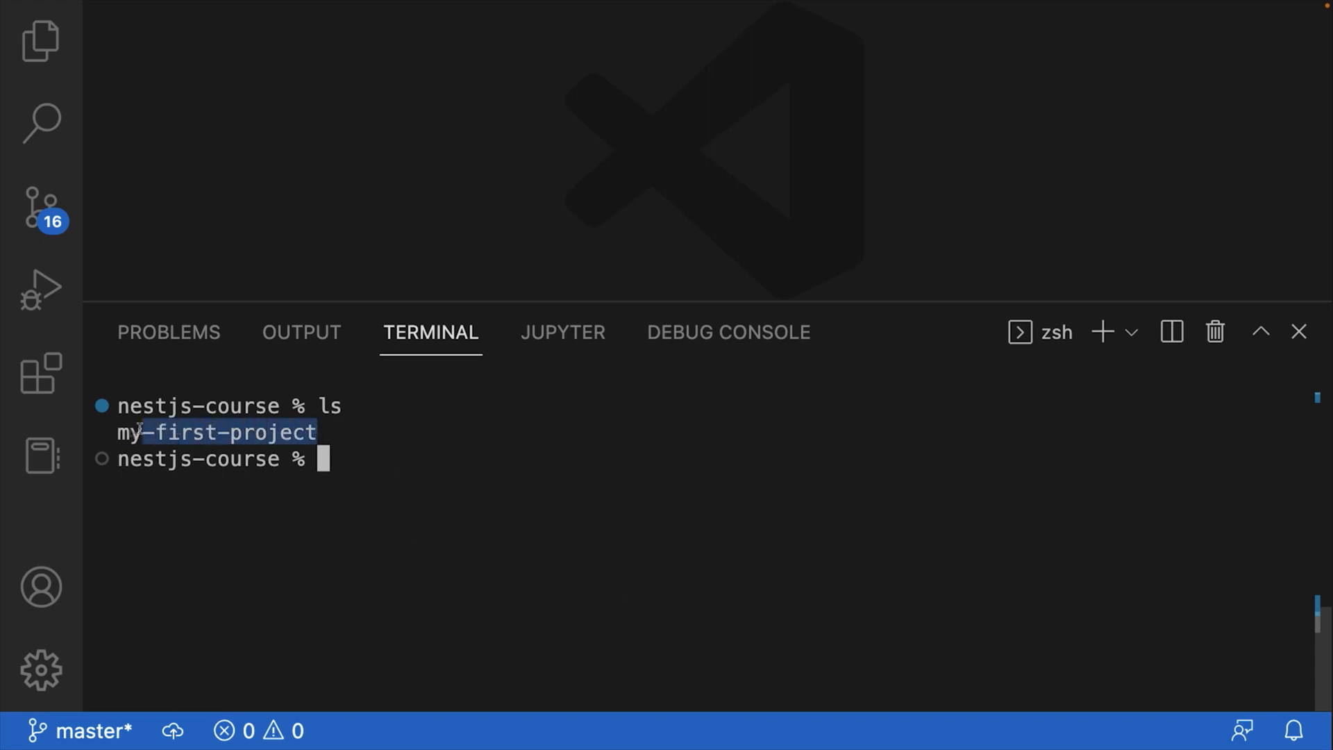
{"action": "left_click", "coordinate": [569, 471]}
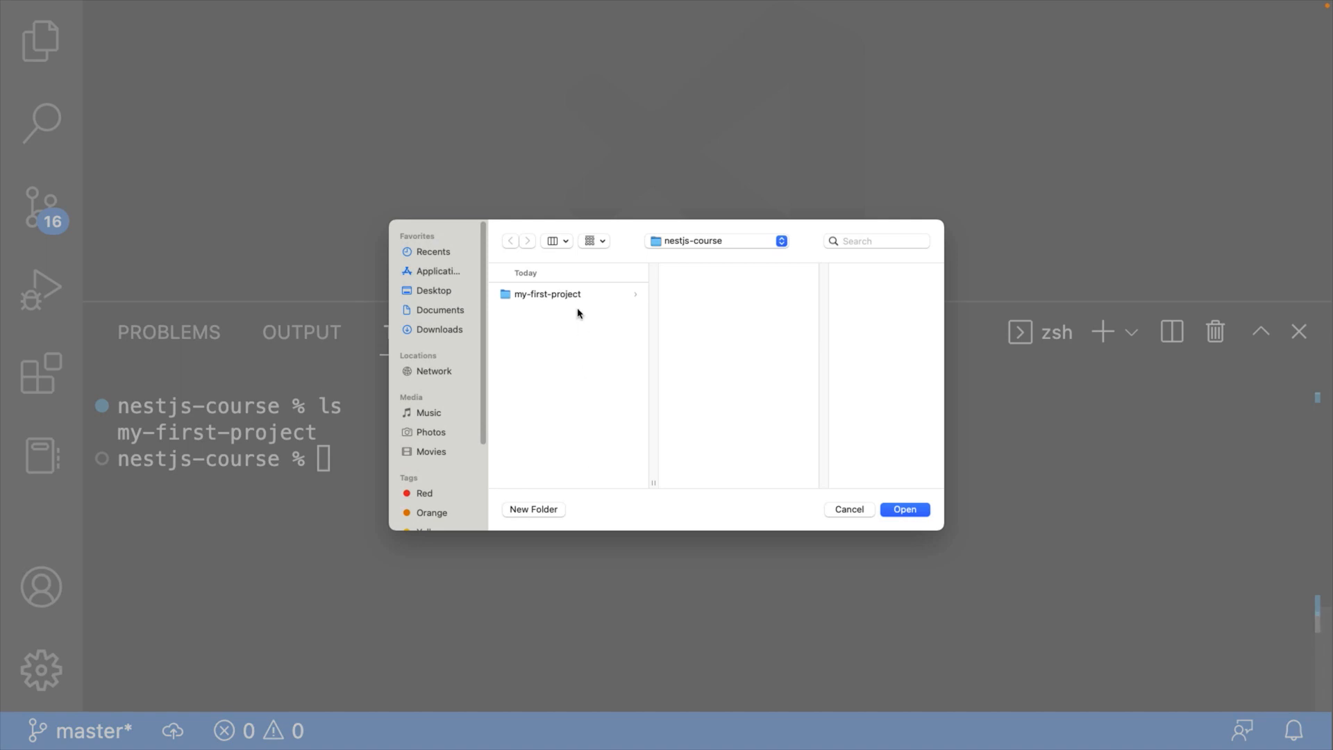
{"action": "left_click", "coordinate": [546, 294]}
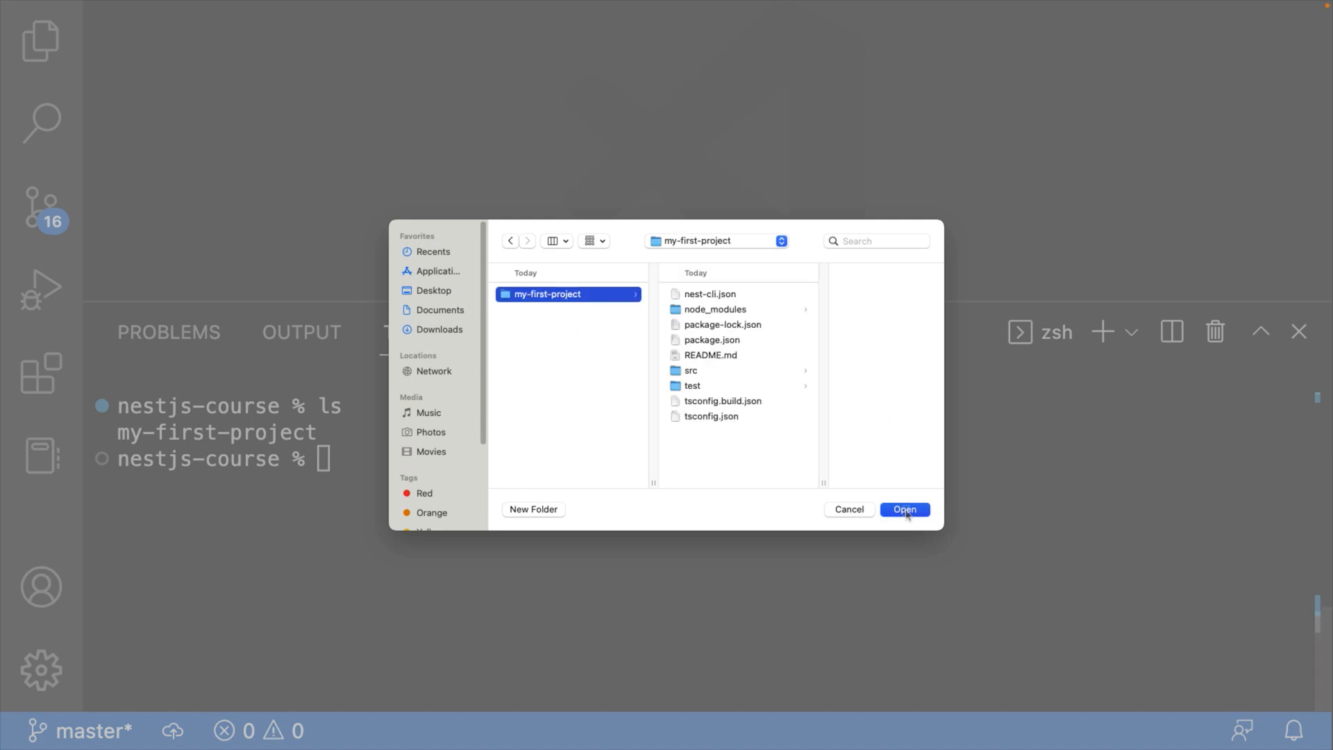
{"action": "left_click", "coordinate": [904, 509]}
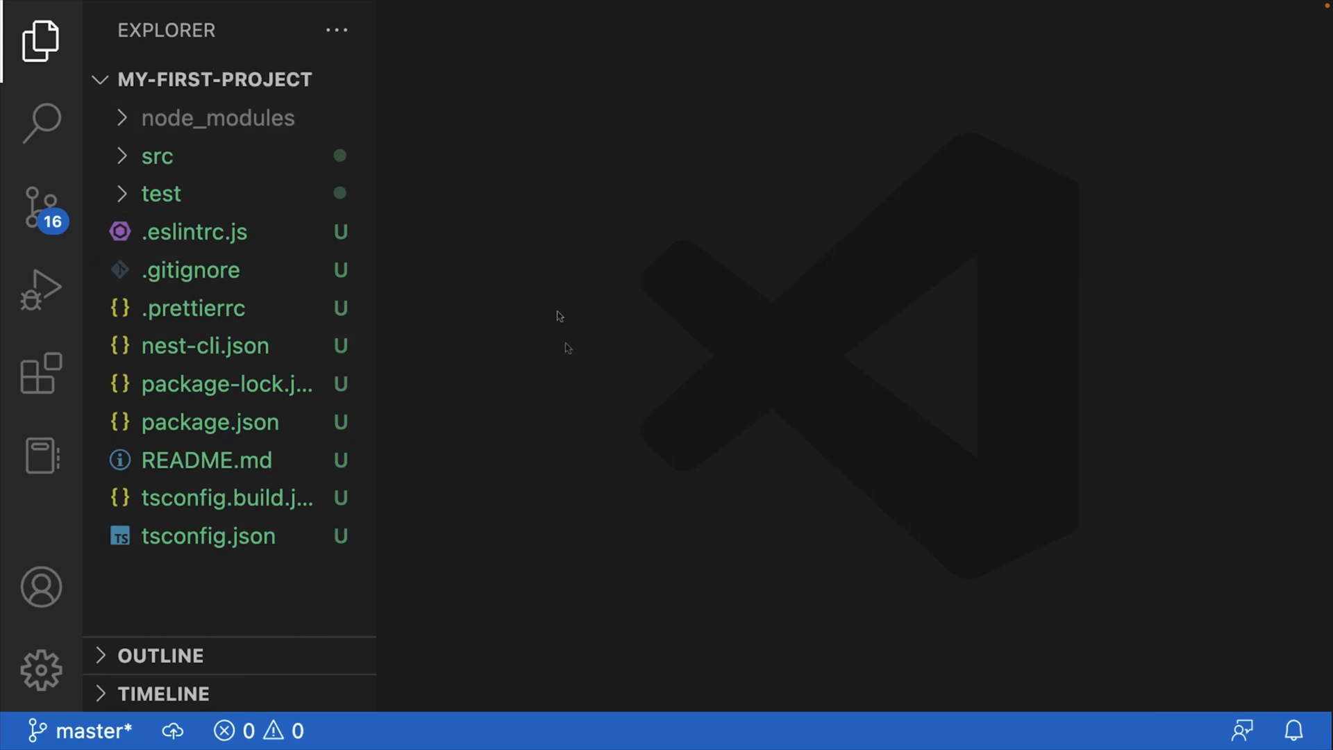
{"action": "mouse_move", "coordinate": [545, 295]}
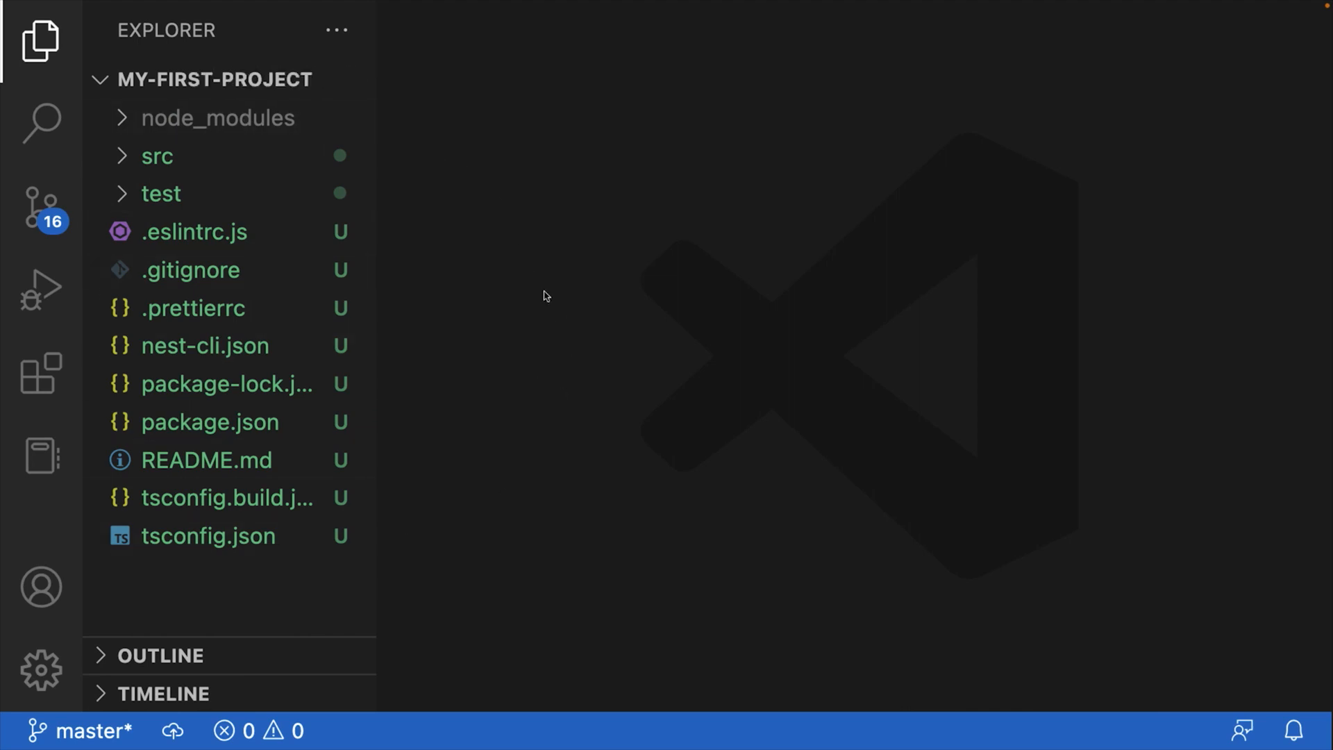
{"action": "mouse_move", "coordinate": [514, 308]}
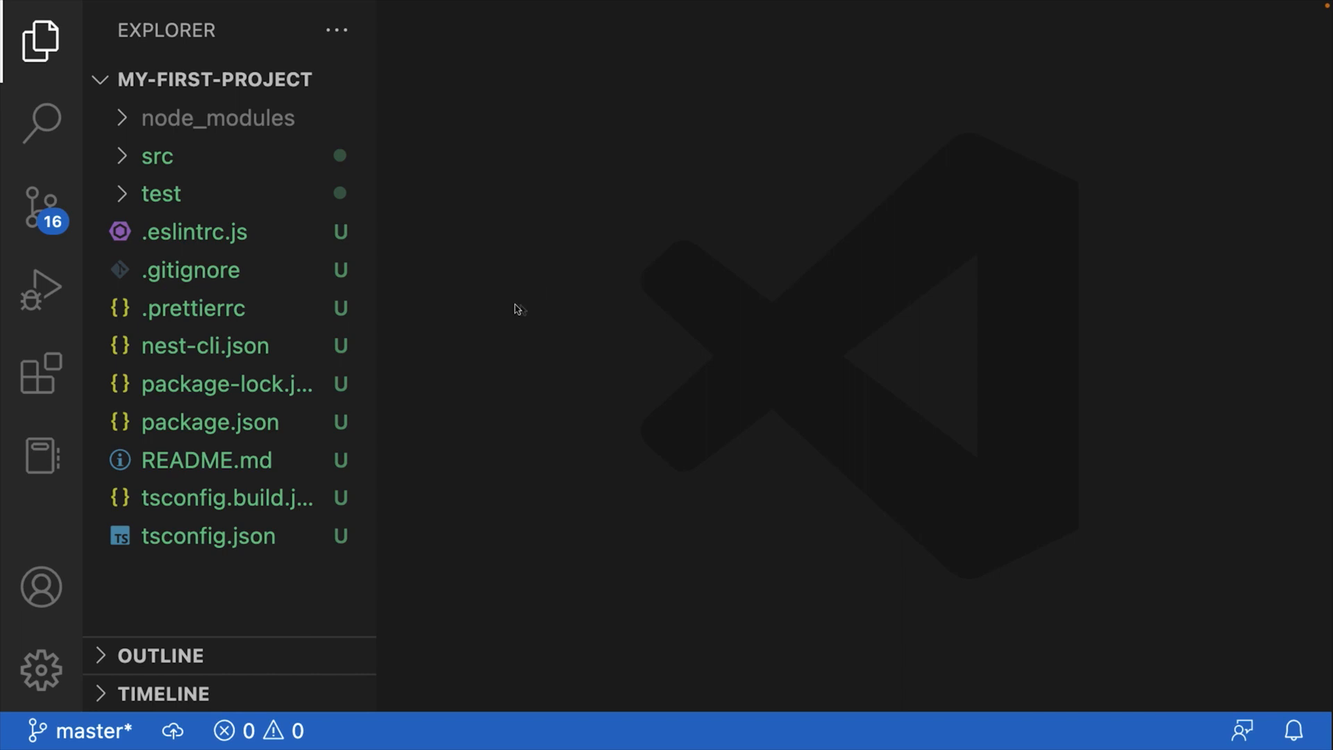
{"action": "mouse_move", "coordinate": [447, 452]}
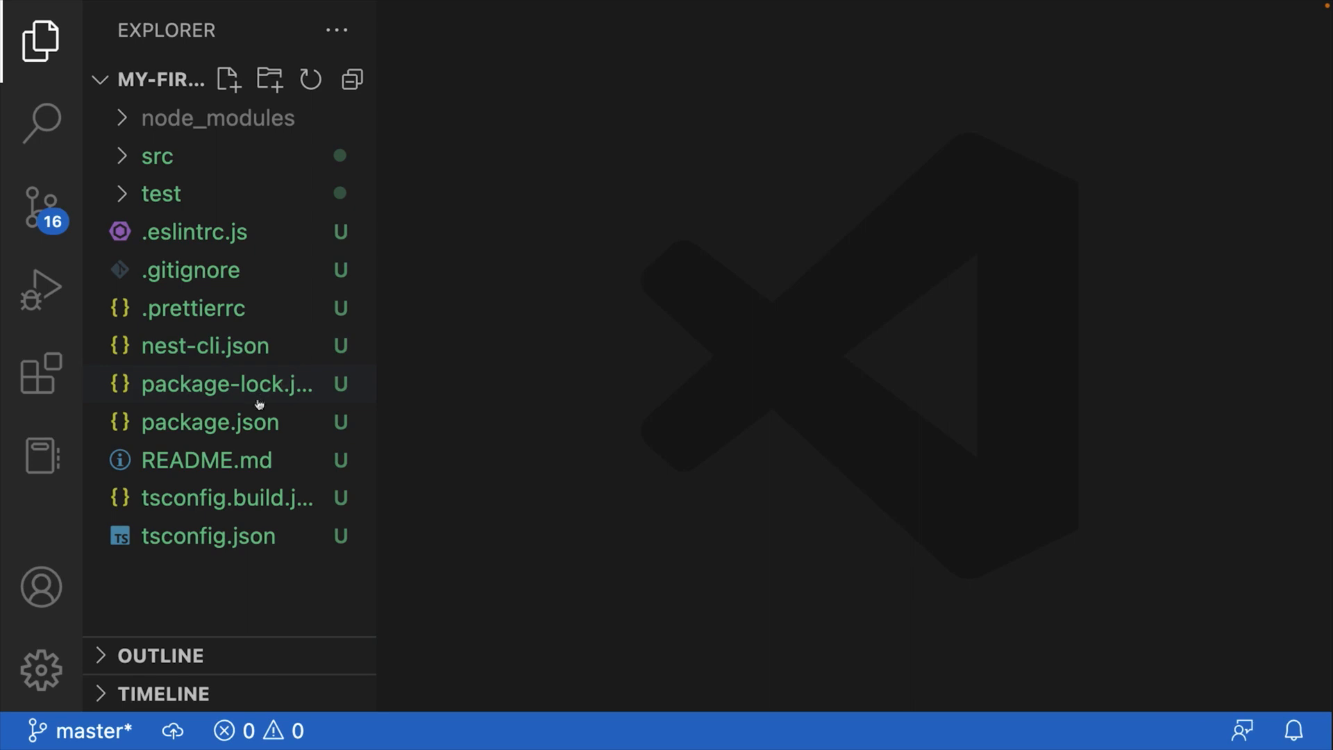
Step: Review and close package.json and nest-cli.json, then open .eslintrc.js
{"action": "left_click", "coordinate": [211, 421]}
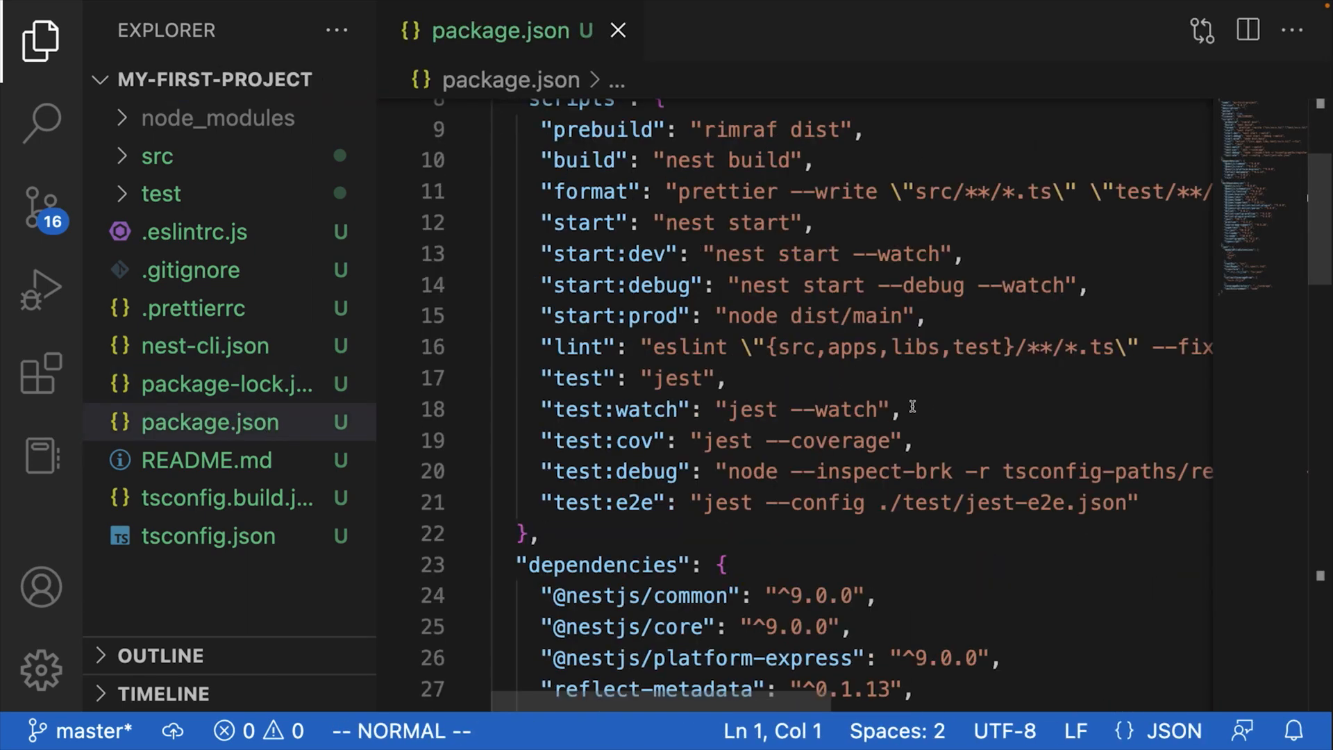
{"action": "left_click", "coordinate": [618, 30]}
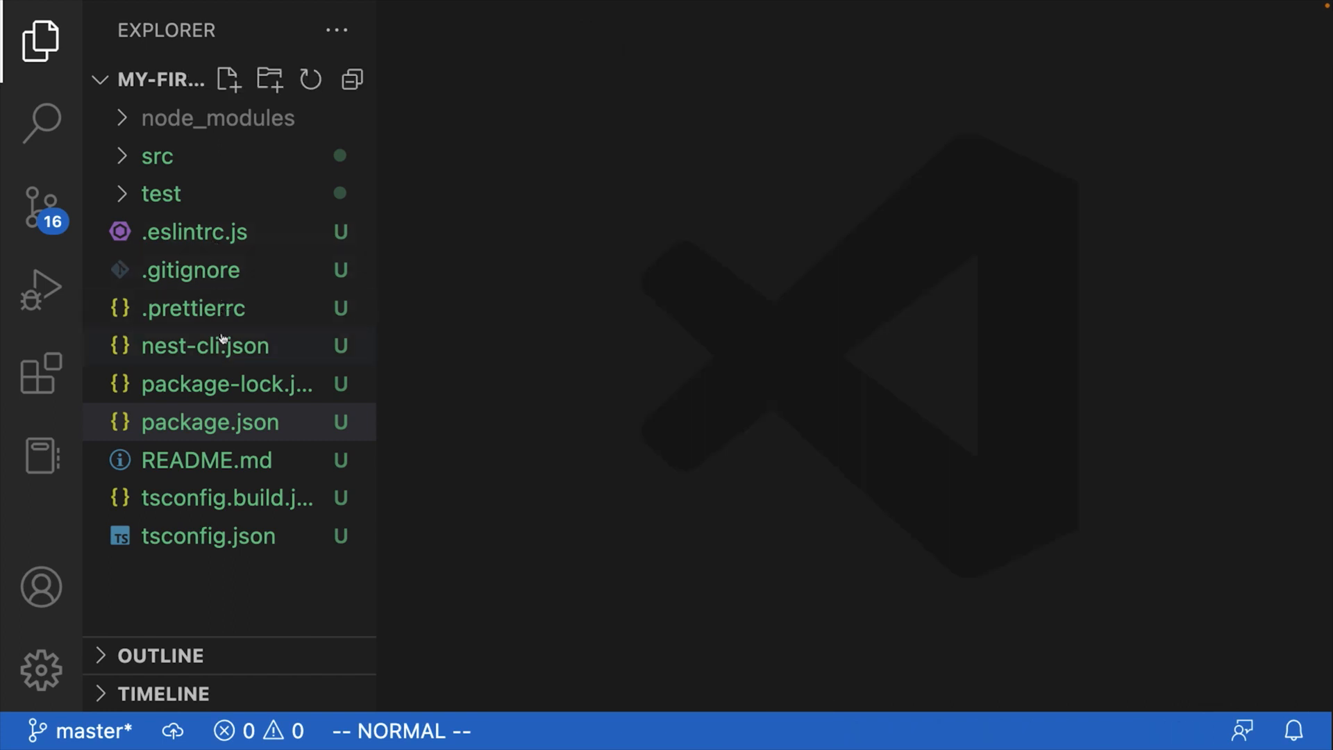
{"action": "mouse_move", "coordinate": [205, 345]}
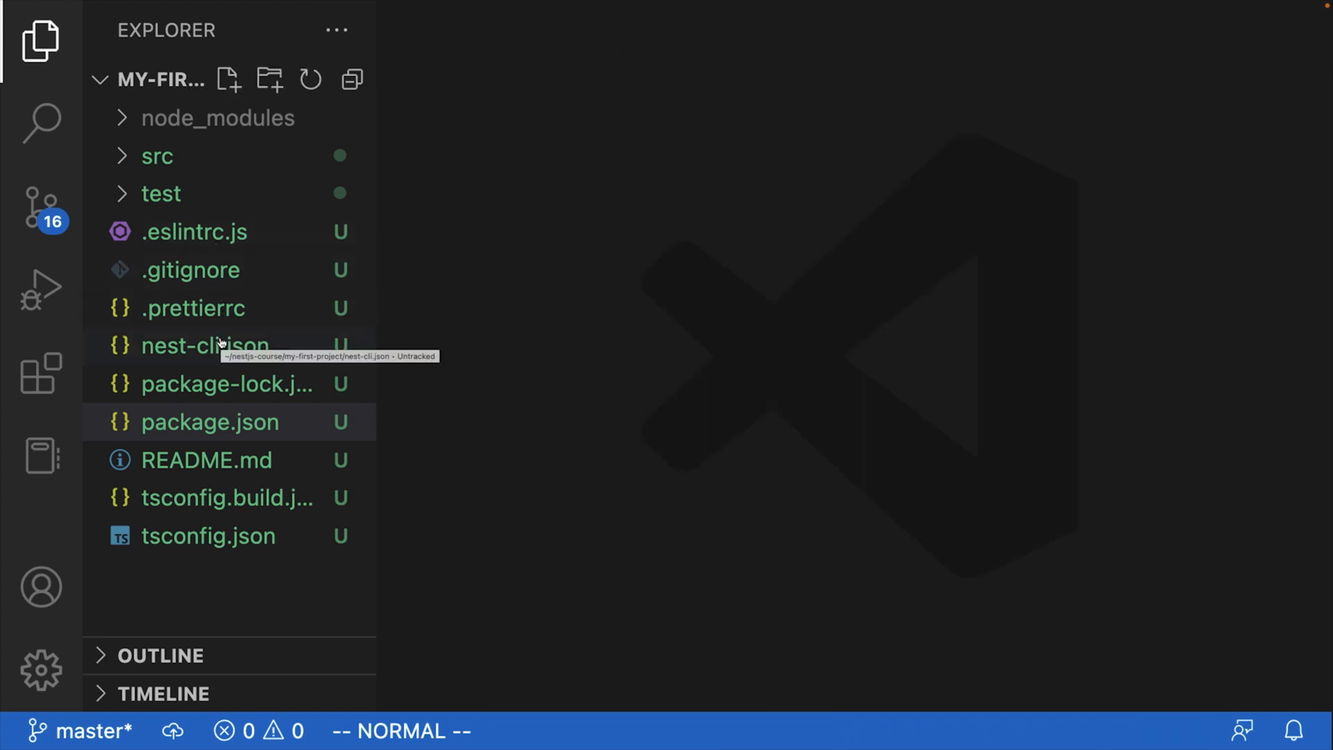
{"action": "mouse_move", "coordinate": [281, 354]}
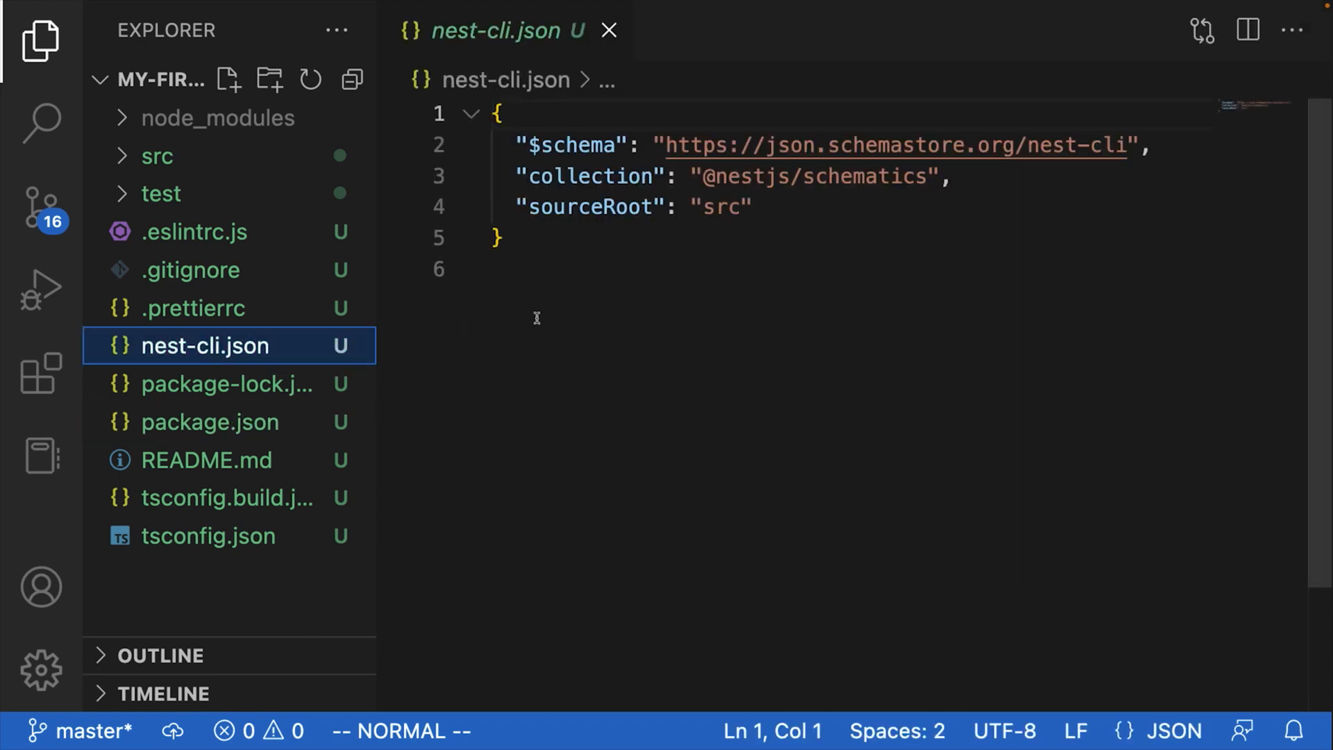
{"action": "mouse_move", "coordinate": [756, 309]}
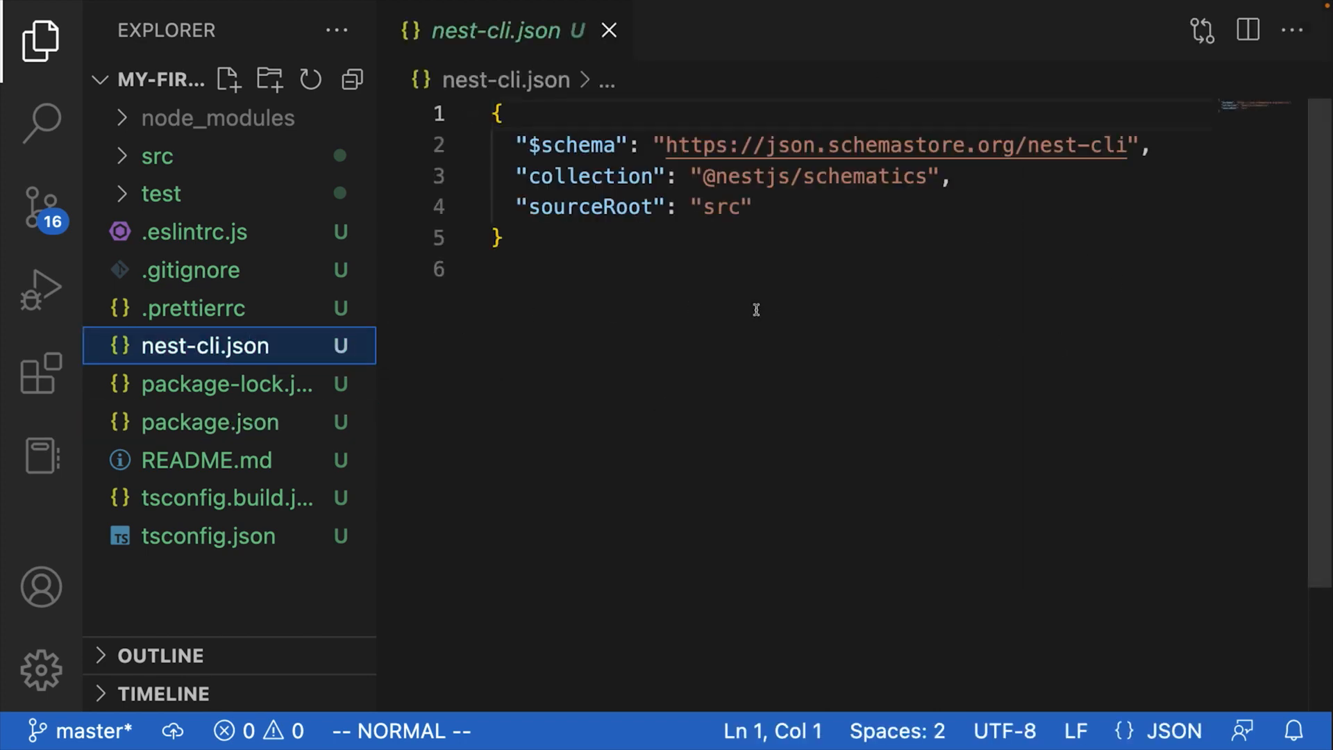
{"action": "mouse_move", "coordinate": [609, 31]}
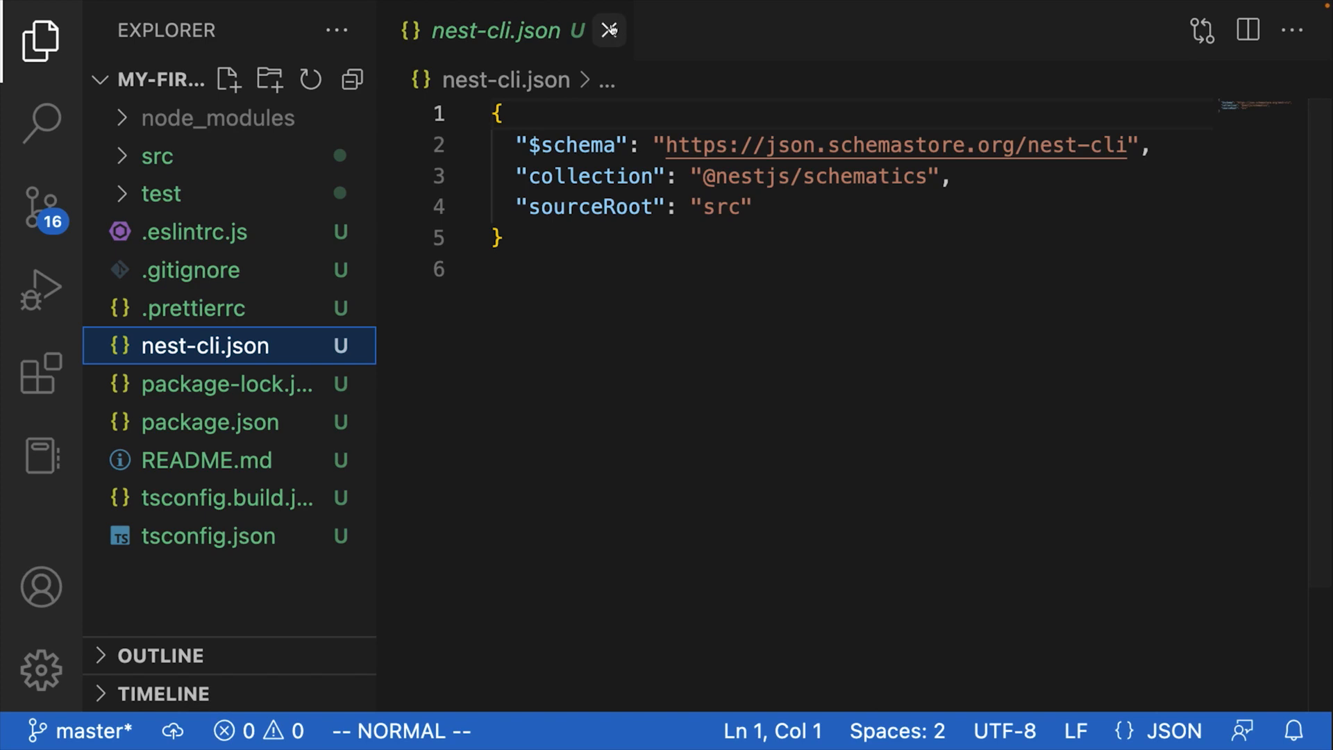
{"action": "left_click", "coordinate": [609, 31]}
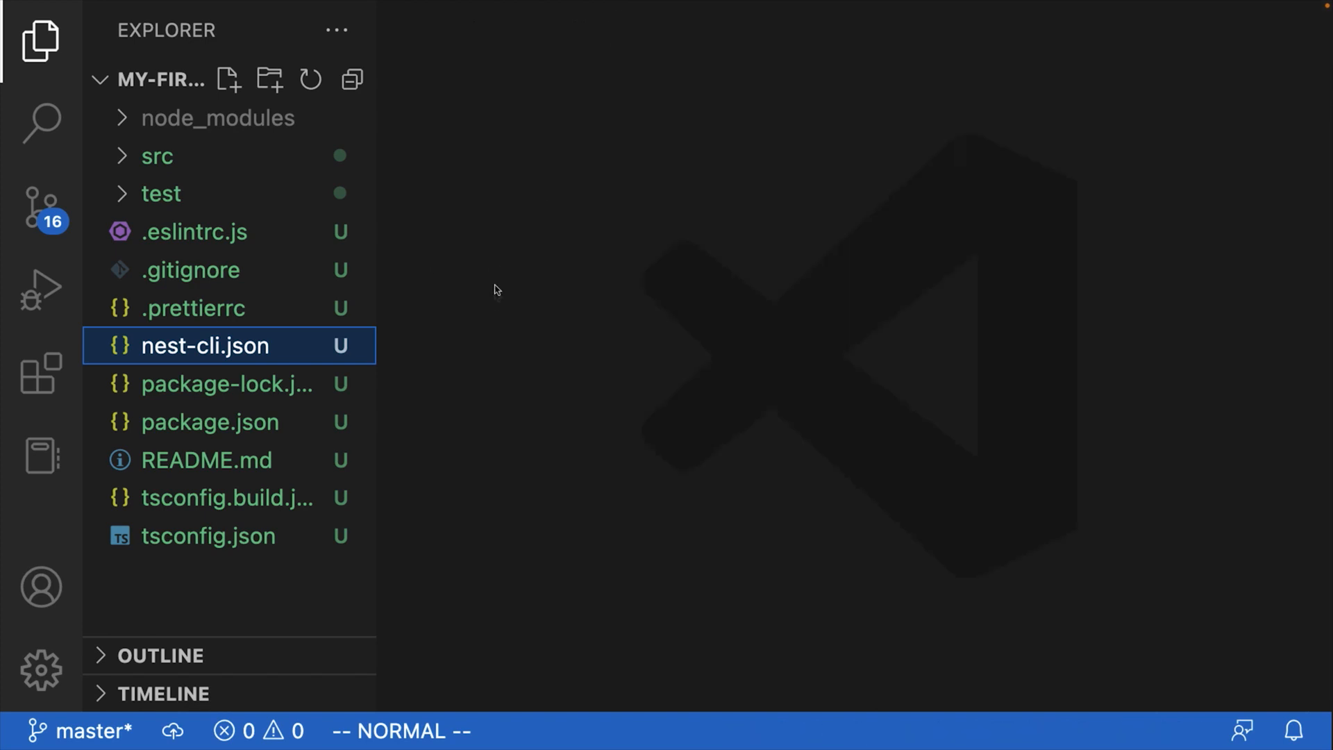
{"action": "mouse_move", "coordinate": [211, 232]}
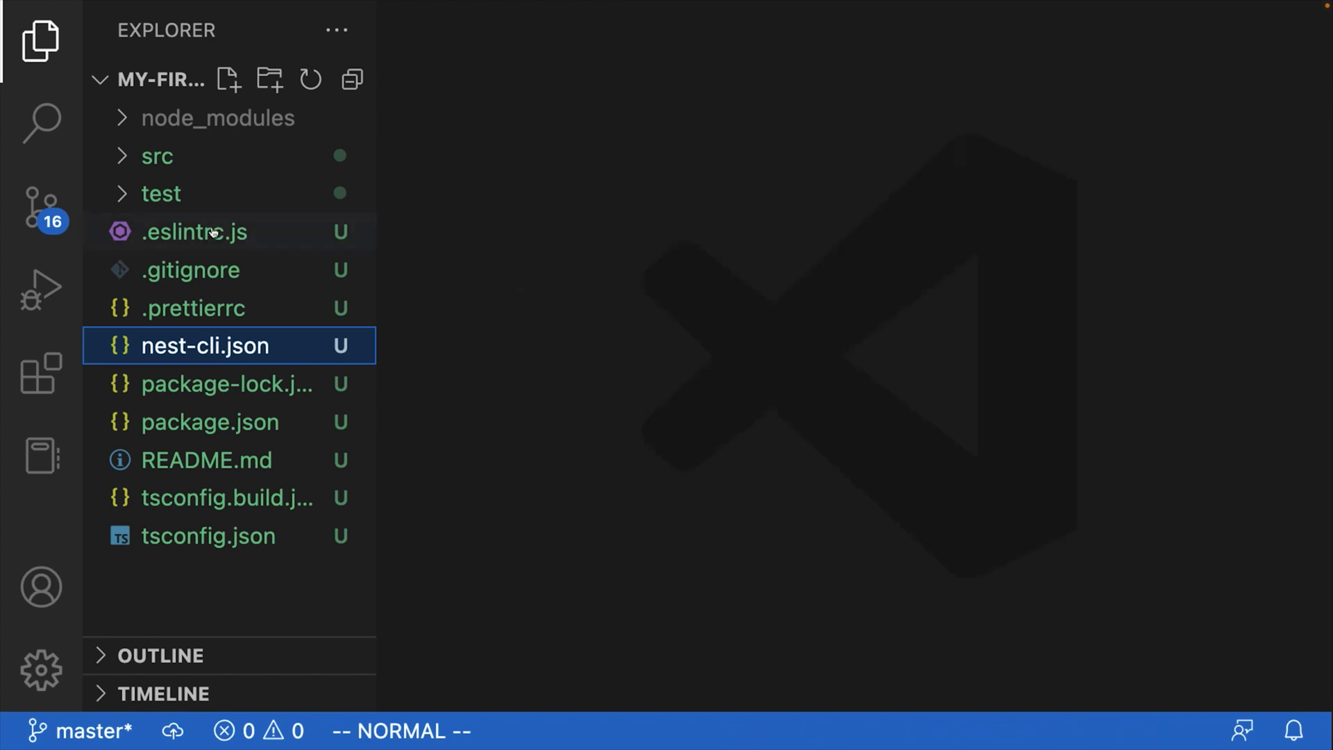
{"action": "left_click", "coordinate": [193, 232]}
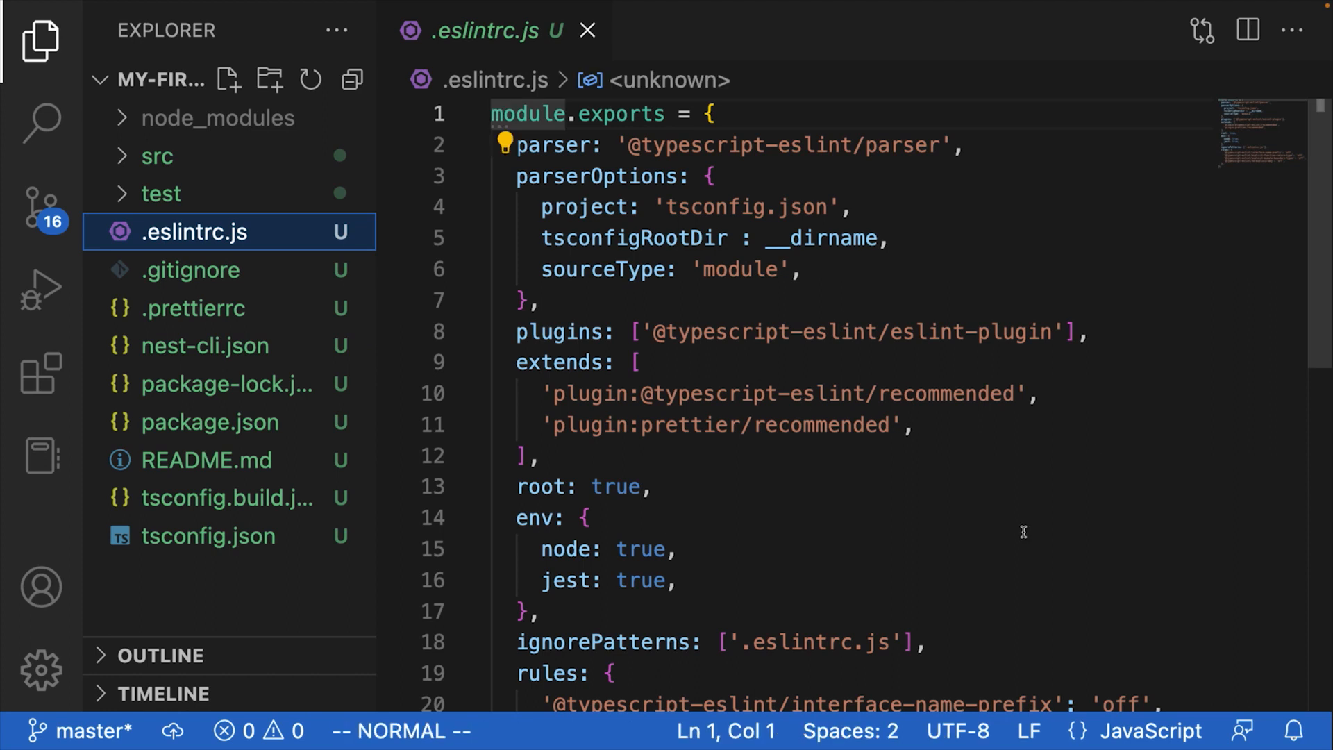
{"action": "mouse_move", "coordinate": [1045, 462]}
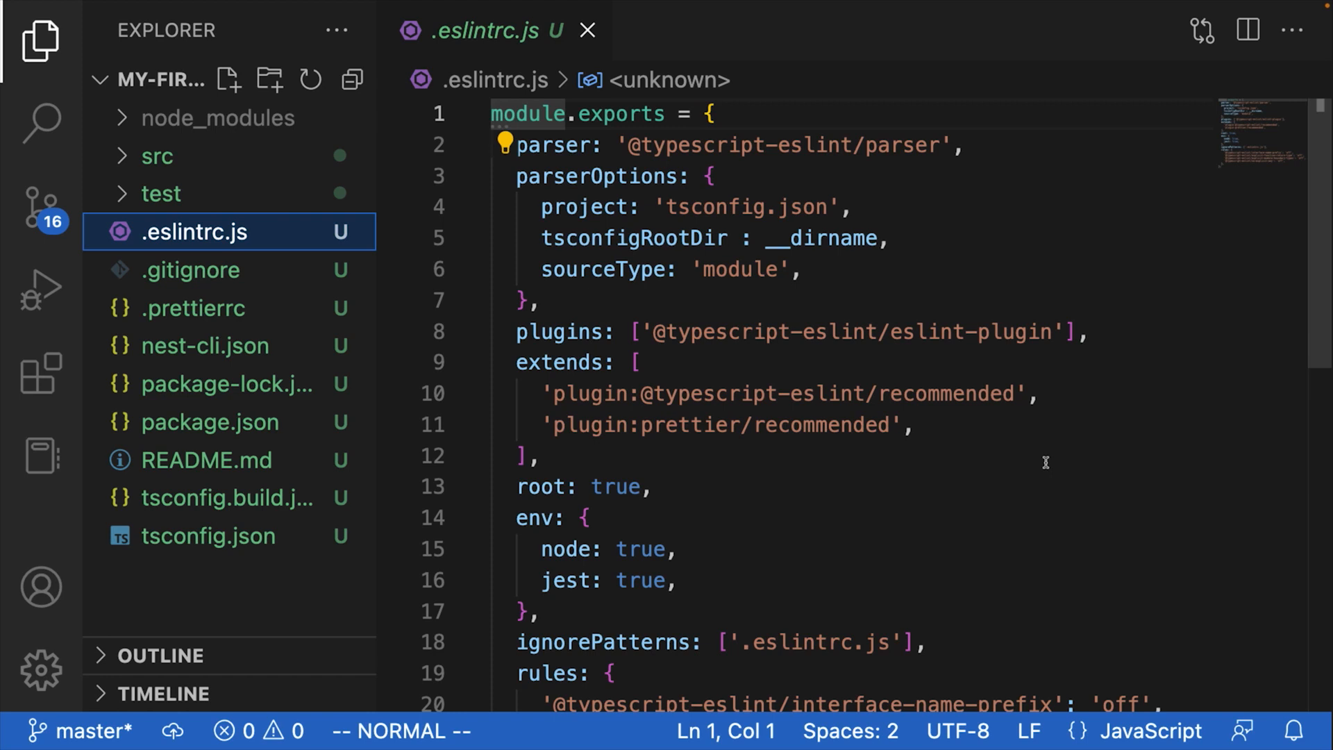
{"action": "mouse_move", "coordinate": [1114, 428]}
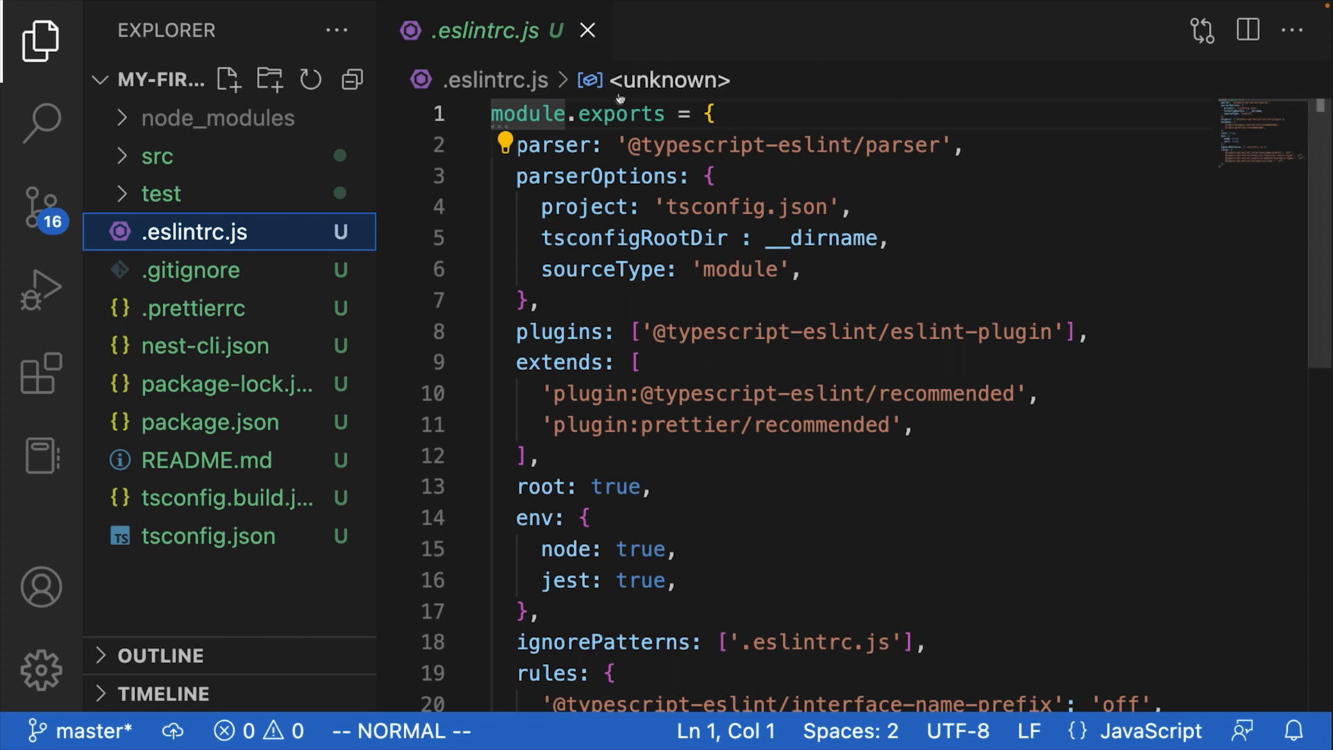
Step: Close the .eslintrc.js editor tab
{"action": "left_click", "coordinate": [586, 30]}
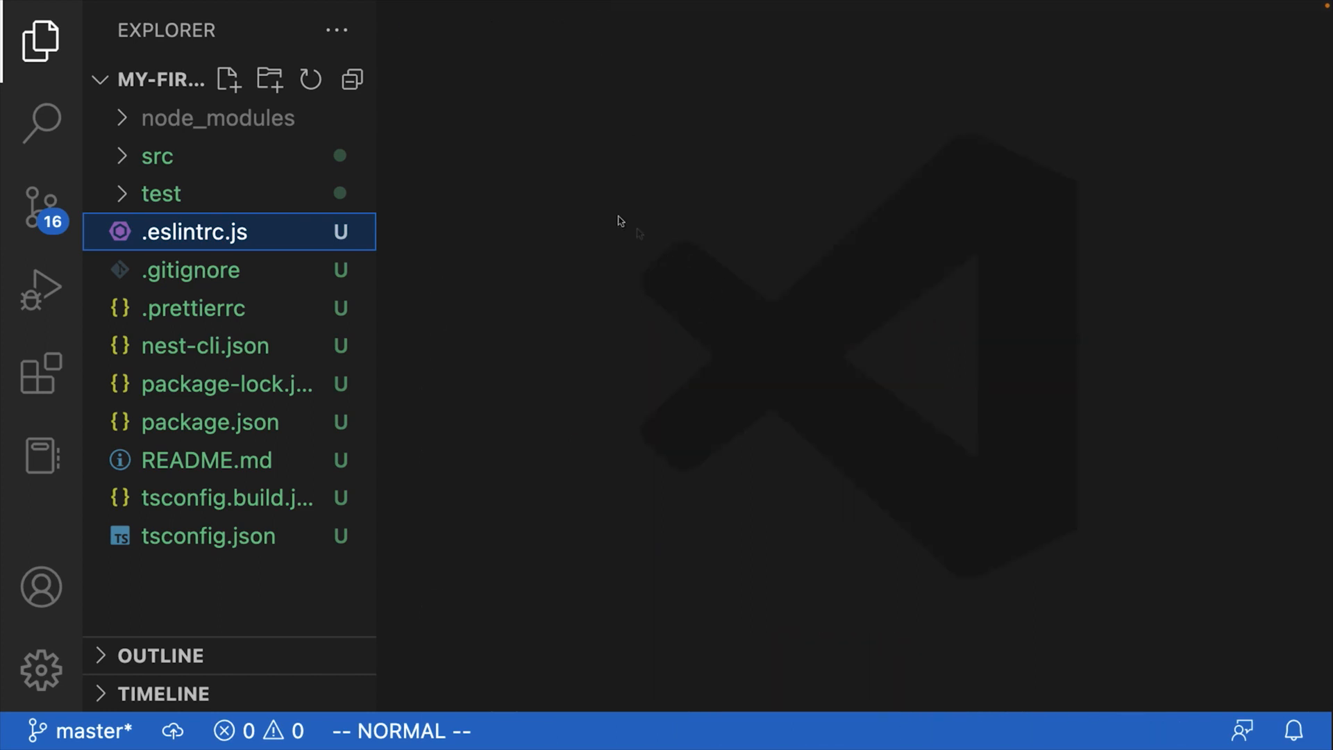
{"action": "mouse_move", "coordinate": [200, 515]}
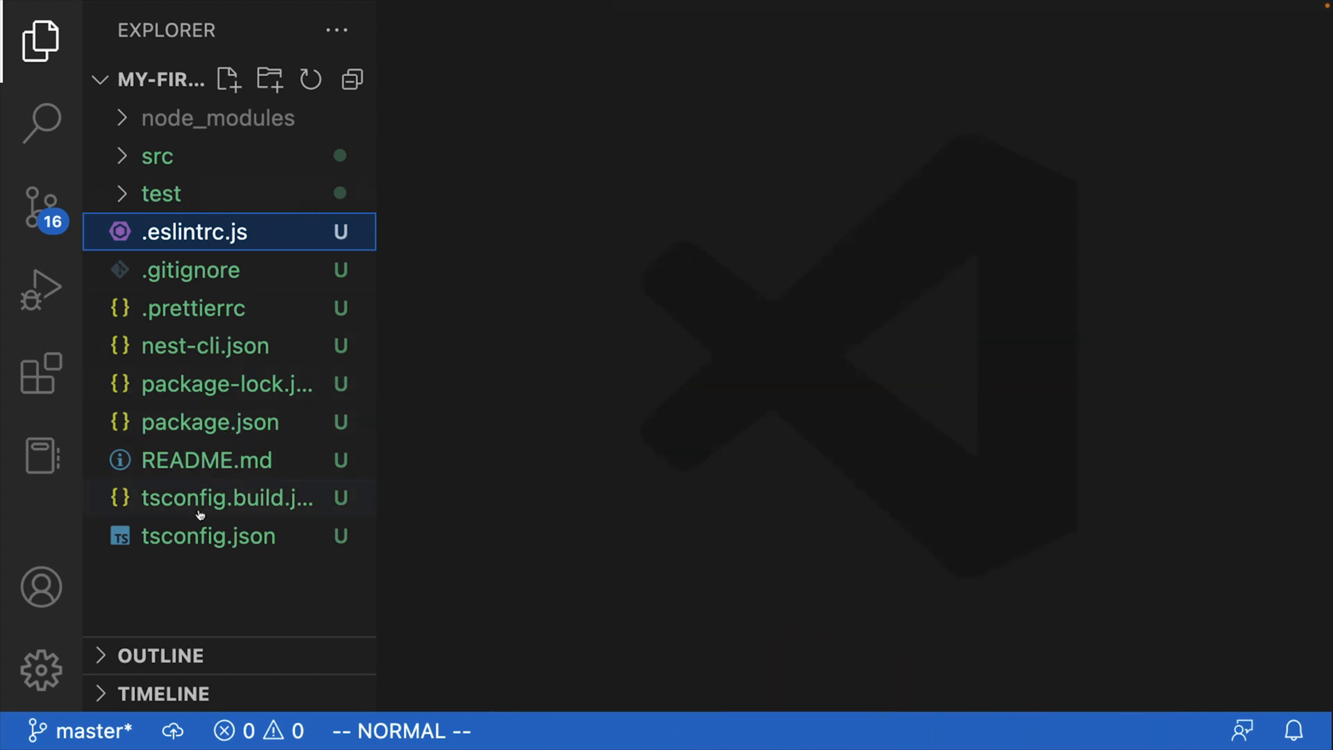
Step: Review tsconfig.json's compiler options, then close it
{"action": "left_click", "coordinate": [208, 535]}
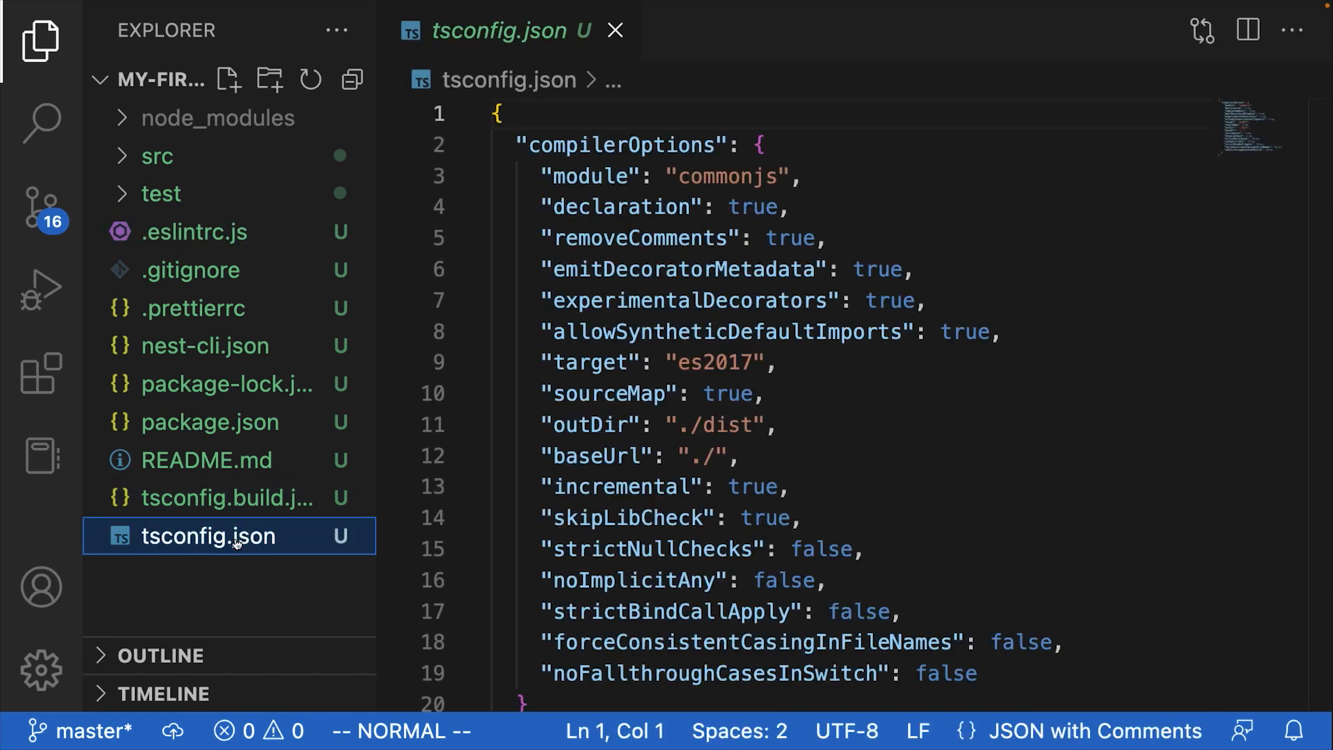
{"action": "mouse_move", "coordinate": [739, 136]}
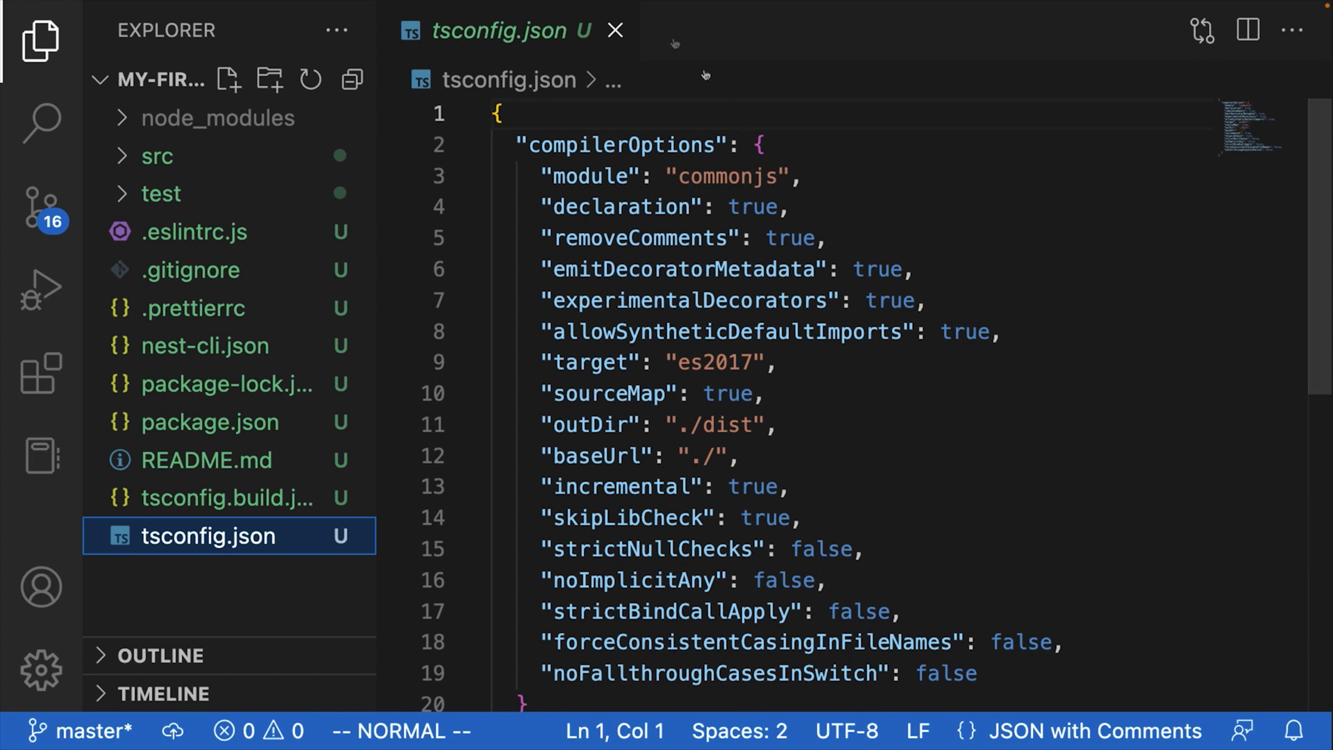
{"action": "mouse_move", "coordinate": [616, 30]}
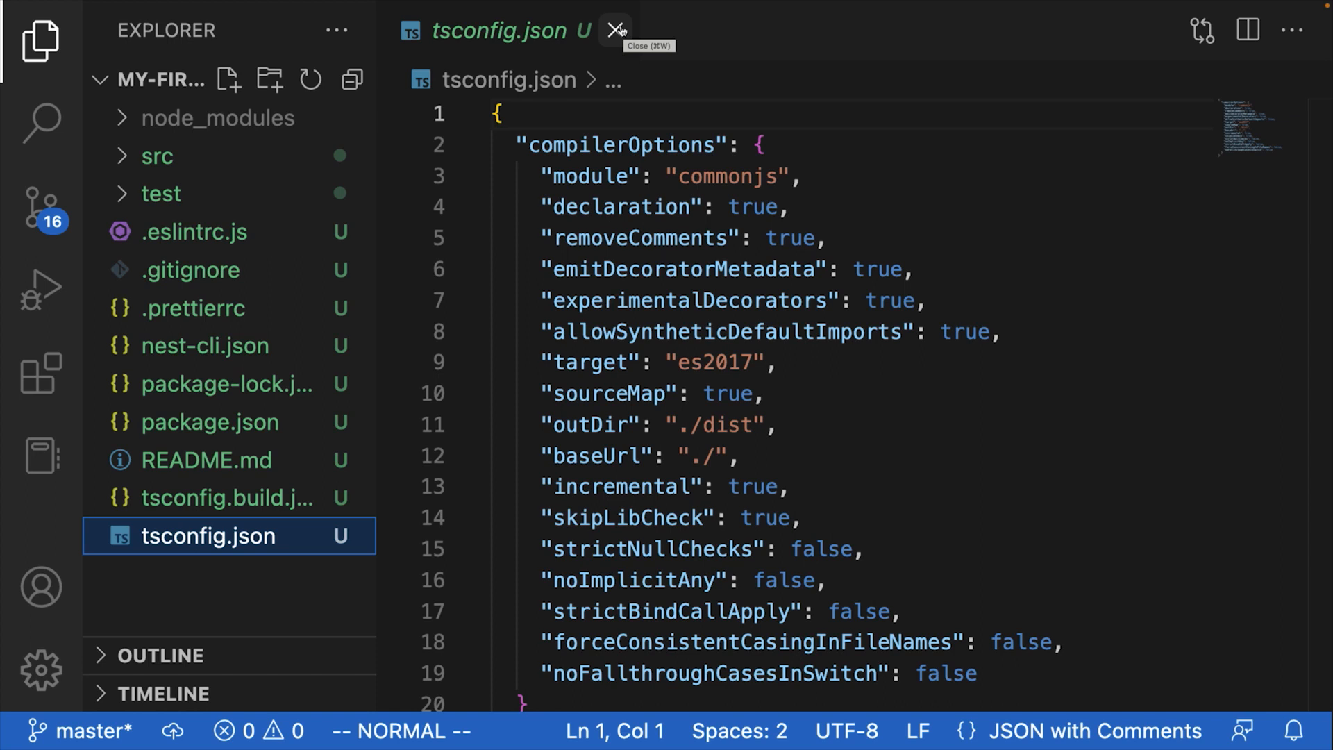
{"action": "left_click", "coordinate": [615, 30]}
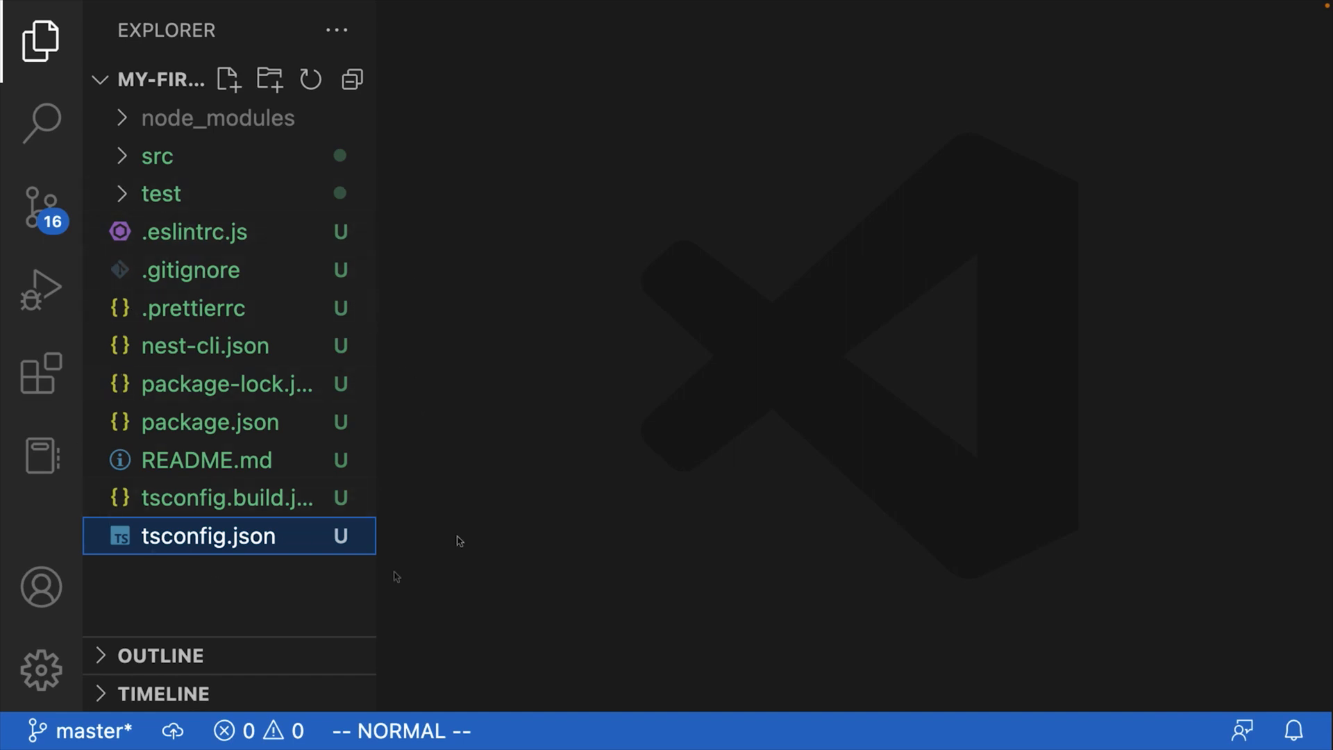
{"action": "mouse_move", "coordinate": [501, 299]}
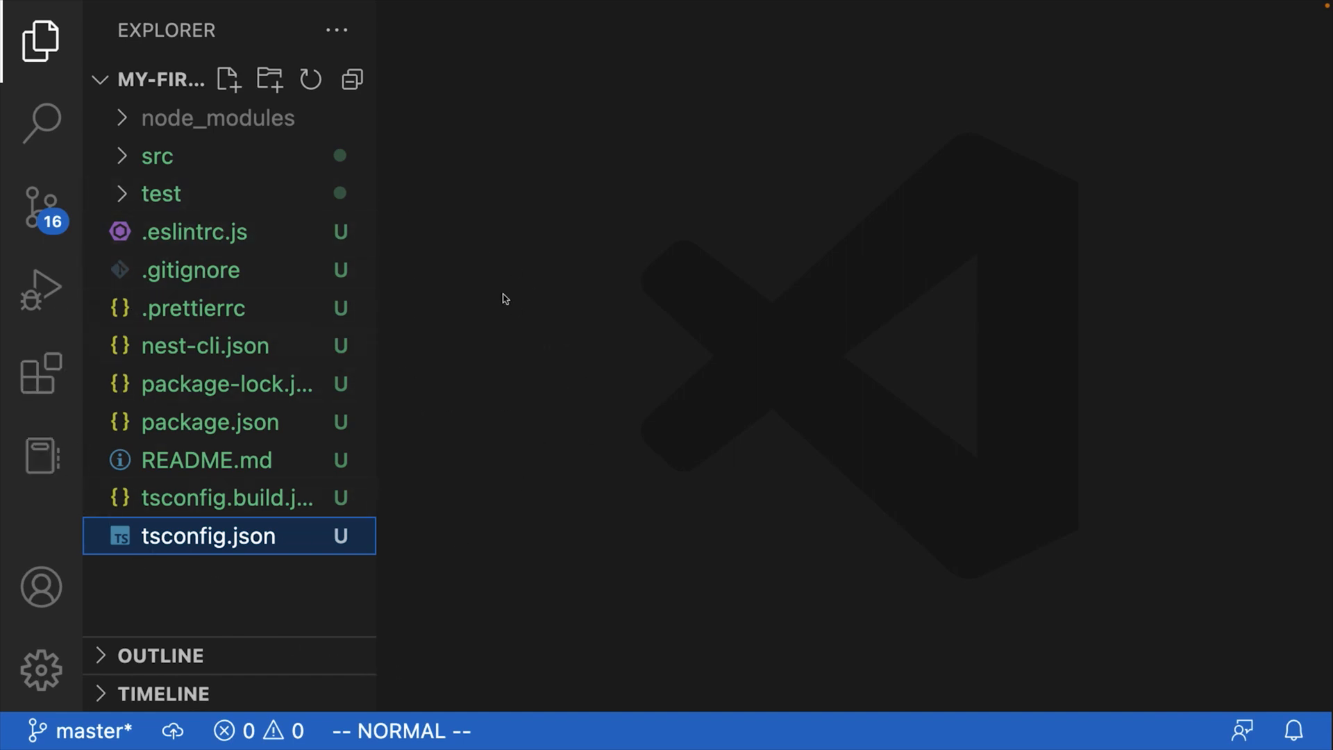
{"action": "mouse_move", "coordinate": [454, 143]}
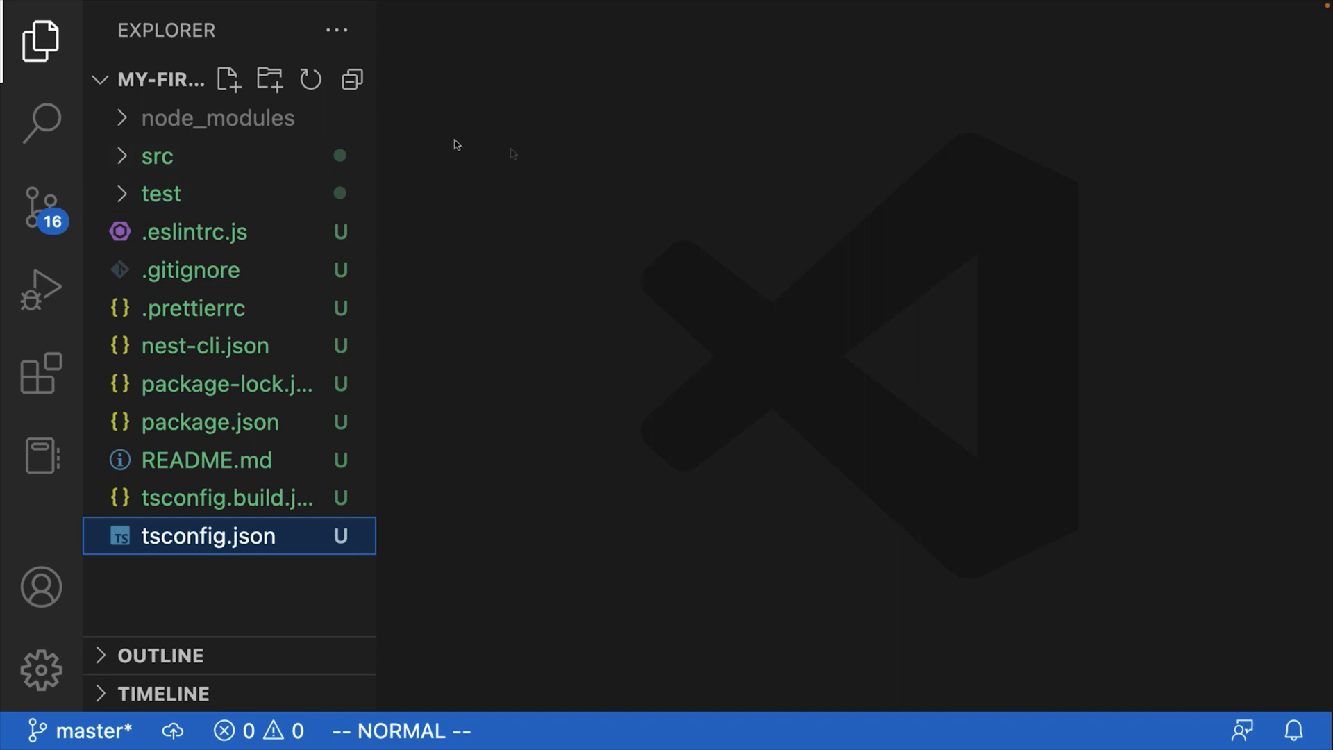
{"action": "mouse_move", "coordinate": [187, 166]}
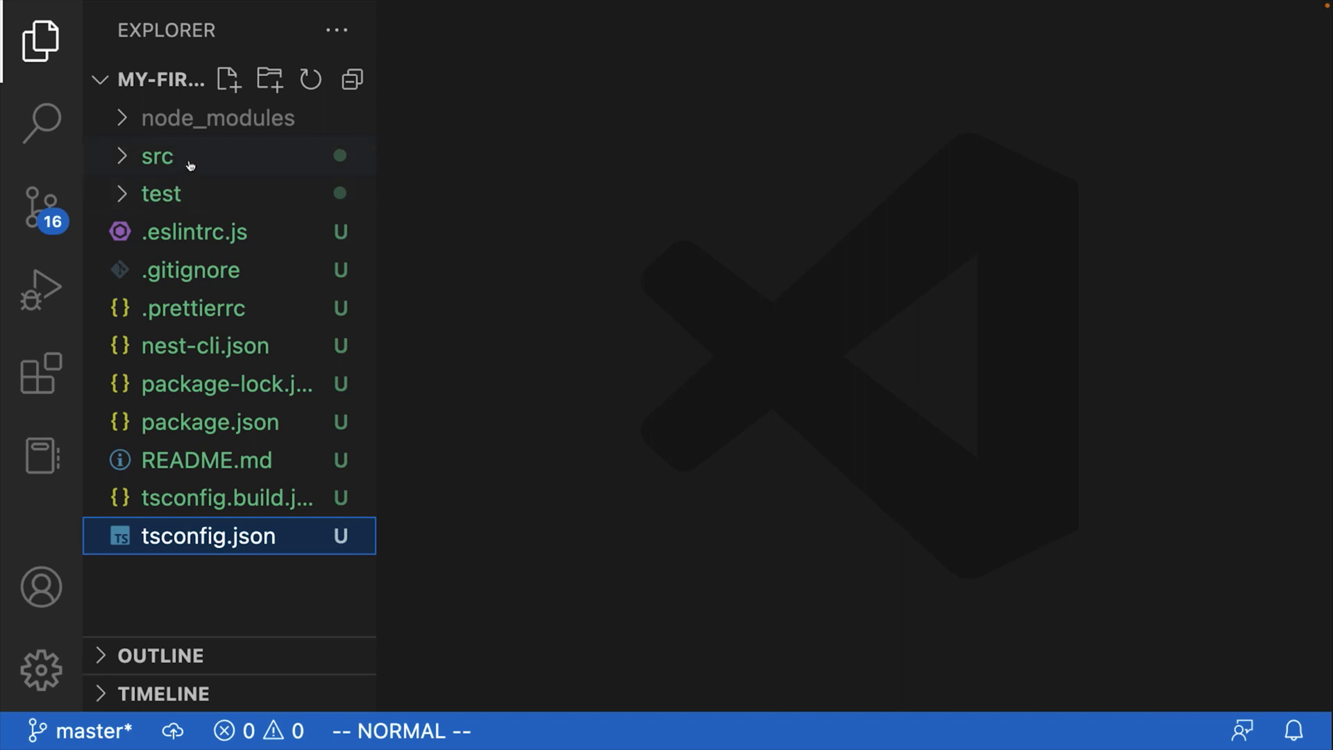
{"action": "mouse_move", "coordinate": [145, 119]}
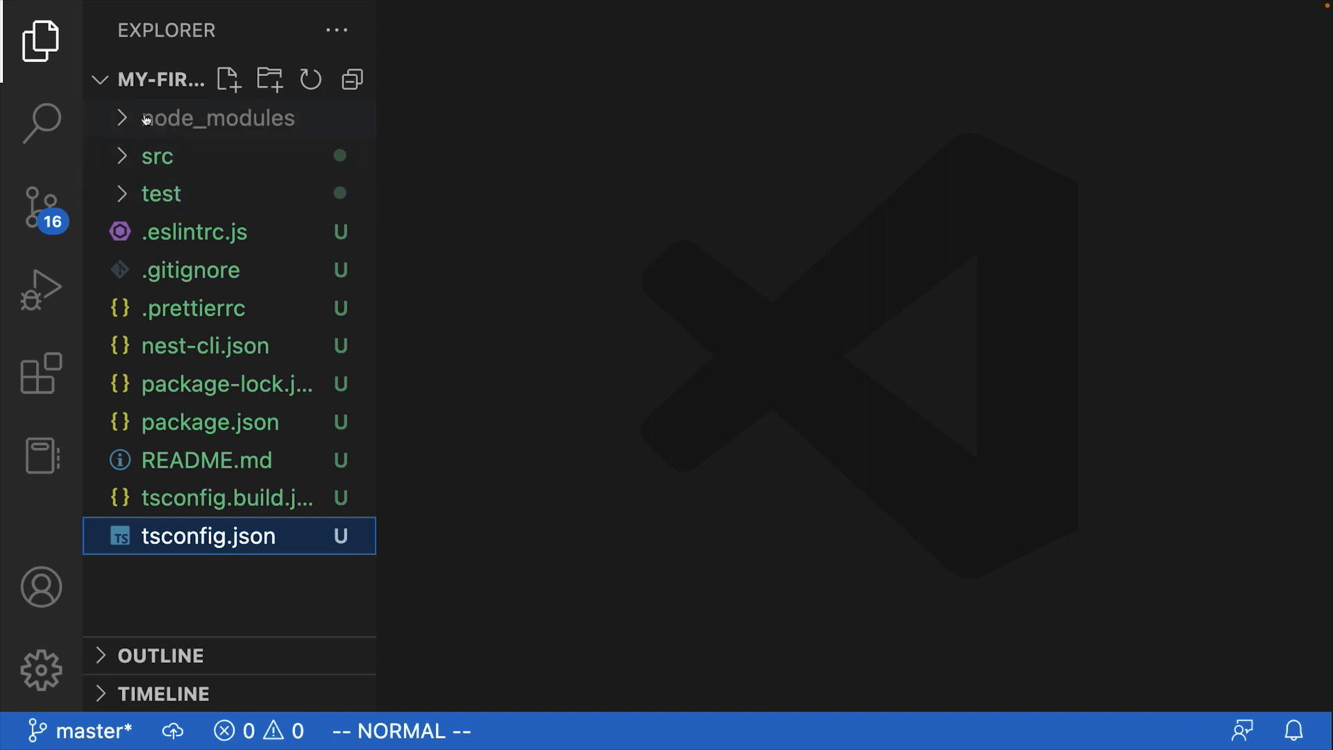
{"action": "left_click", "coordinate": [220, 117]}
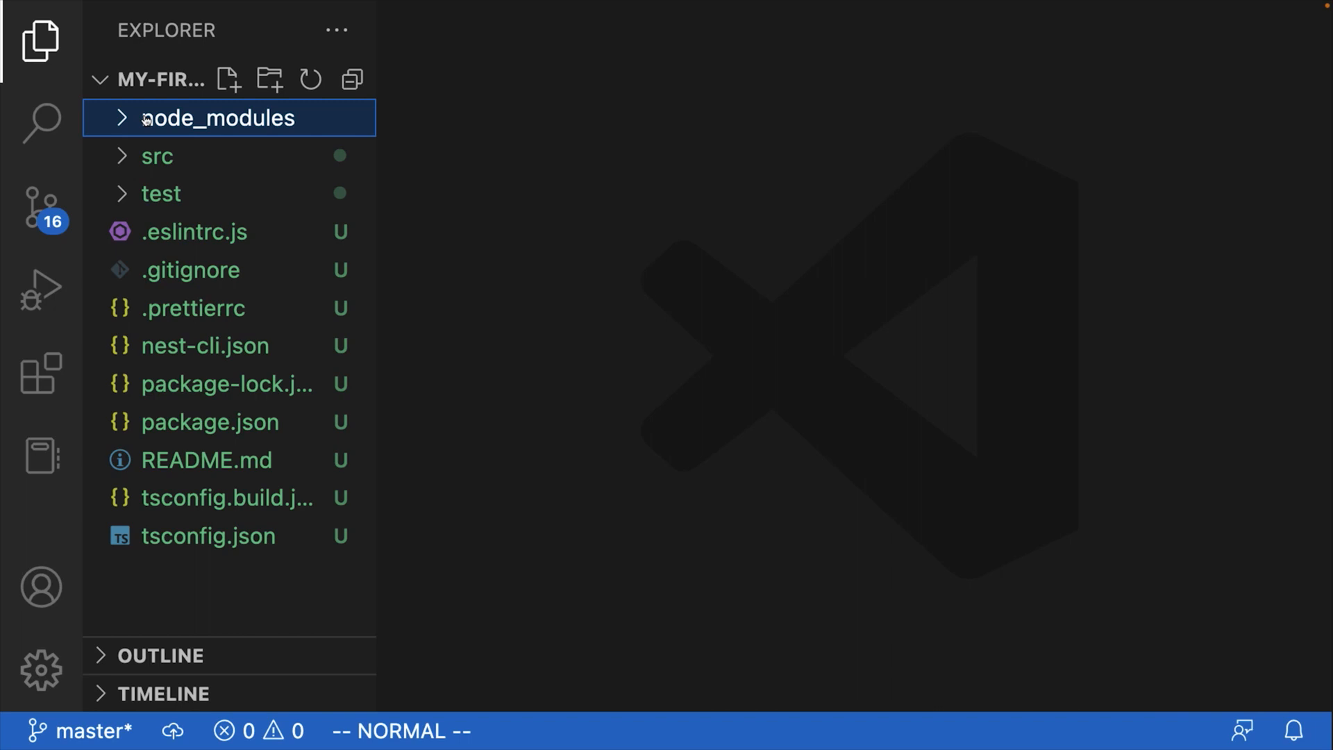
{"action": "mouse_move", "coordinate": [177, 153]}
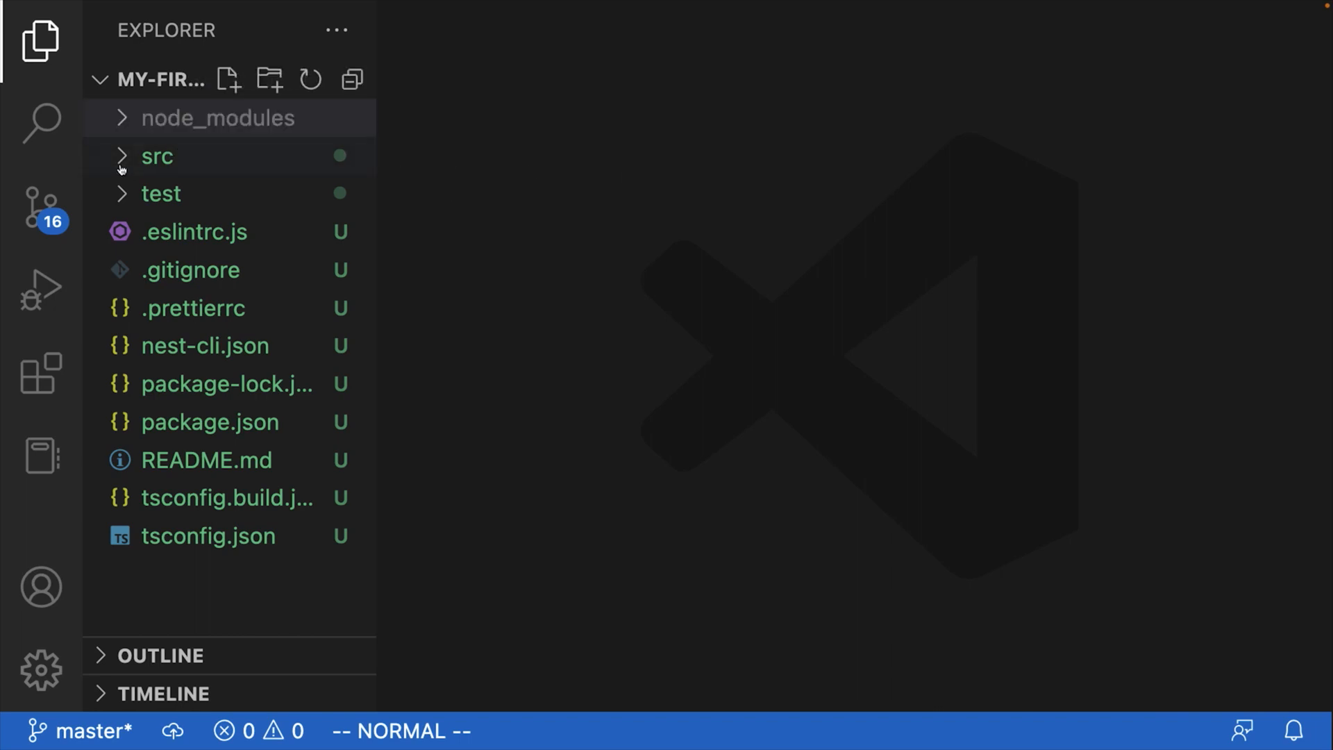
{"action": "left_click", "coordinate": [160, 193]}
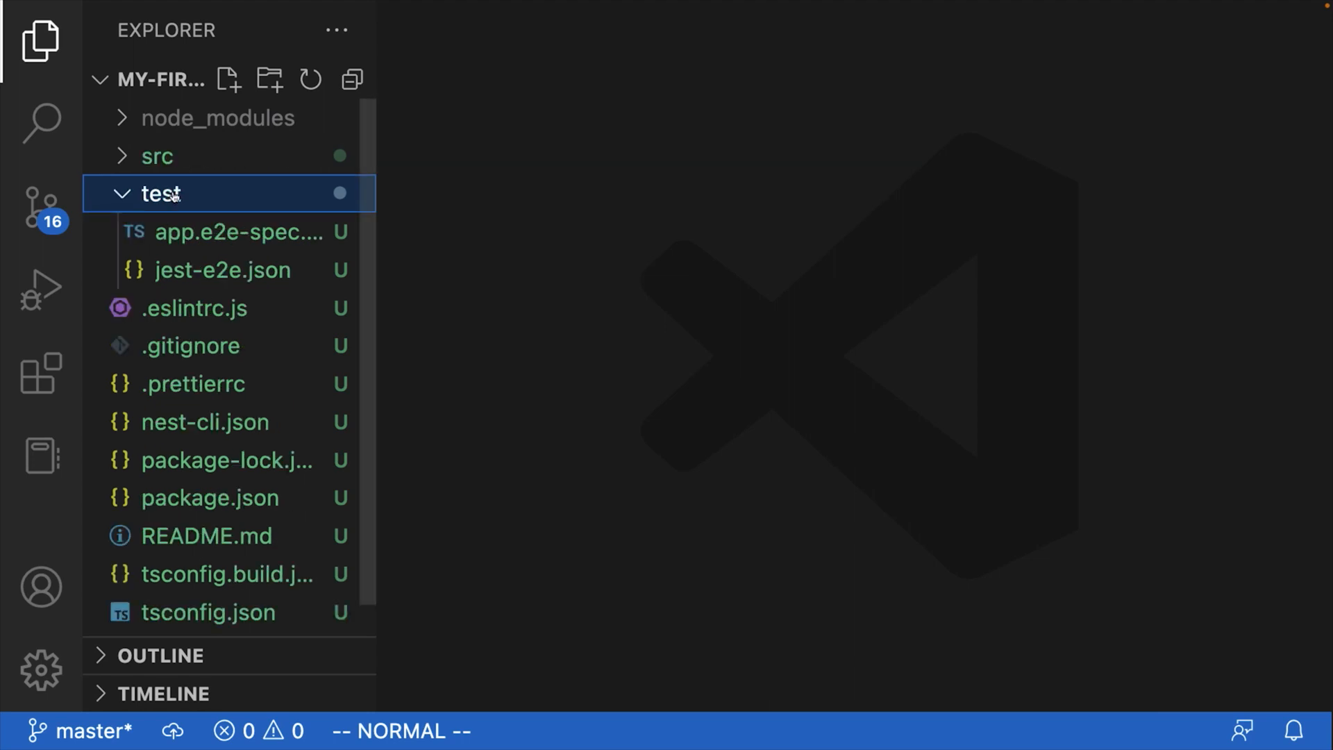
{"action": "mouse_move", "coordinate": [139, 322]}
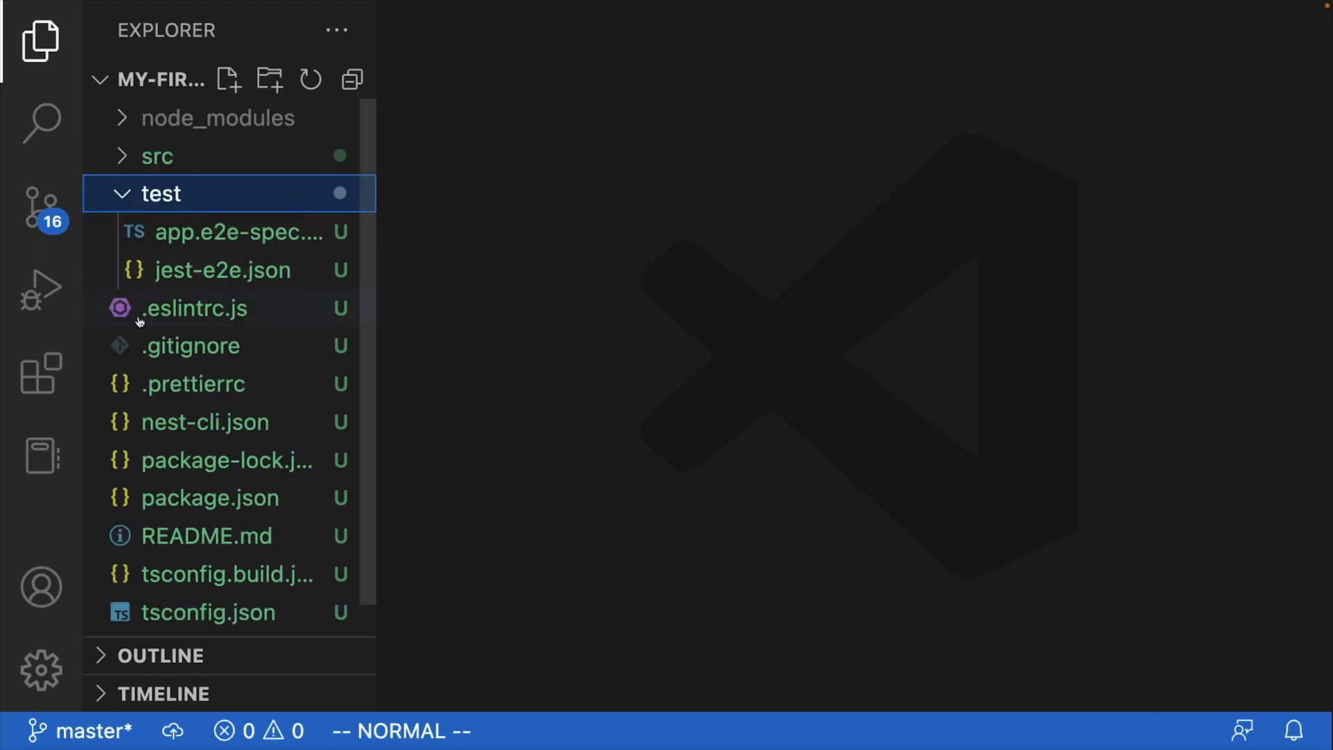
{"action": "mouse_move", "coordinate": [178, 213]}
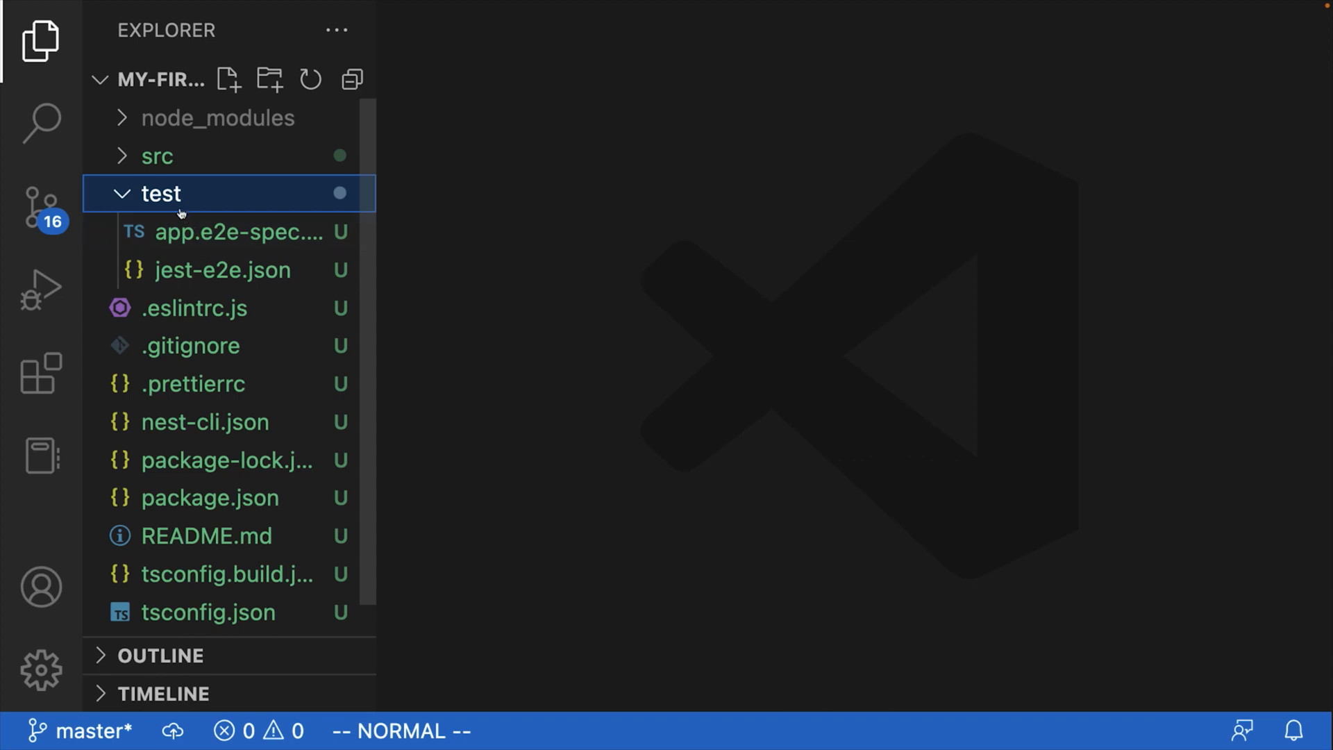
{"action": "mouse_move", "coordinate": [159, 193]}
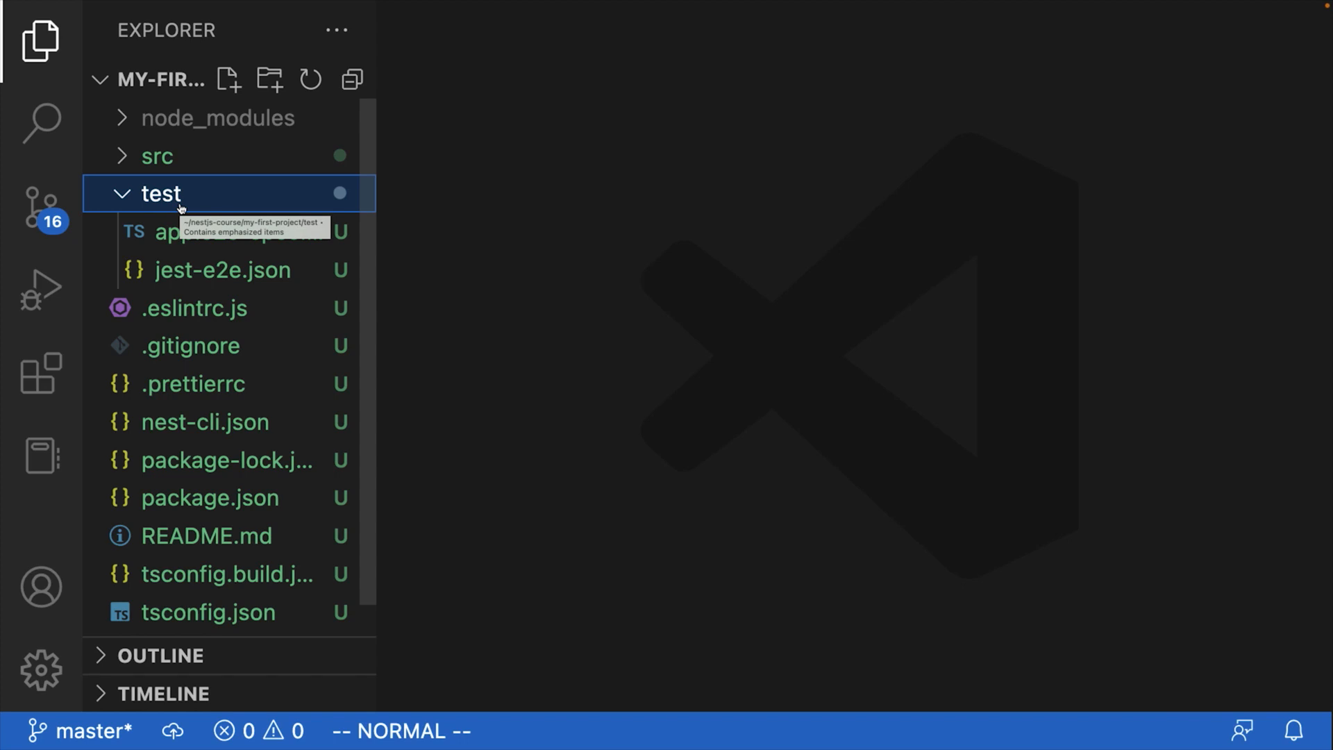
{"action": "mouse_move", "coordinate": [544, 222]}
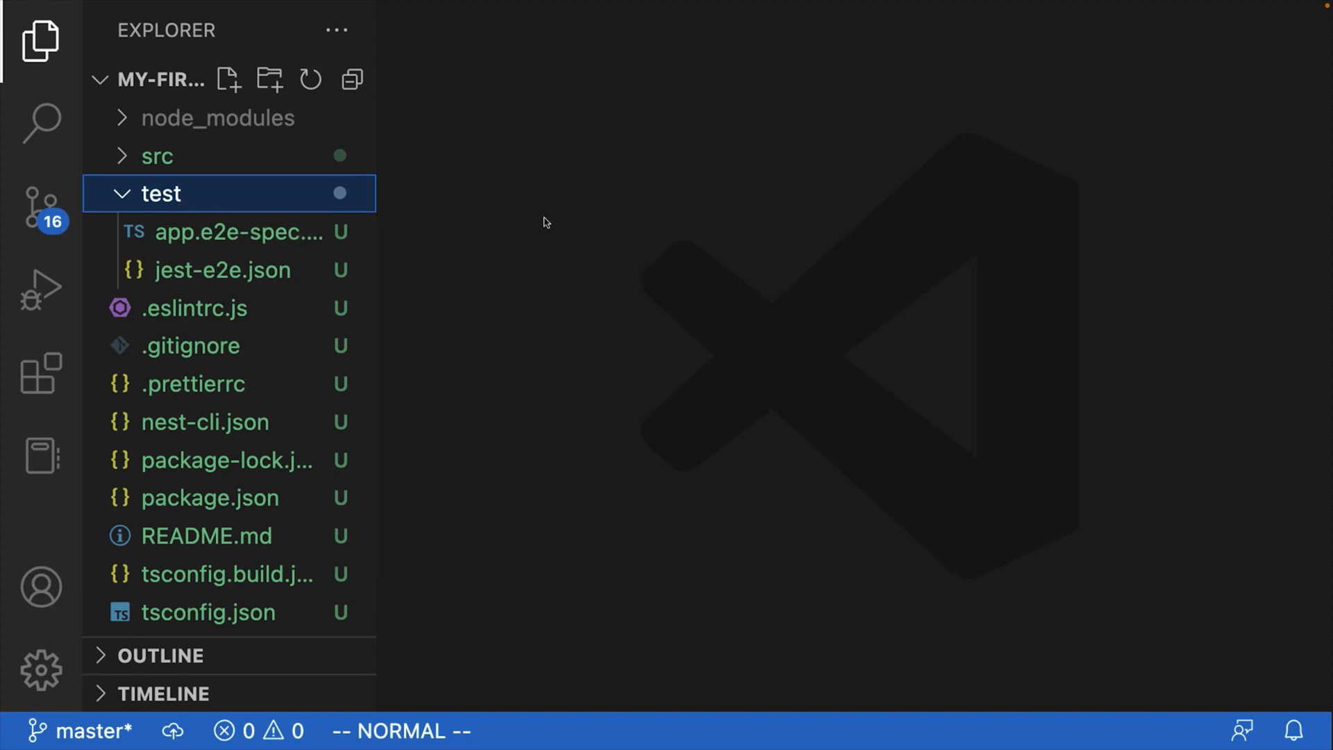
{"action": "left_click", "coordinate": [160, 192]}
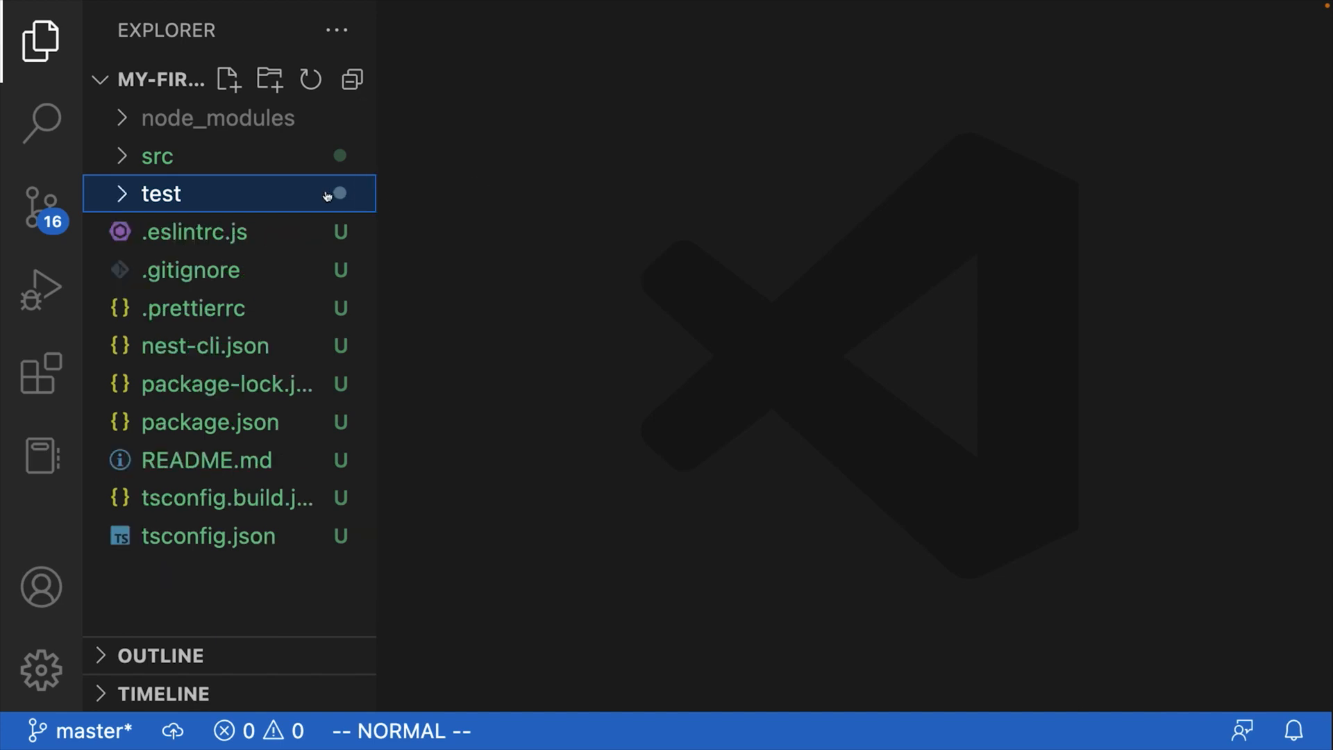
{"action": "mouse_move", "coordinate": [268, 202]}
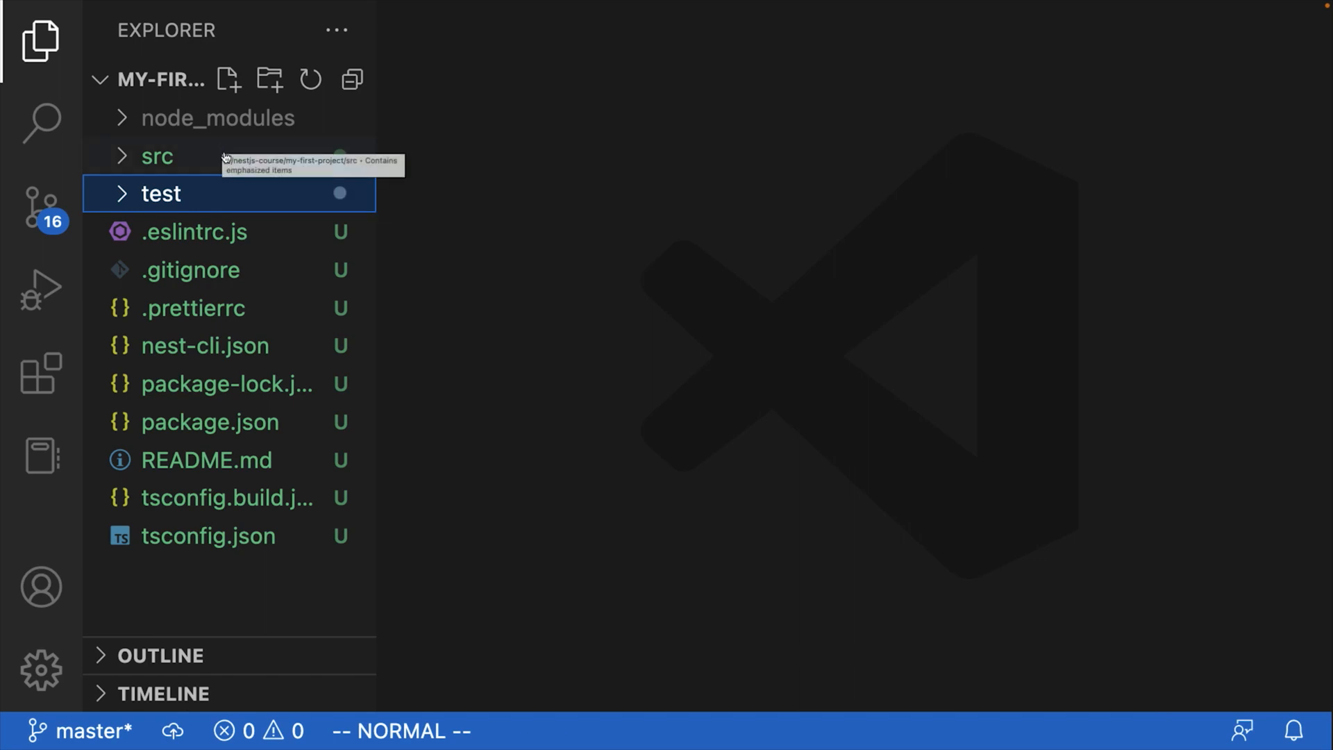
Step: Expand src and open main.ts to view the port 3000 bootstrap code
{"action": "left_click", "coordinate": [158, 156]}
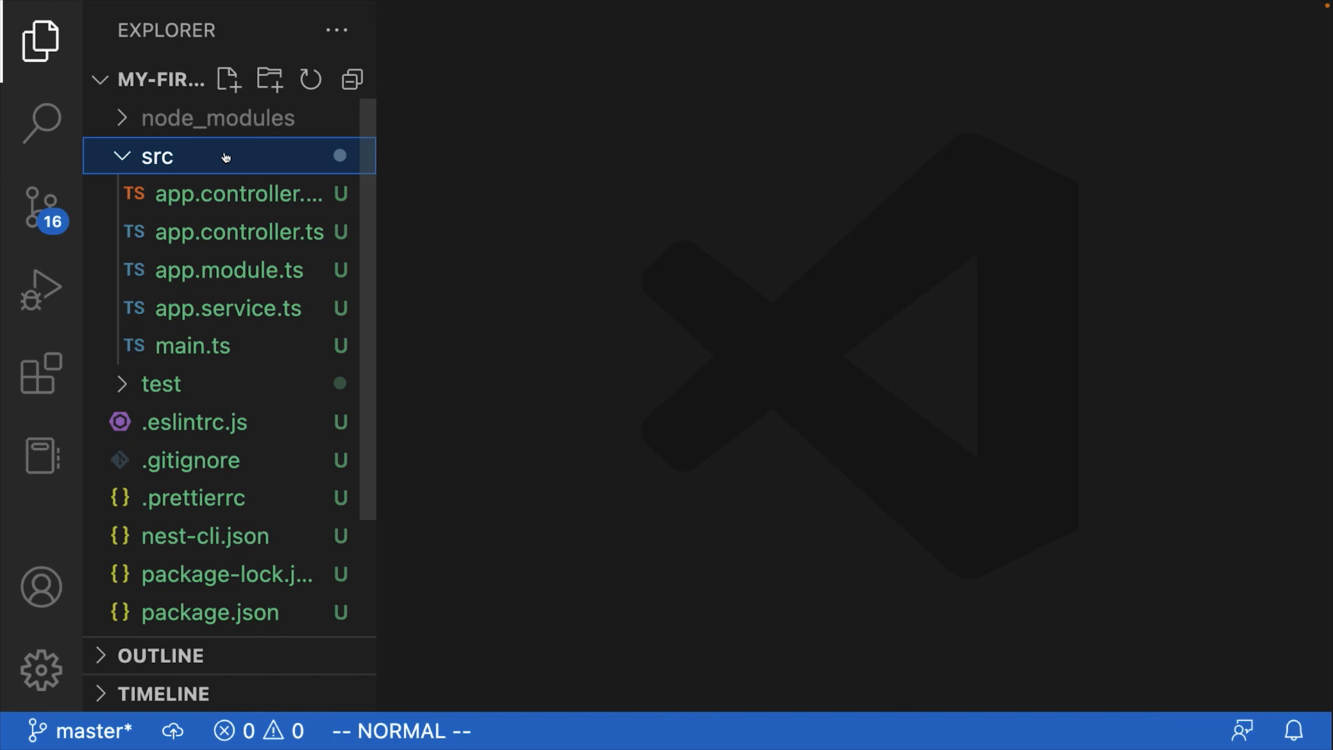
{"action": "mouse_move", "coordinate": [270, 200]}
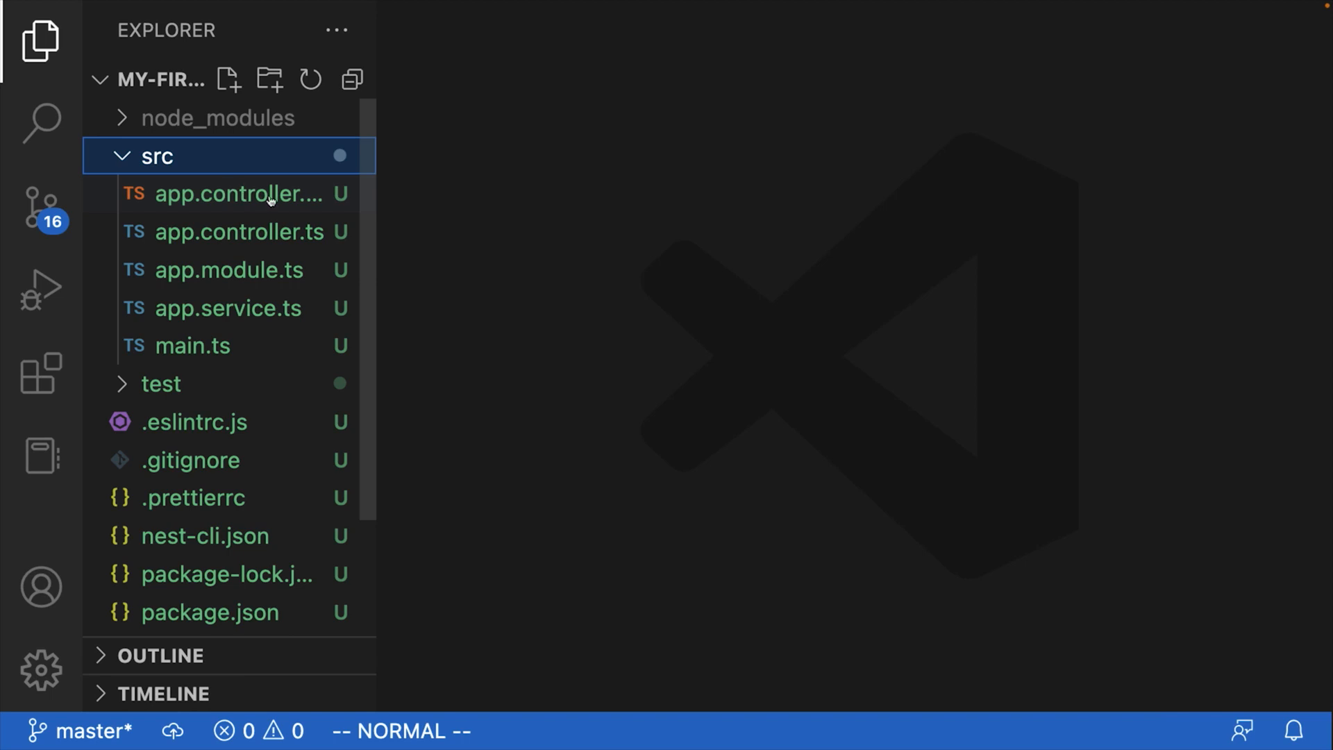
{"action": "mouse_move", "coordinate": [220, 183]}
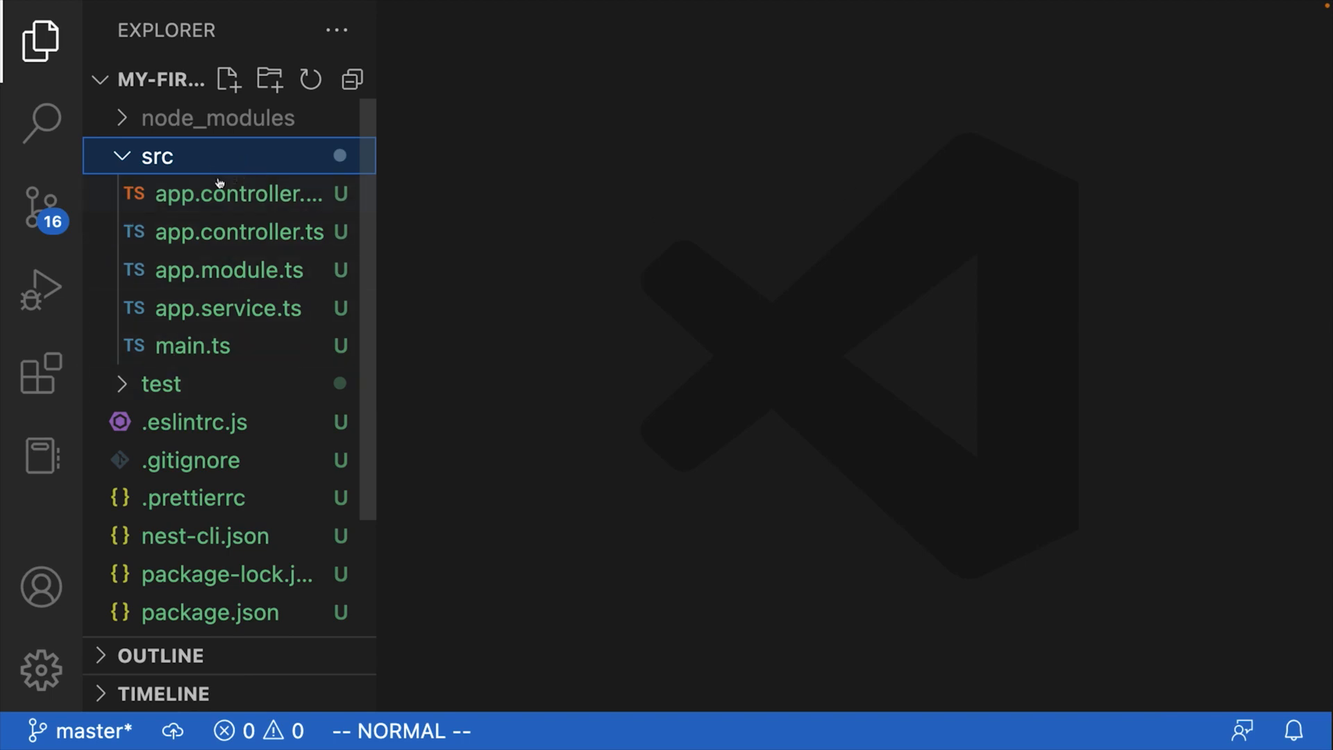
{"action": "left_click", "coordinate": [193, 344]}
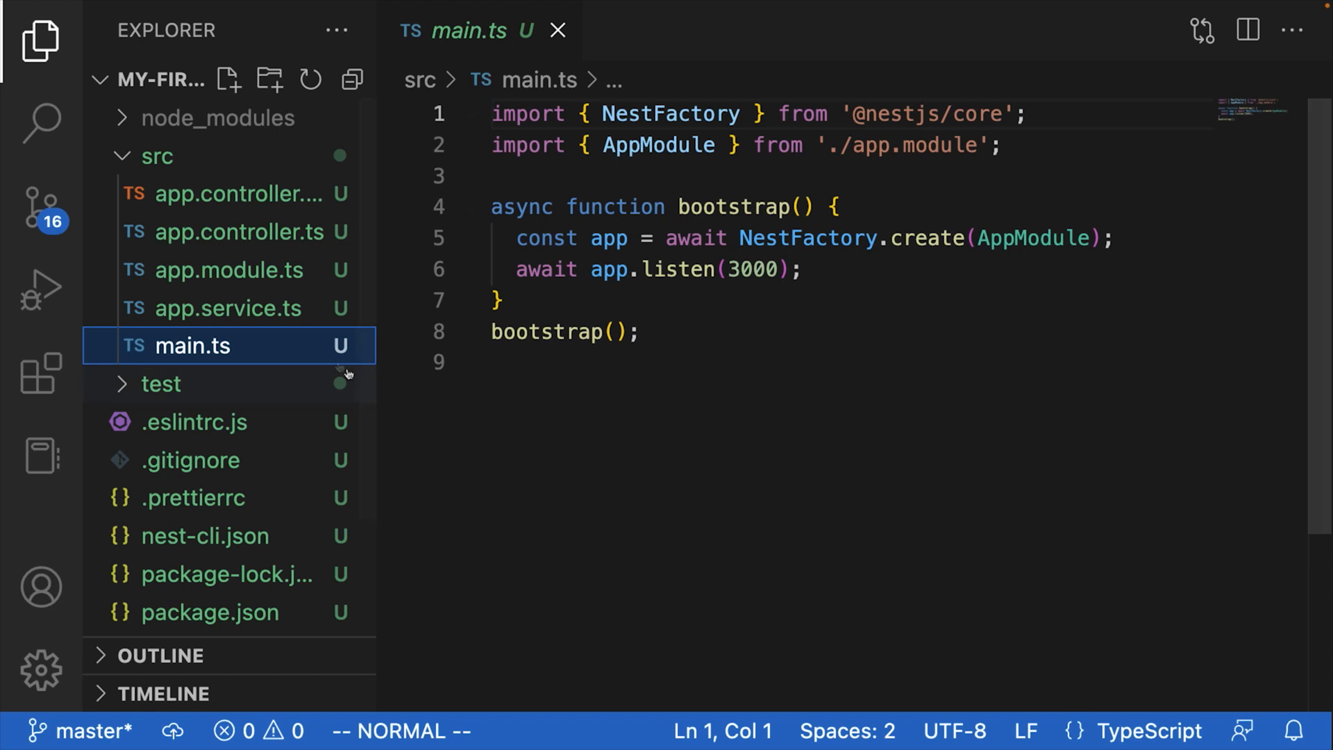
{"action": "mouse_move", "coordinate": [259, 193]}
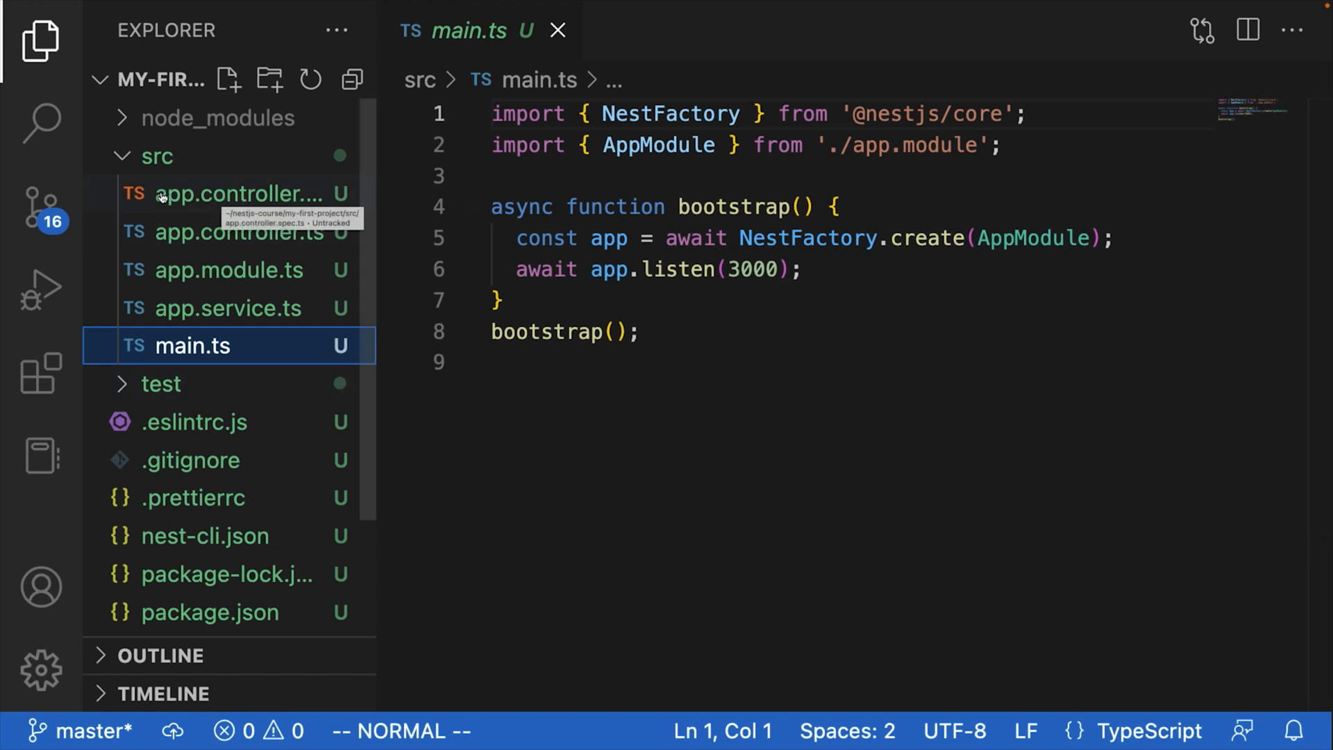
{"action": "mouse_move", "coordinate": [340, 285]}
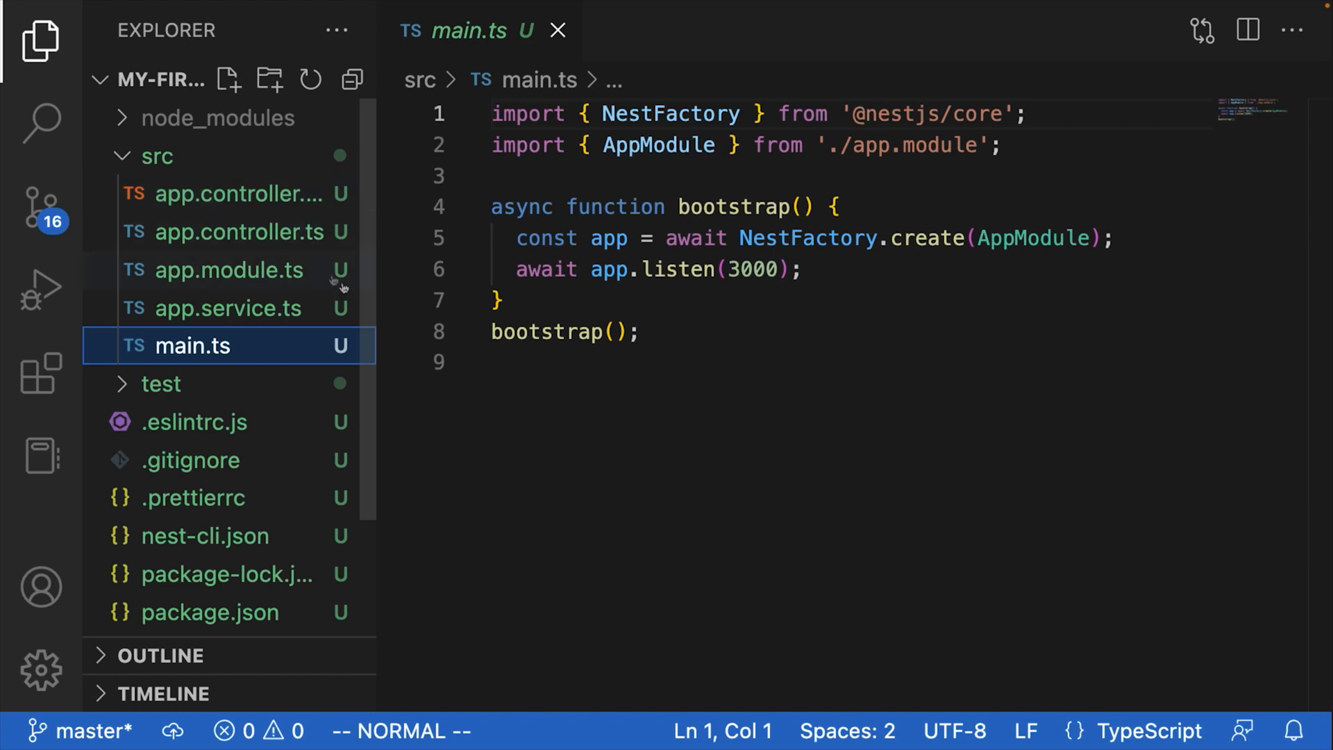
Step: Open app.controller.spec.ts, app.controller.ts, app.module.ts and app.service.ts in turn
{"action": "left_click", "coordinate": [238, 193]}
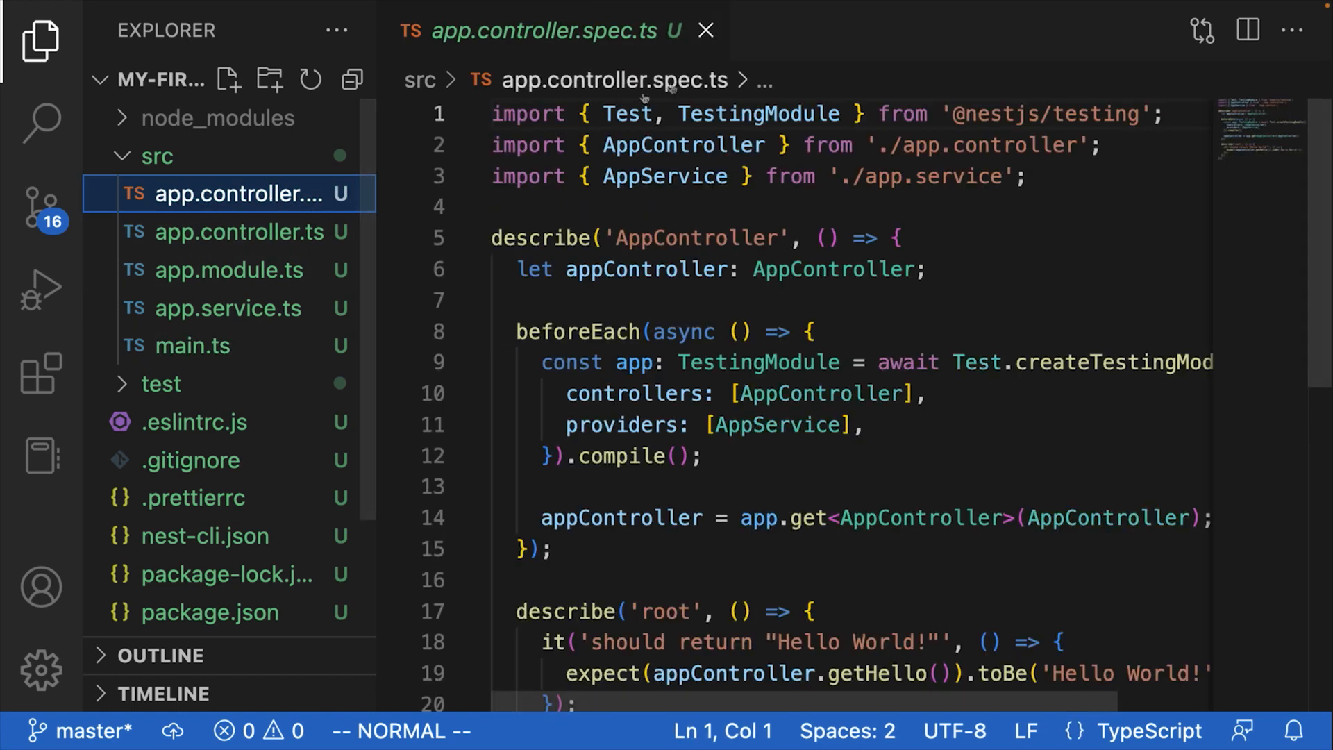
{"action": "left_click", "coordinate": [238, 231]}
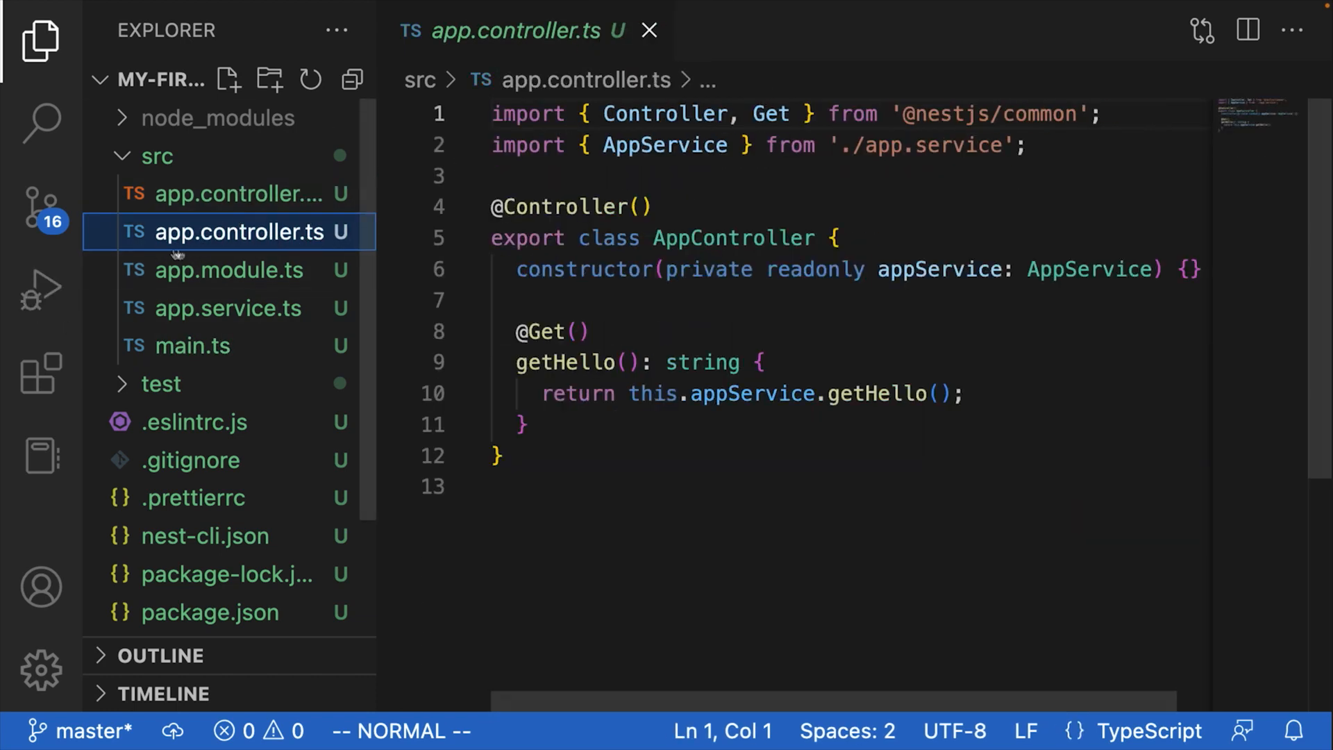
{"action": "left_click", "coordinate": [228, 270]}
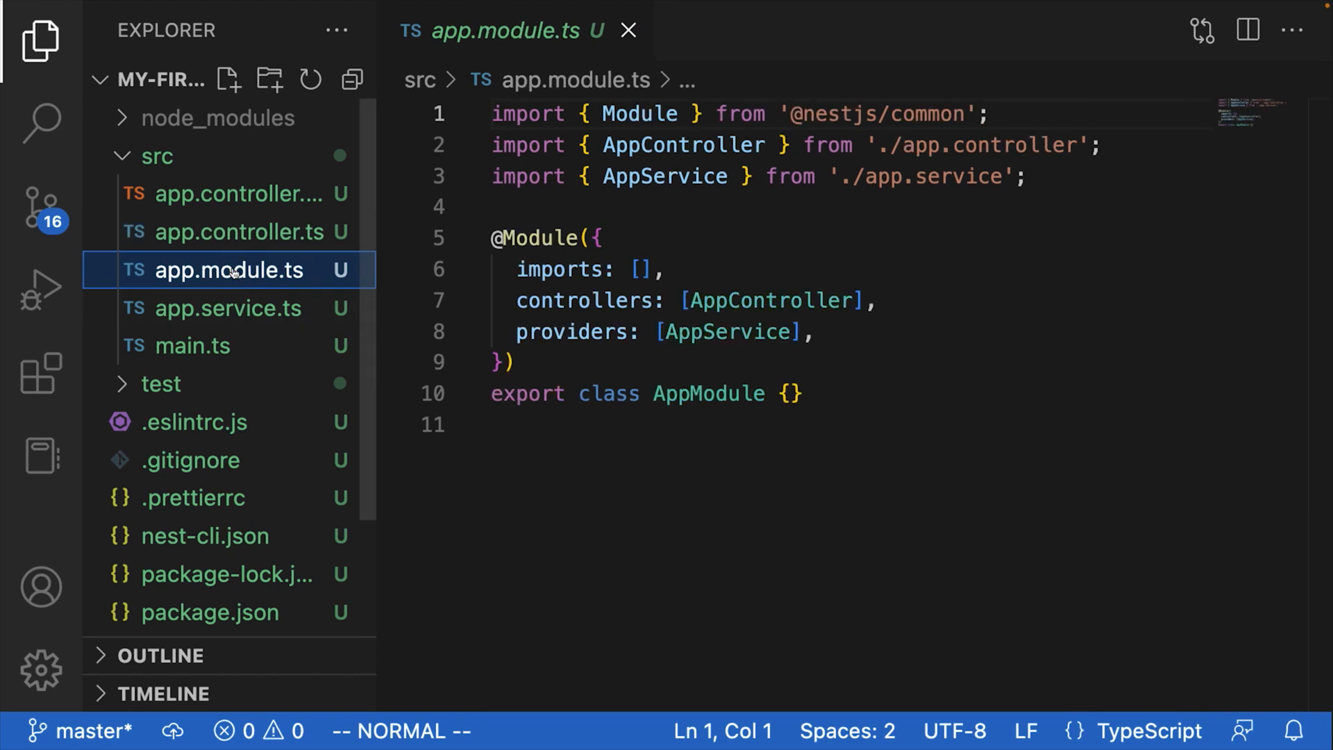
{"action": "left_click", "coordinate": [227, 307]}
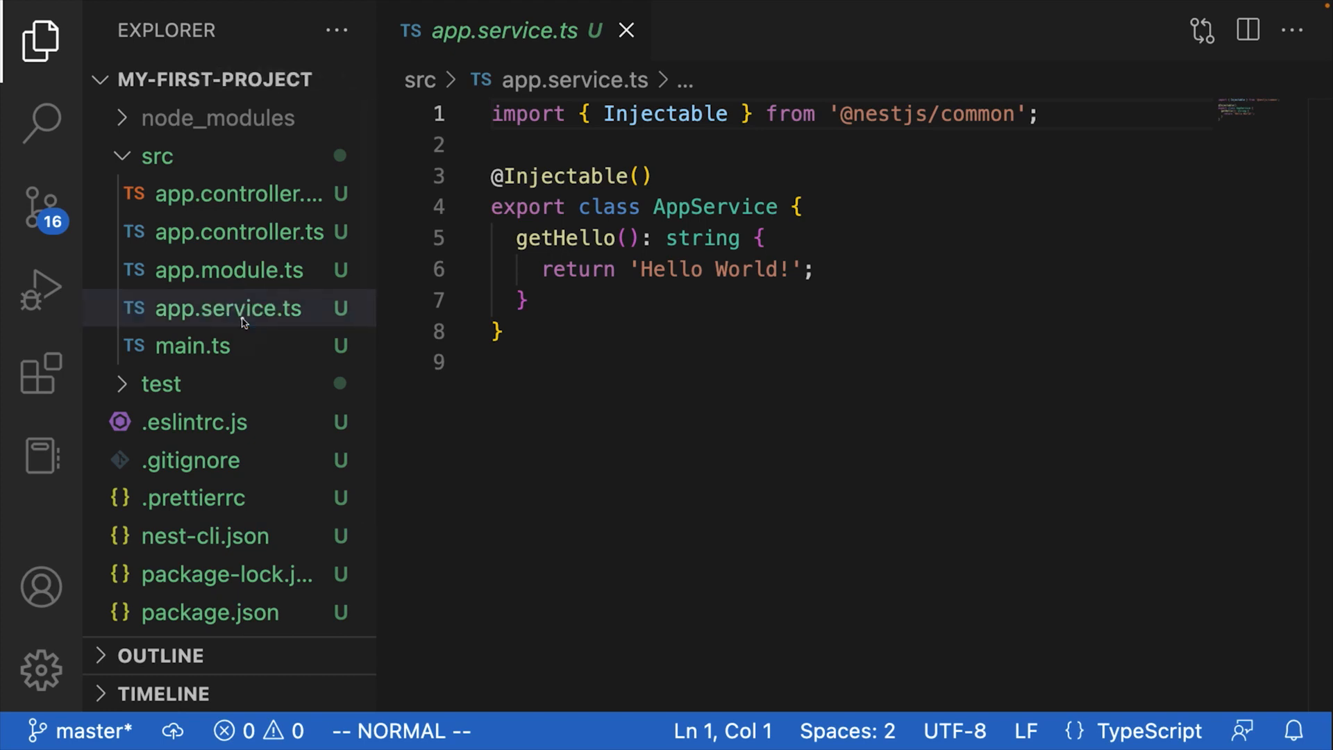
{"action": "mouse_move", "coordinate": [321, 309]}
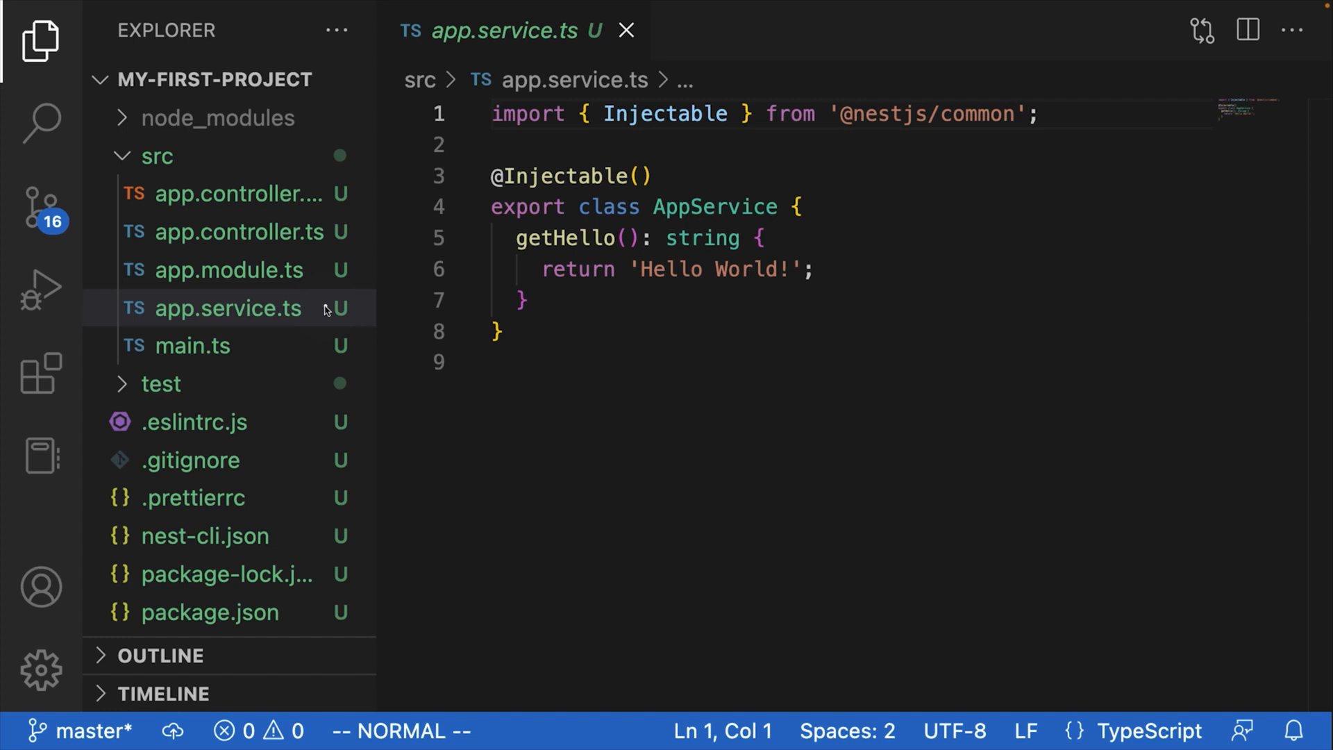
{"action": "mouse_move", "coordinate": [315, 221]}
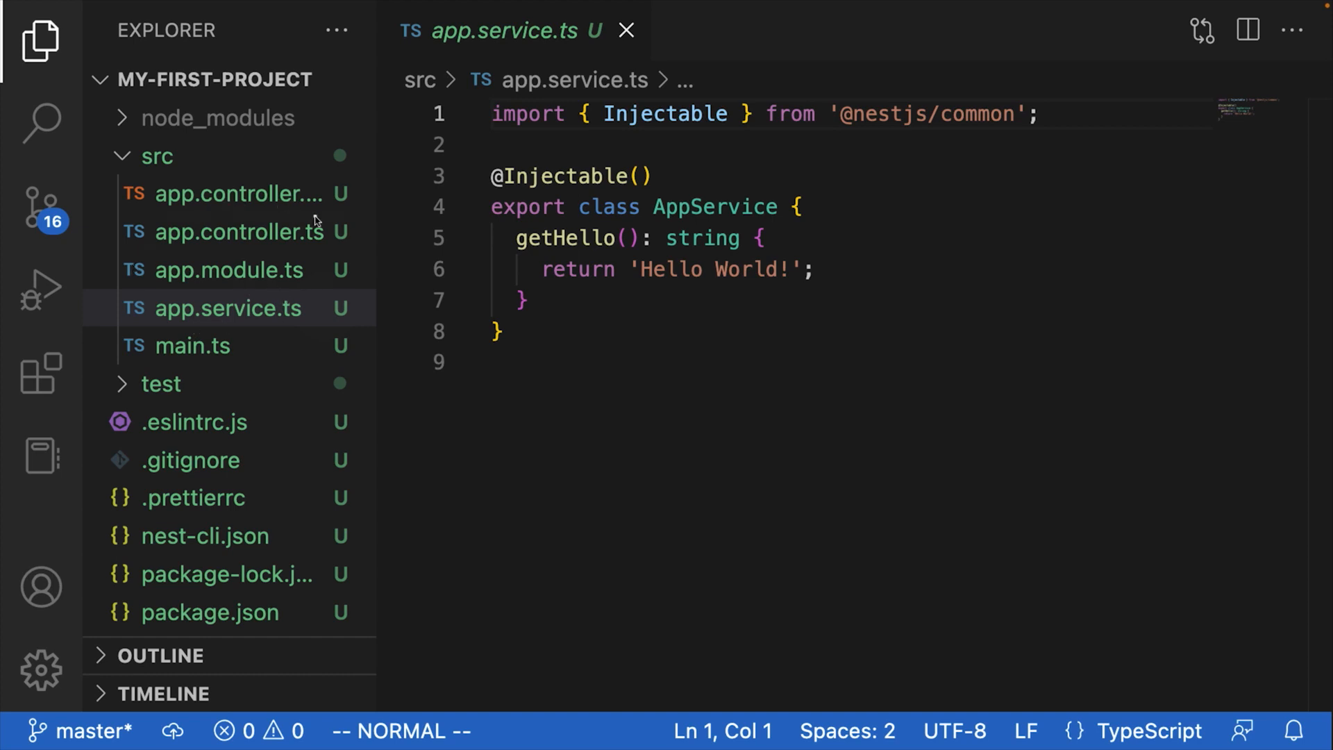
{"action": "mouse_move", "coordinate": [183, 321]}
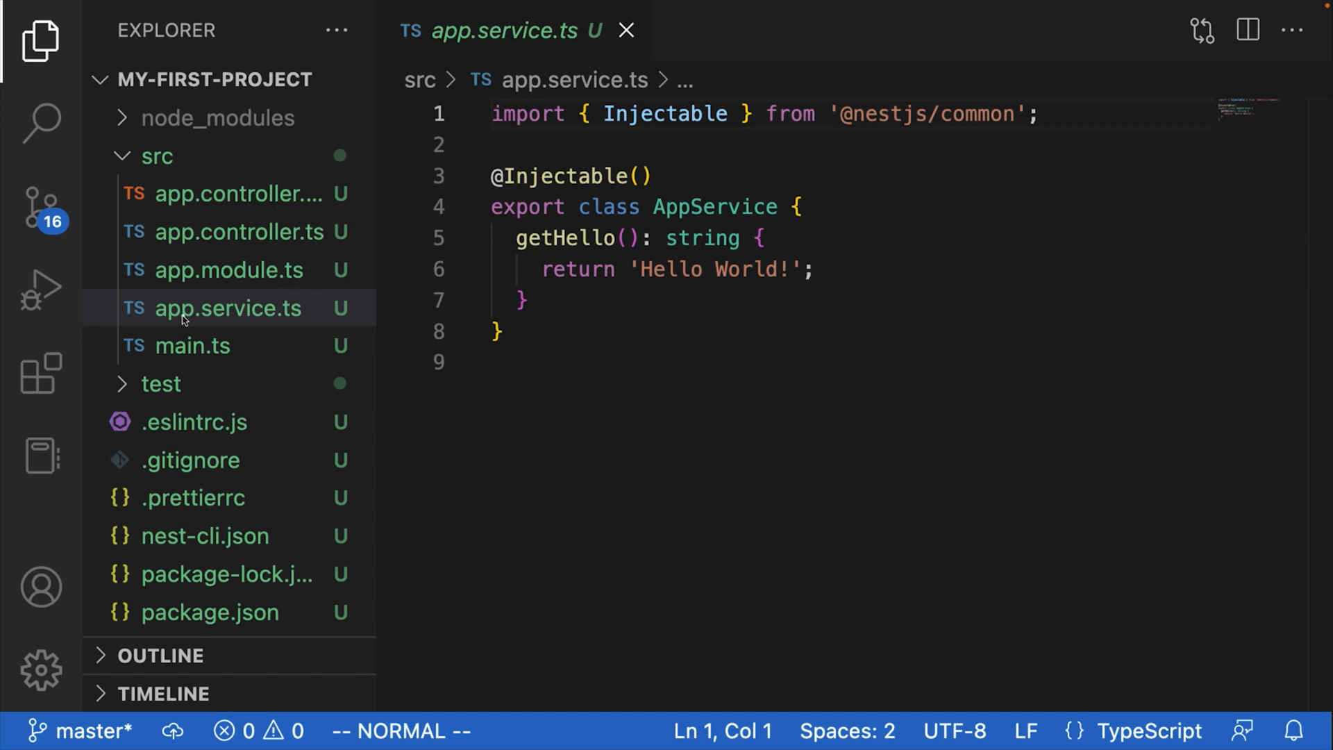
{"action": "mouse_move", "coordinate": [174, 256]}
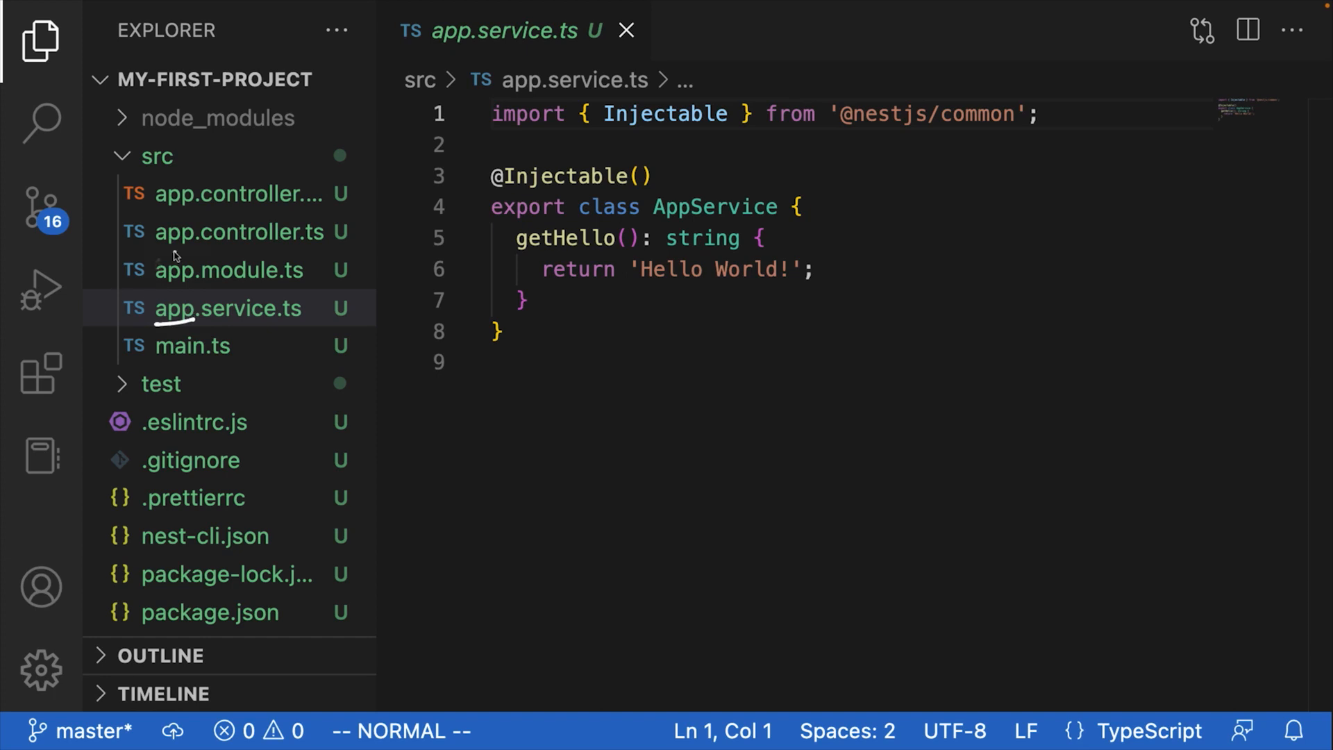
{"action": "mouse_move", "coordinate": [175, 338]}
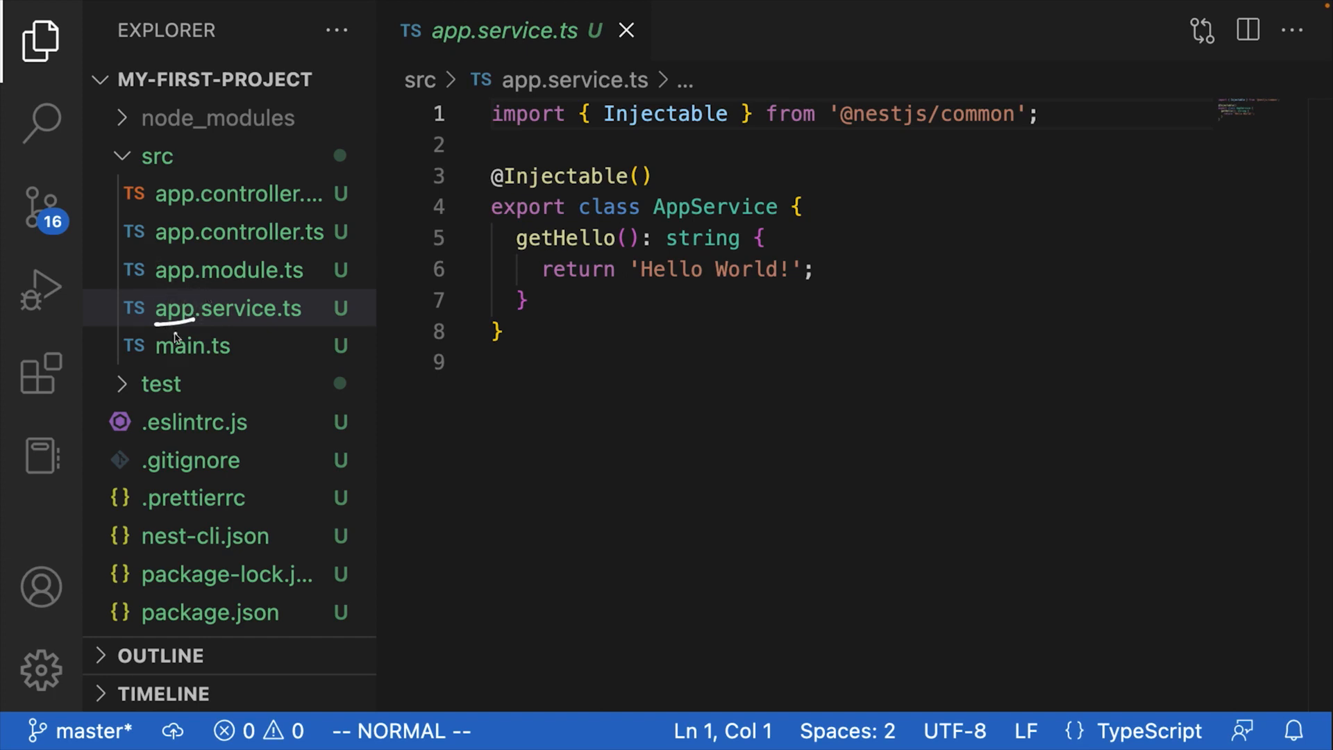
{"action": "mouse_move", "coordinate": [220, 219]}
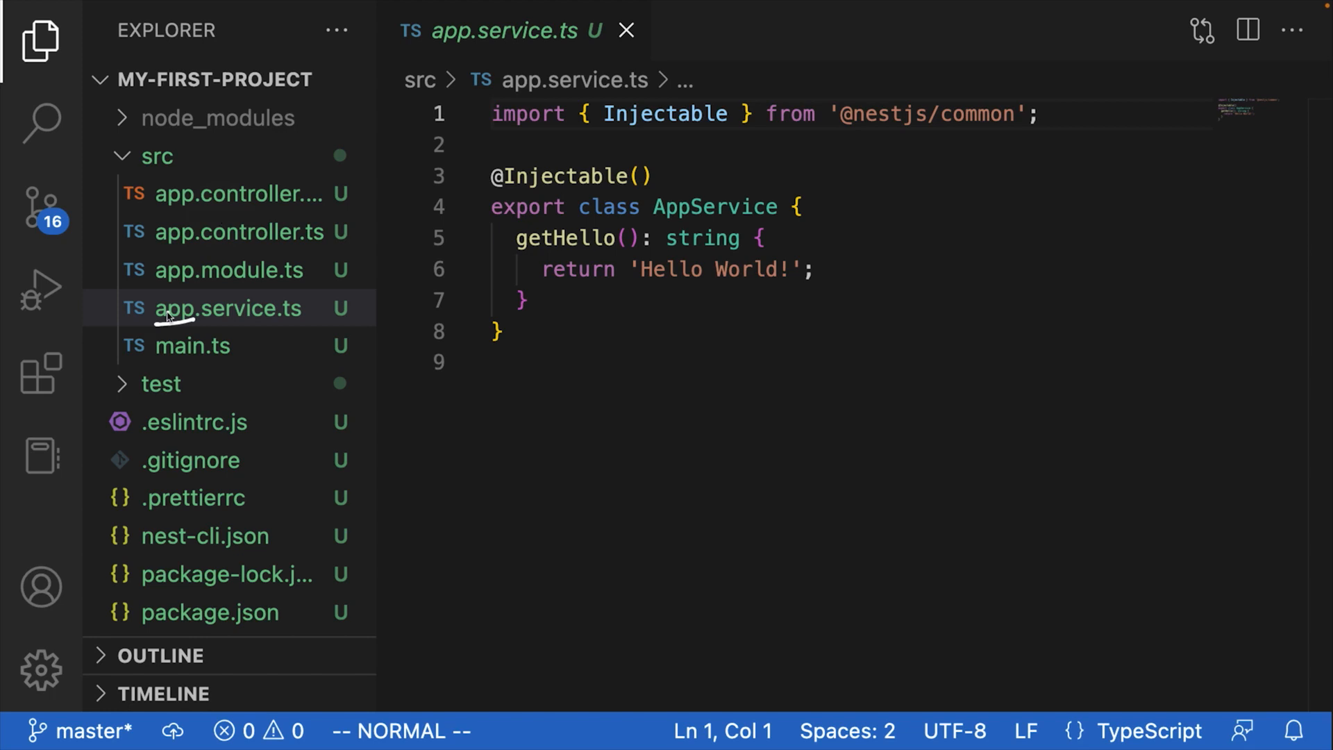
{"action": "mouse_move", "coordinate": [621, 443]}
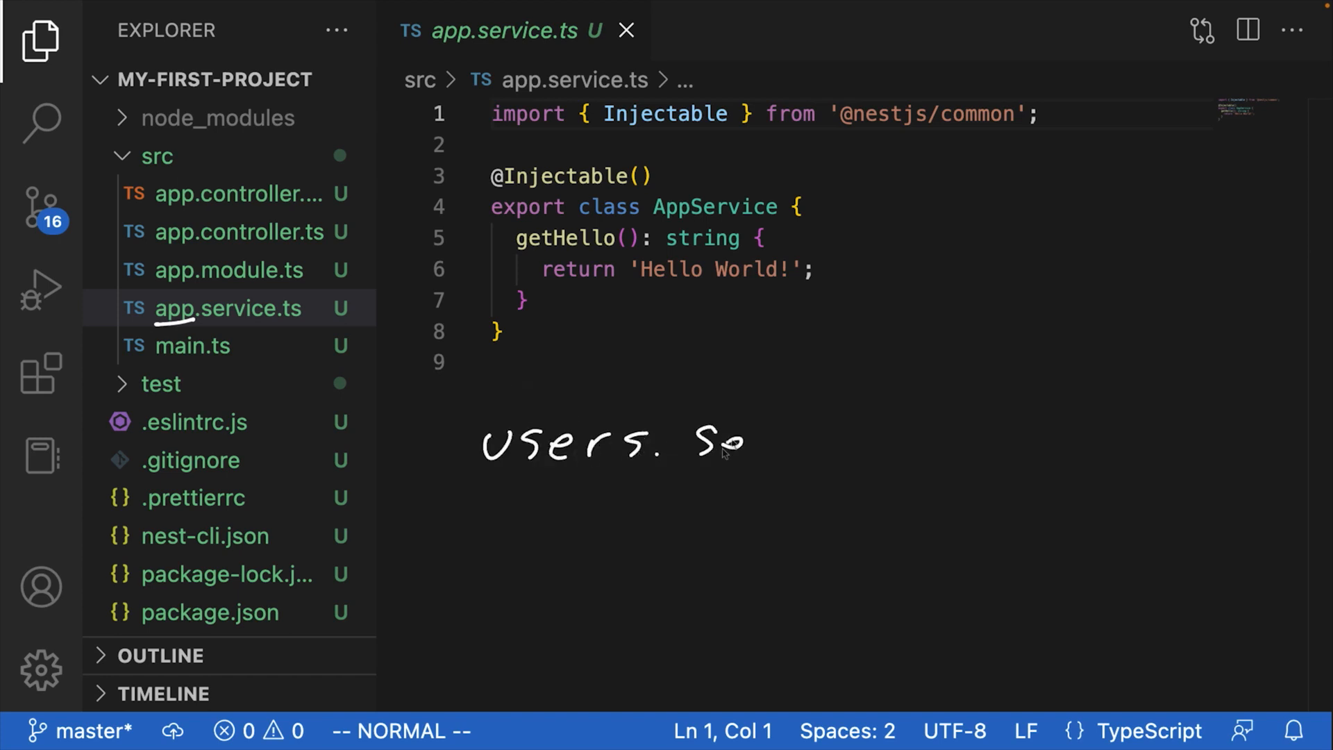
{"action": "type", "text": "rvice"}
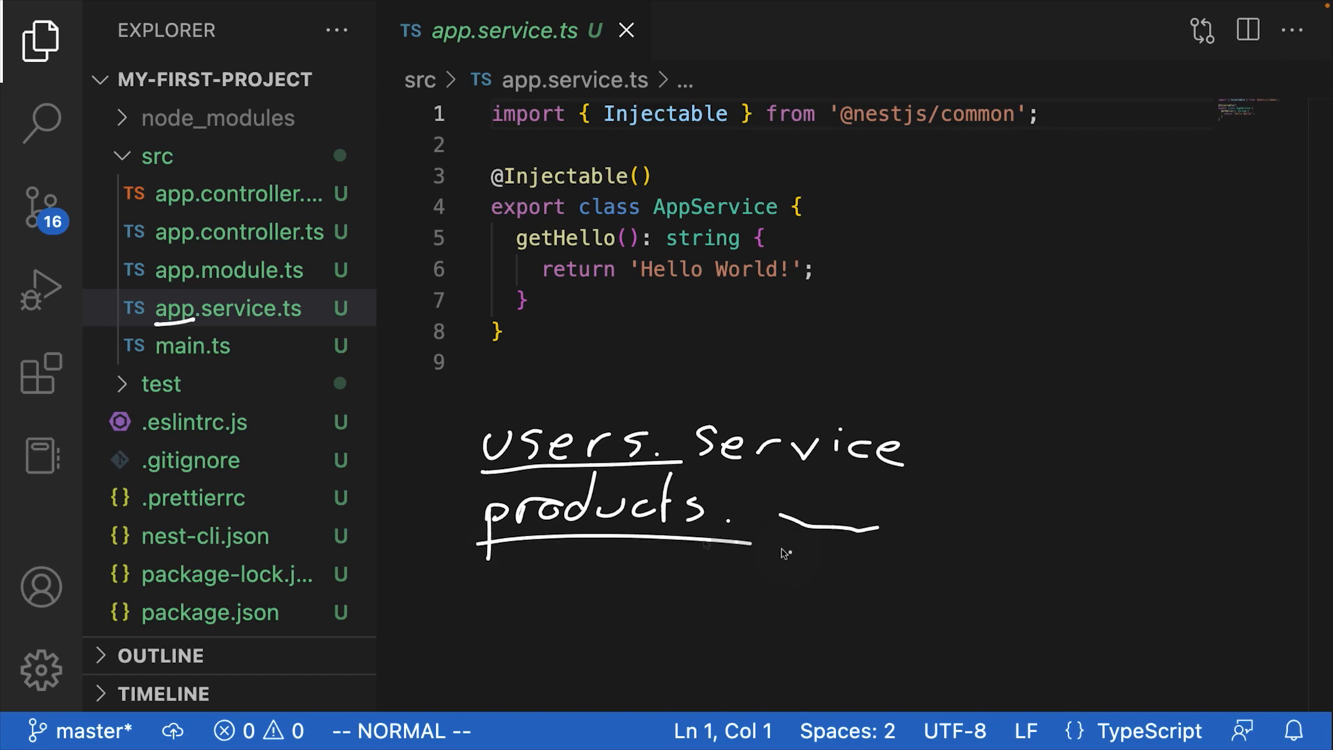
{"action": "mouse_move", "coordinate": [791, 558]}
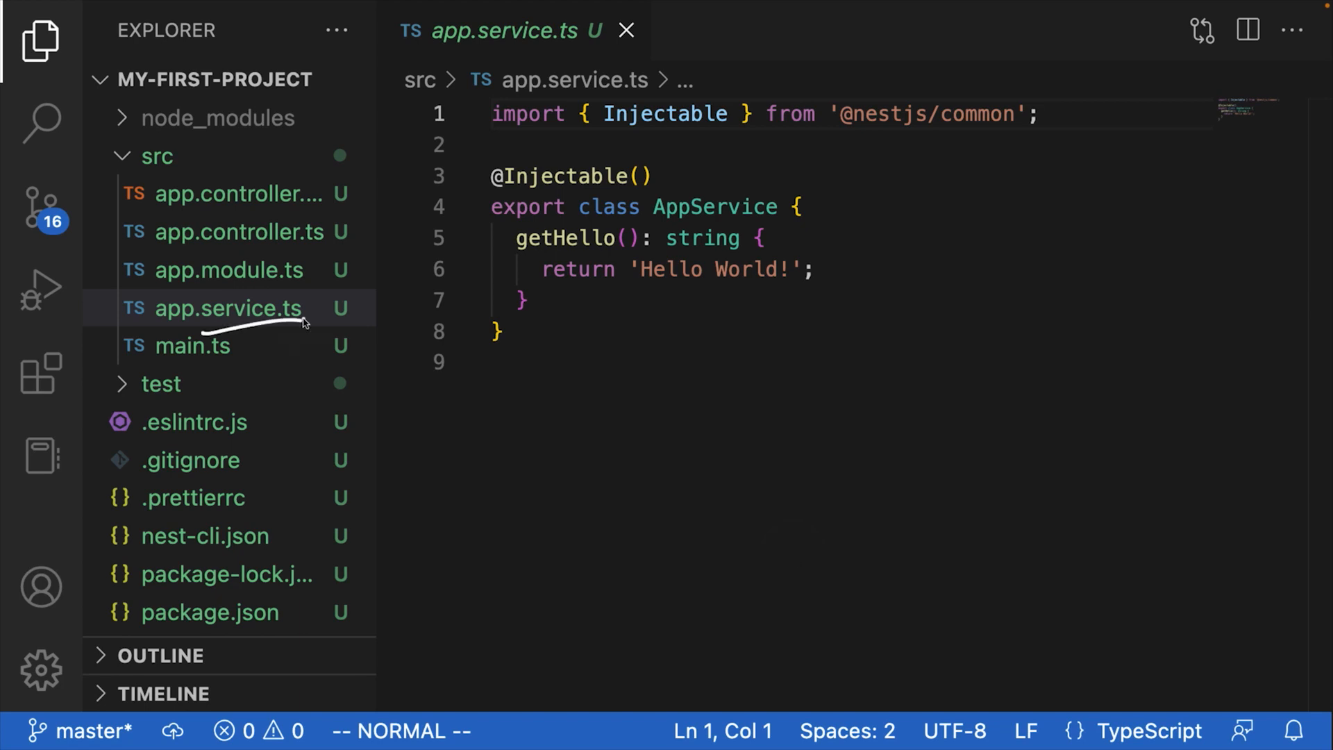
{"action": "mouse_move", "coordinate": [185, 337]}
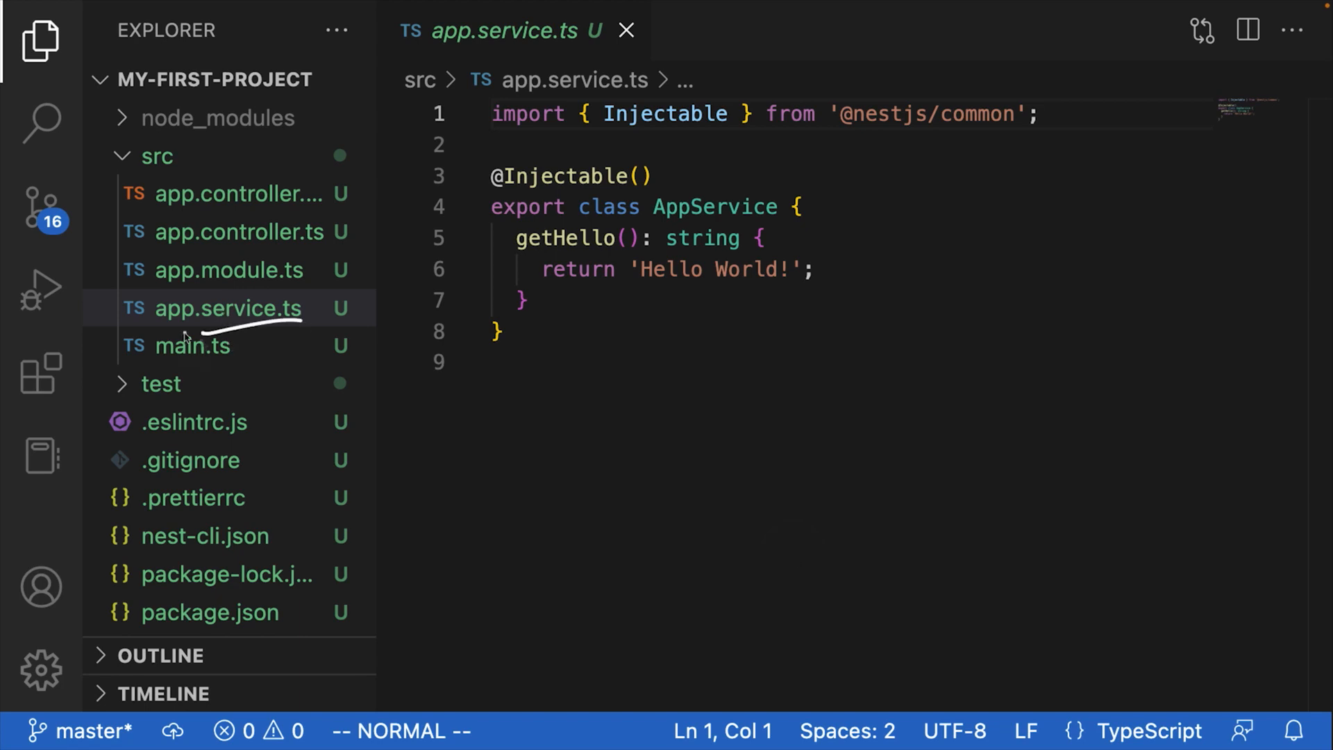
{"action": "mouse_move", "coordinate": [219, 308]}
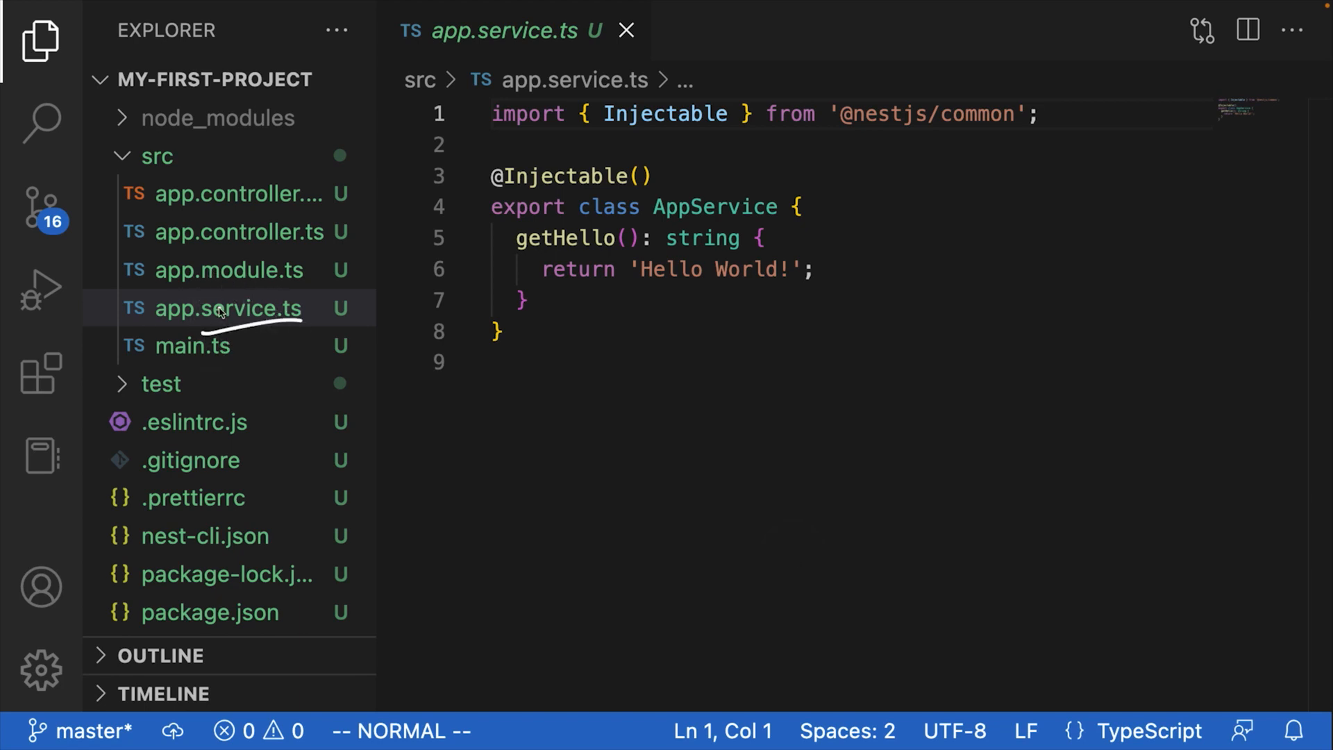
{"action": "mouse_move", "coordinate": [205, 252]}
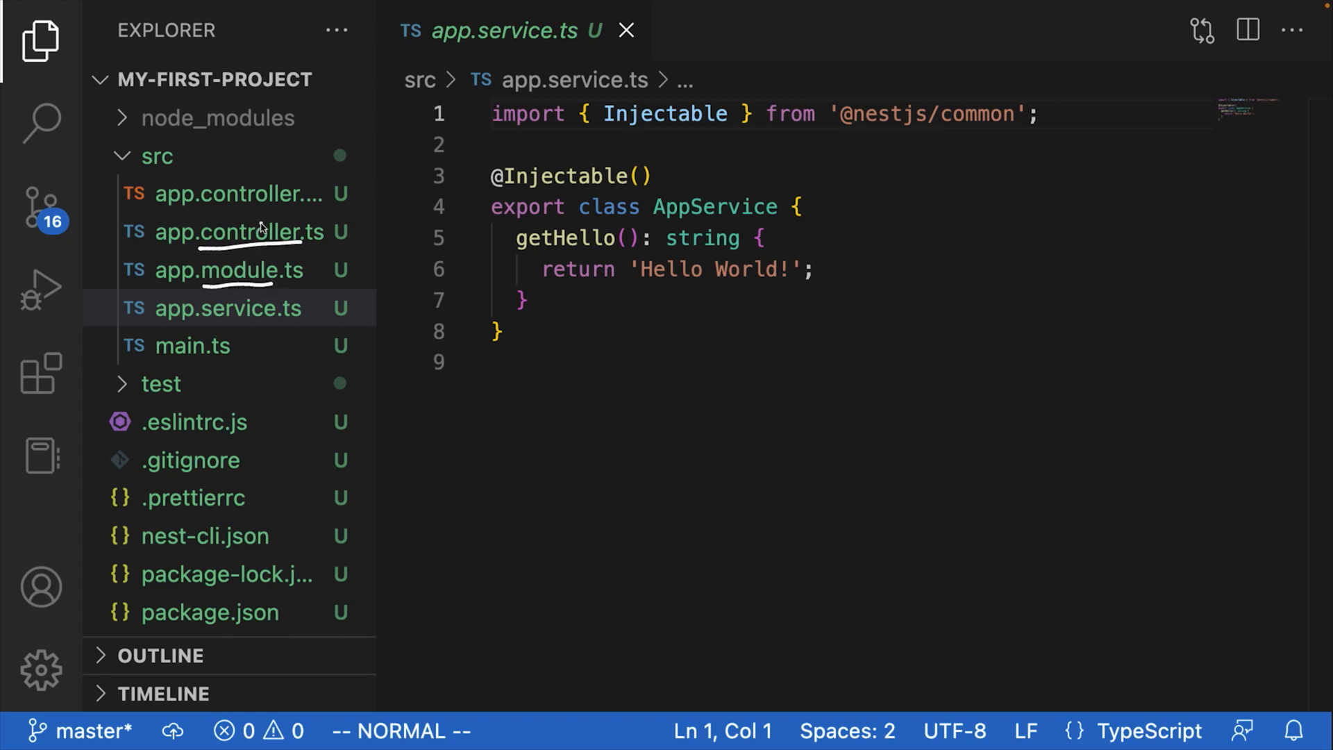
{"action": "mouse_move", "coordinate": [207, 325]}
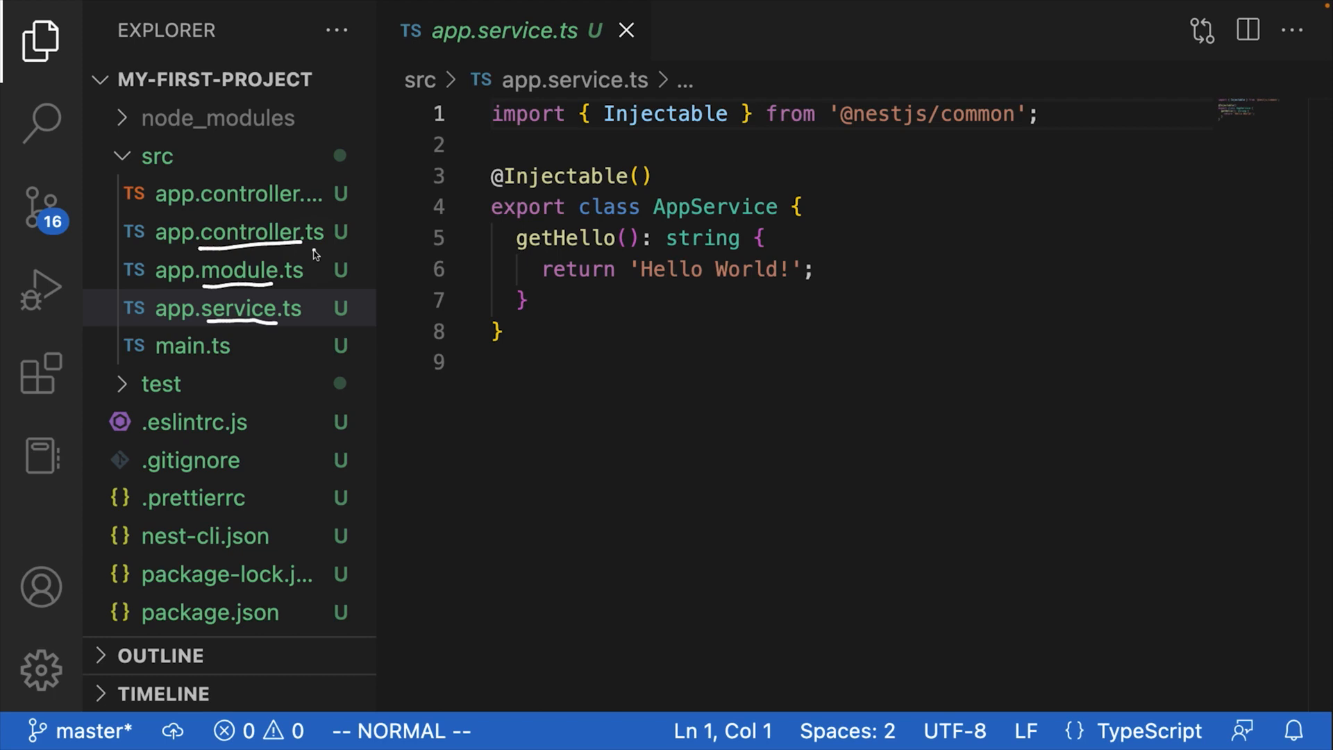
{"action": "mouse_move", "coordinate": [247, 231]}
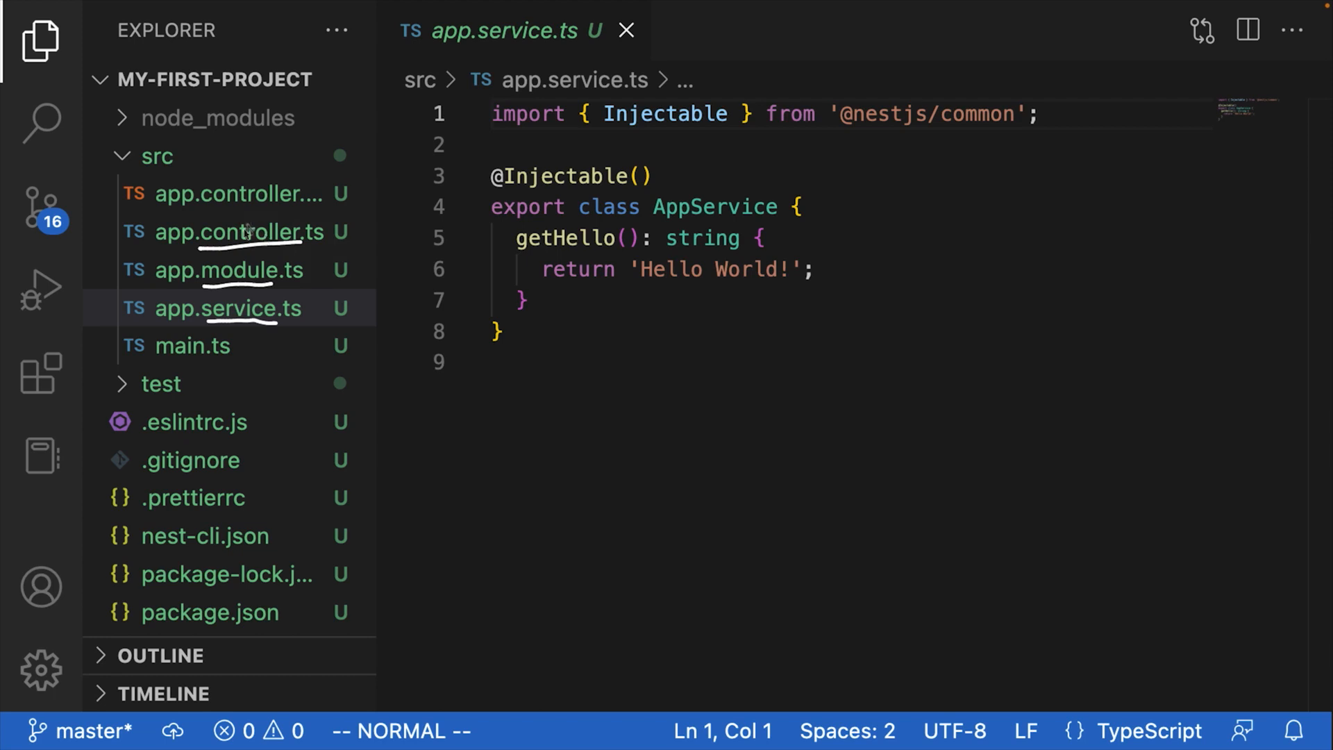
{"action": "mouse_move", "coordinate": [270, 319]}
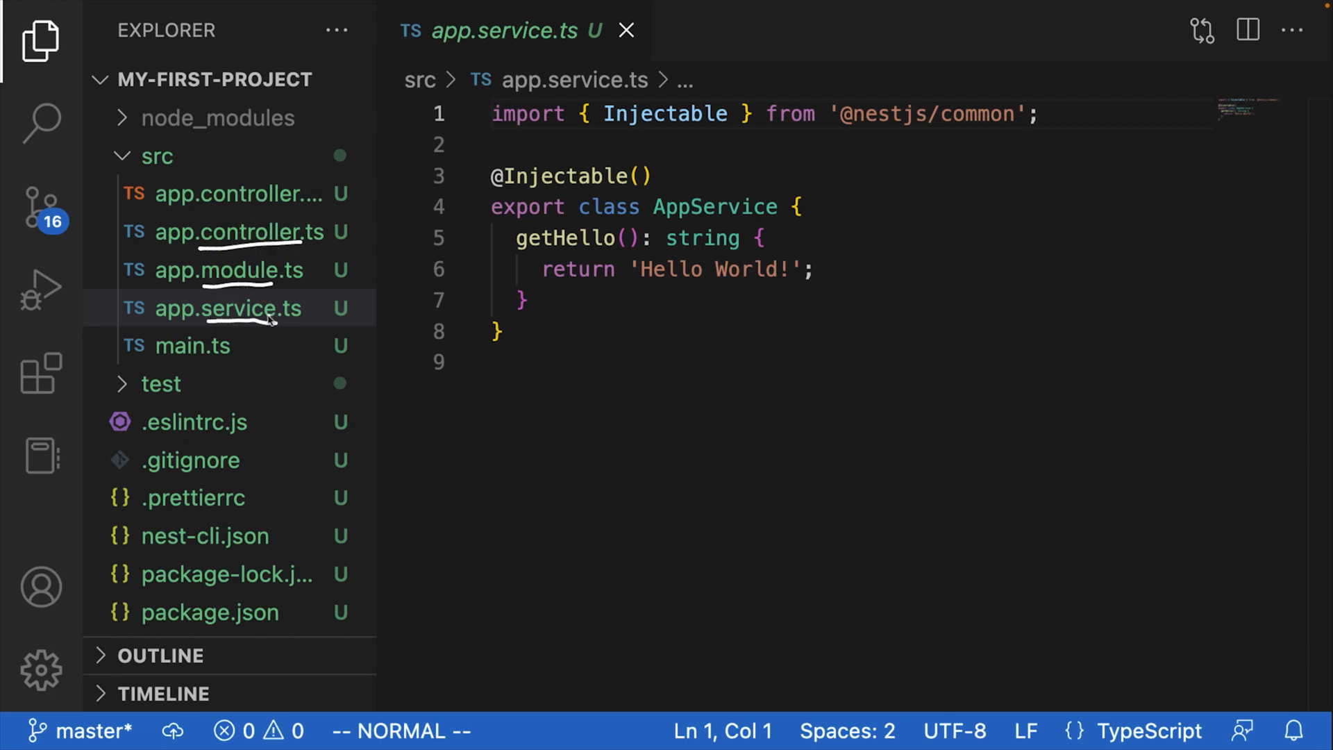
{"action": "mouse_move", "coordinate": [227, 285]}
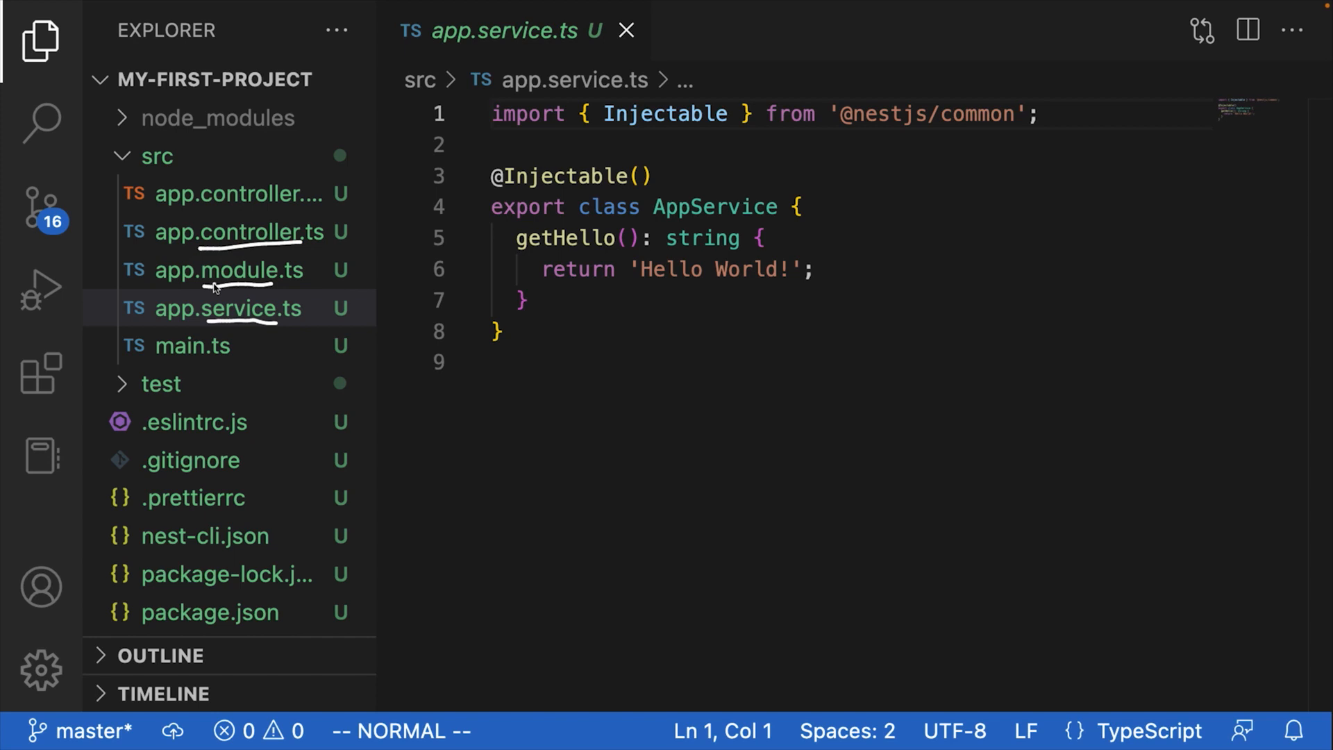
{"action": "mouse_move", "coordinate": [310, 247]}
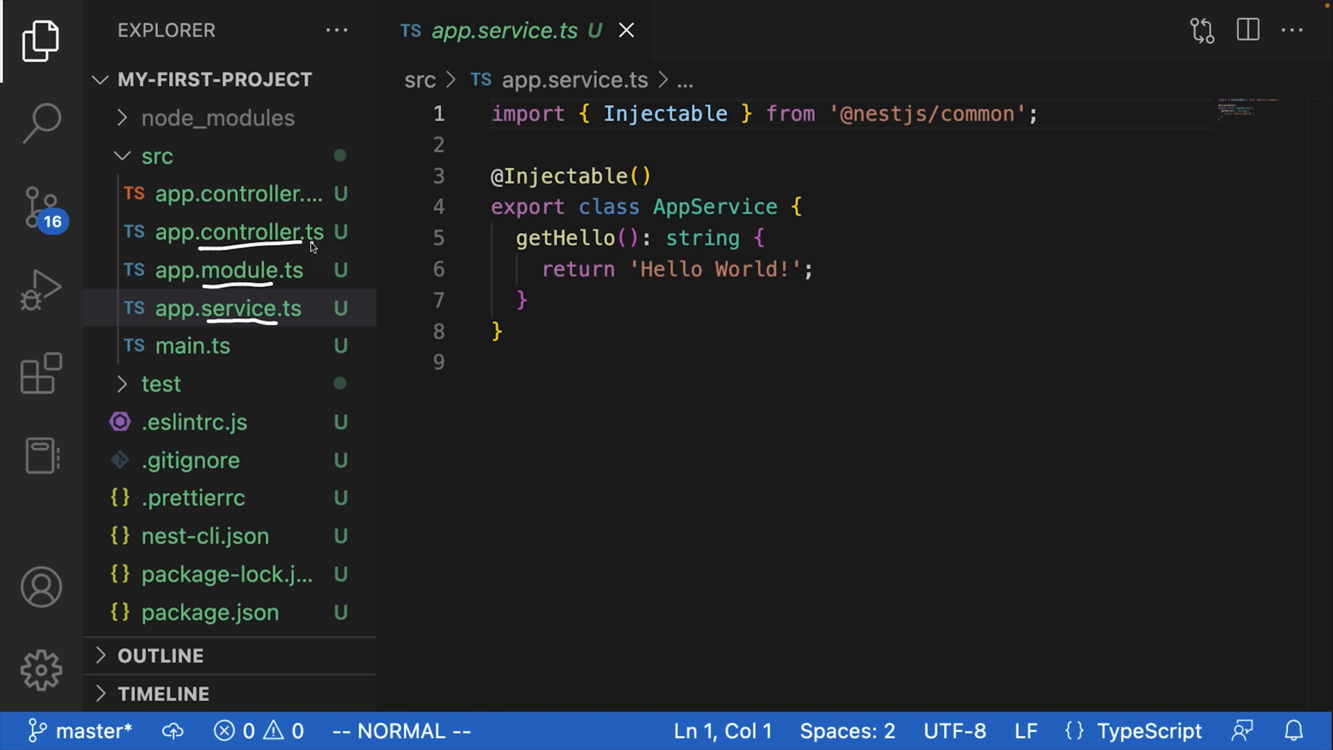
{"action": "mouse_move", "coordinate": [340, 334]}
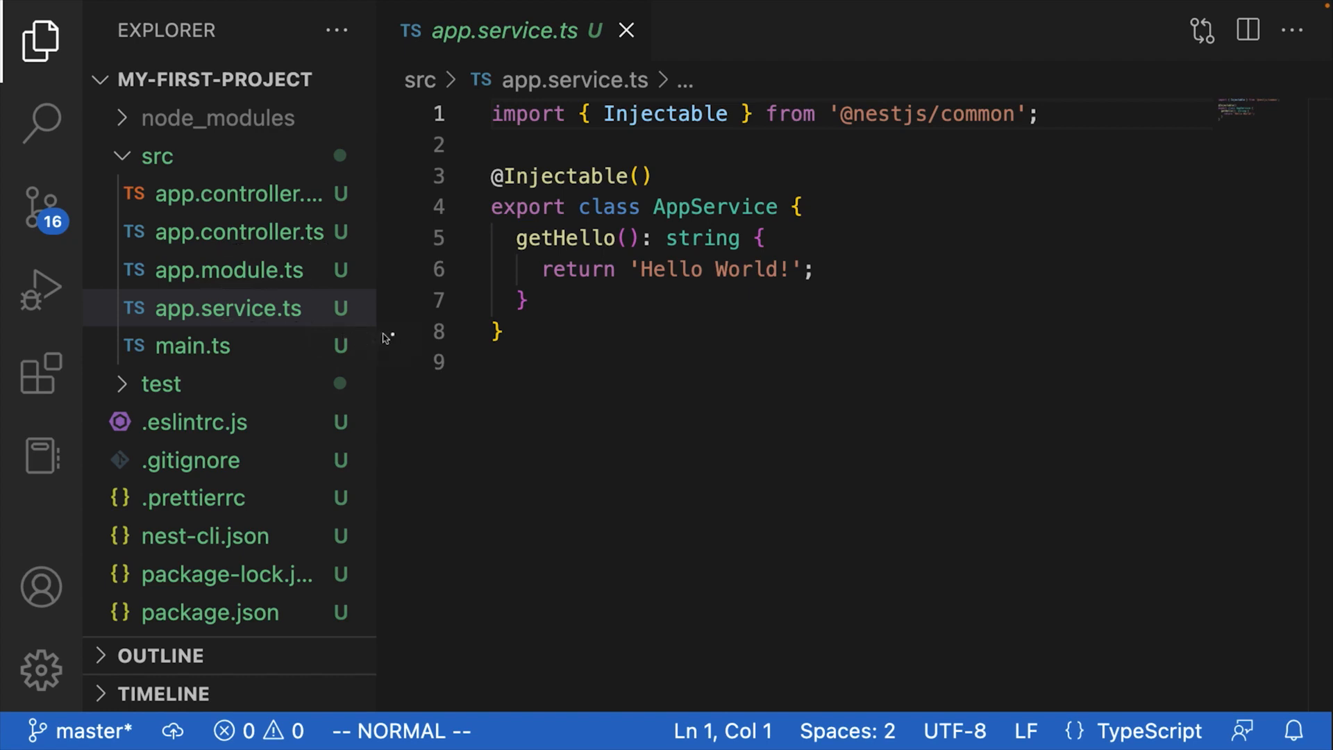
Step: Close the editor, collapse src, and start the app with npm run start
{"action": "left_click", "coordinate": [226, 307]}
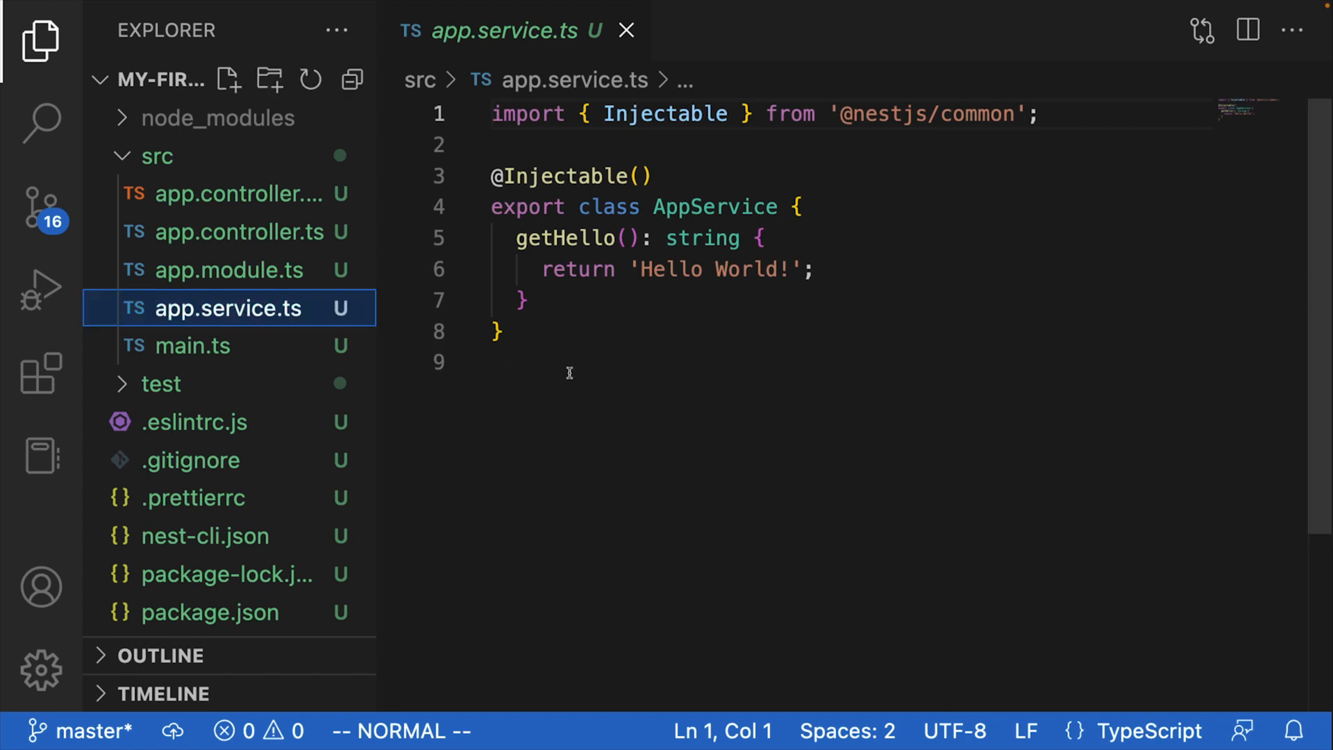
{"action": "left_click", "coordinate": [626, 30]}
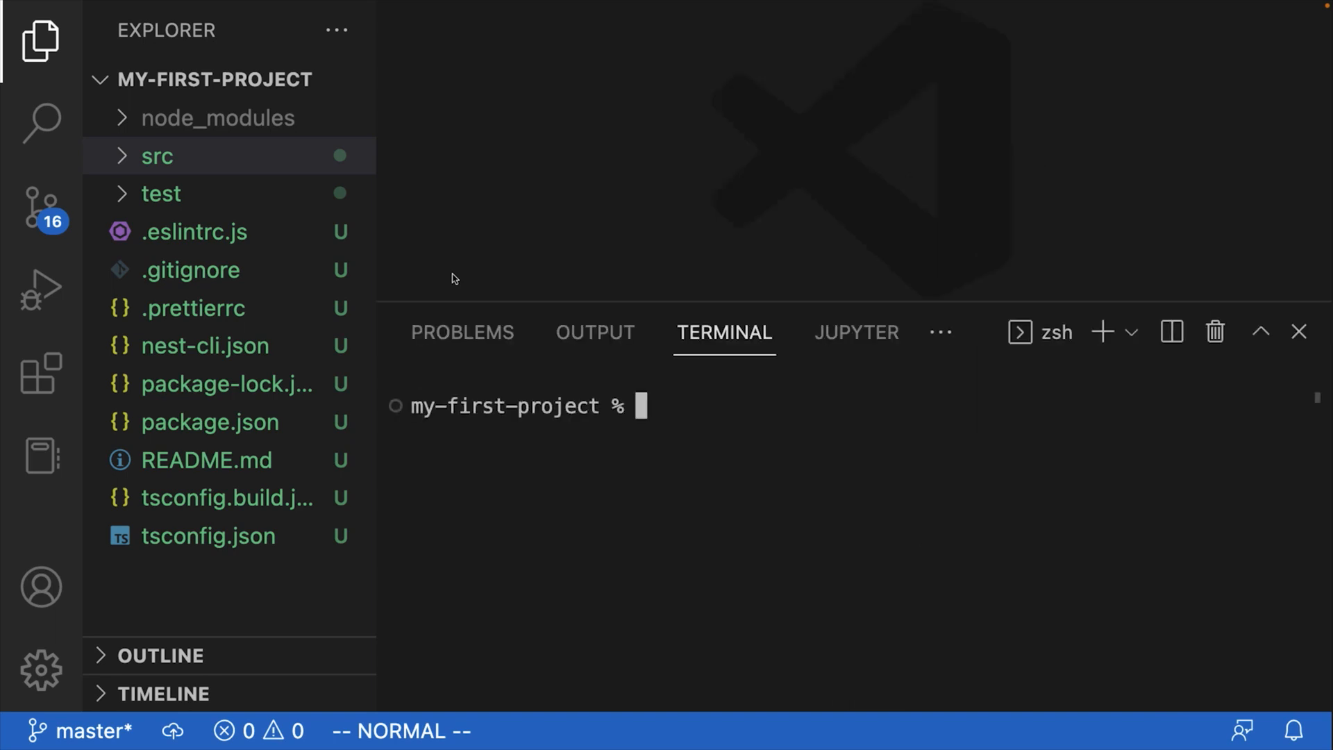
{"action": "type", "text": "npm"}
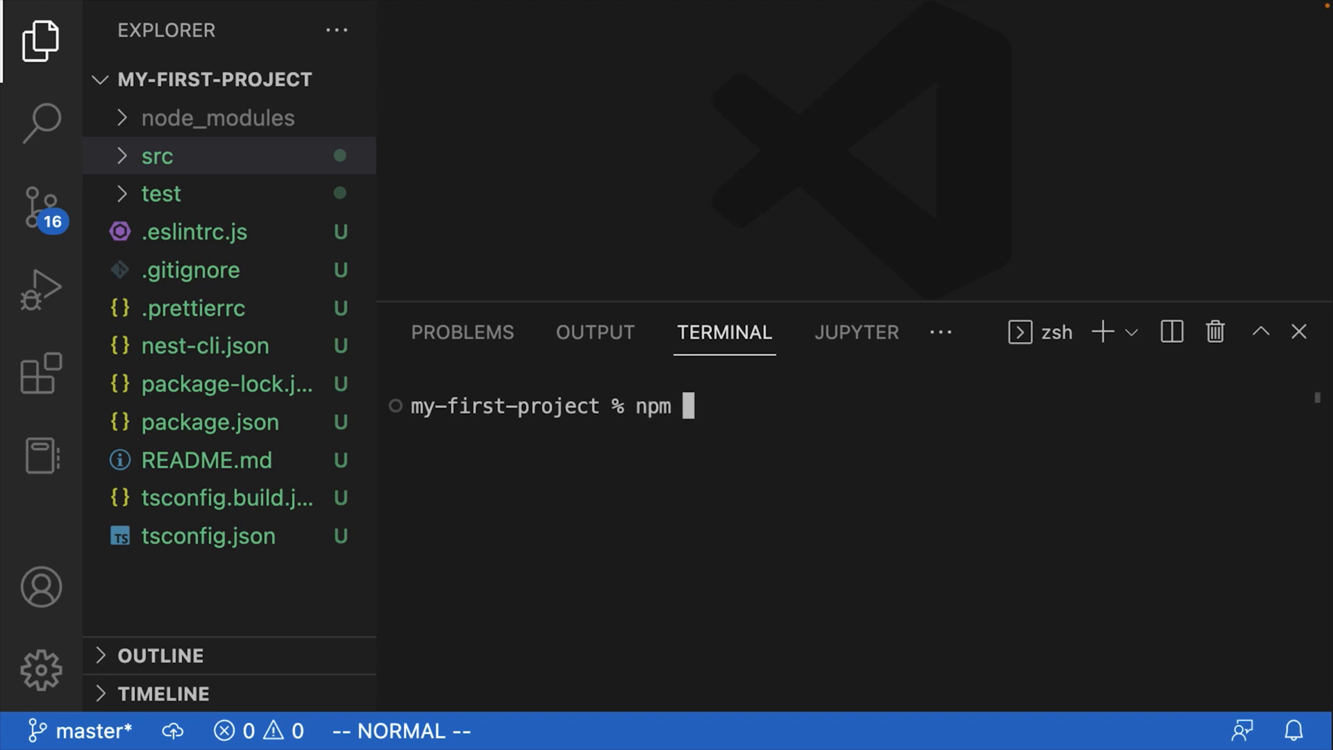
{"action": "type", "text": "run star"}
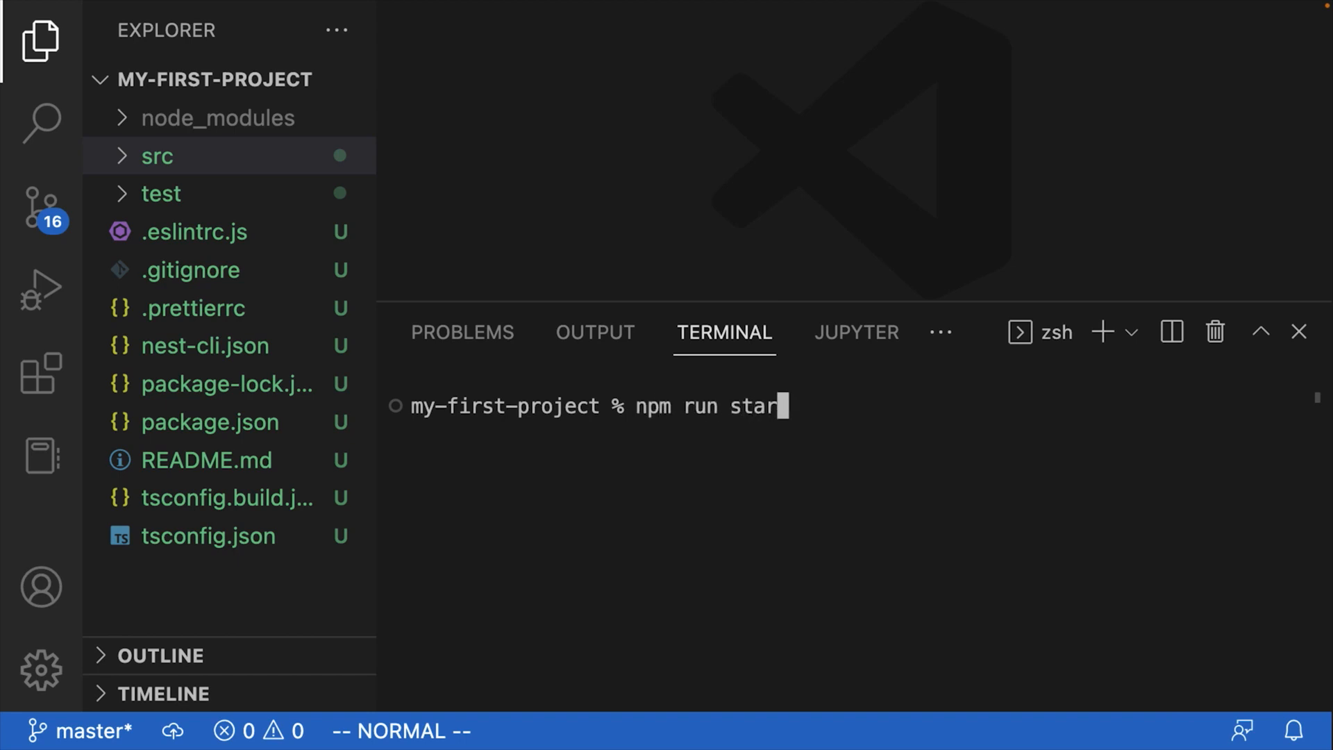
{"action": "key", "text": "Return"}
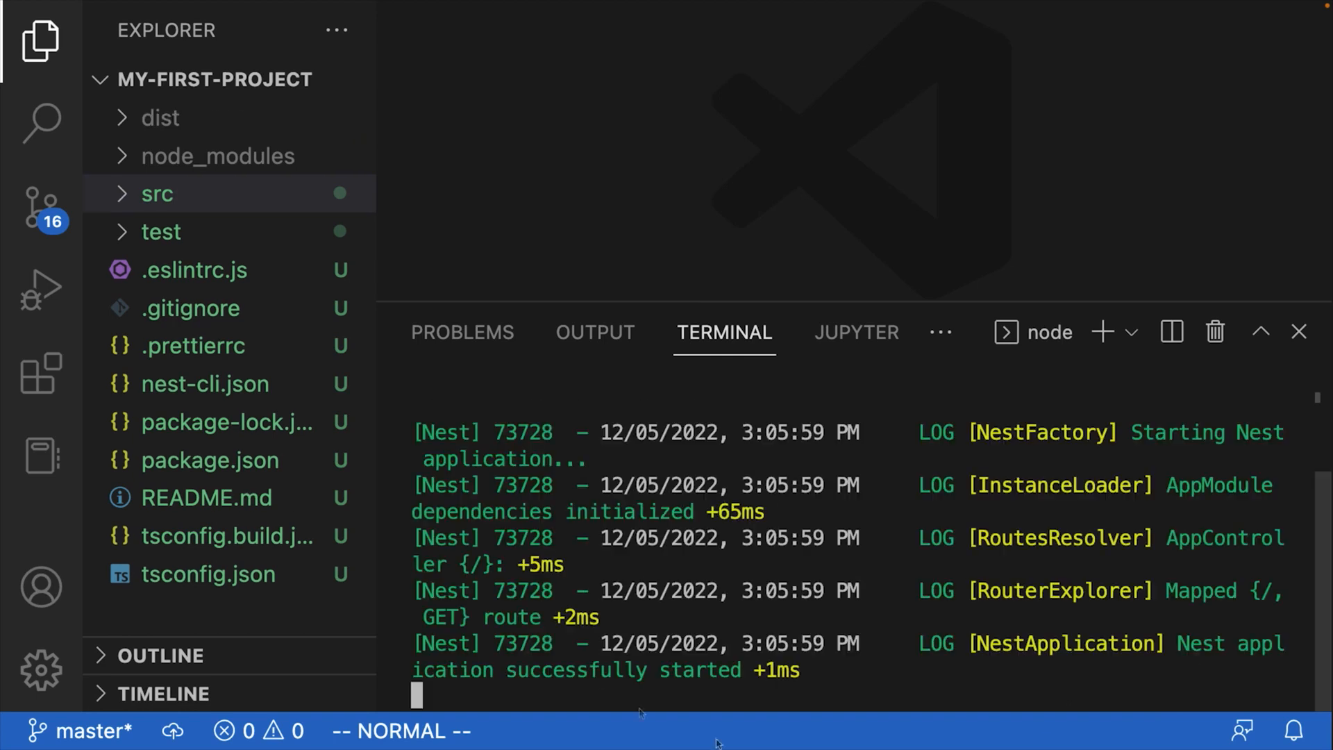
{"action": "mouse_move", "coordinate": [1109, 476]}
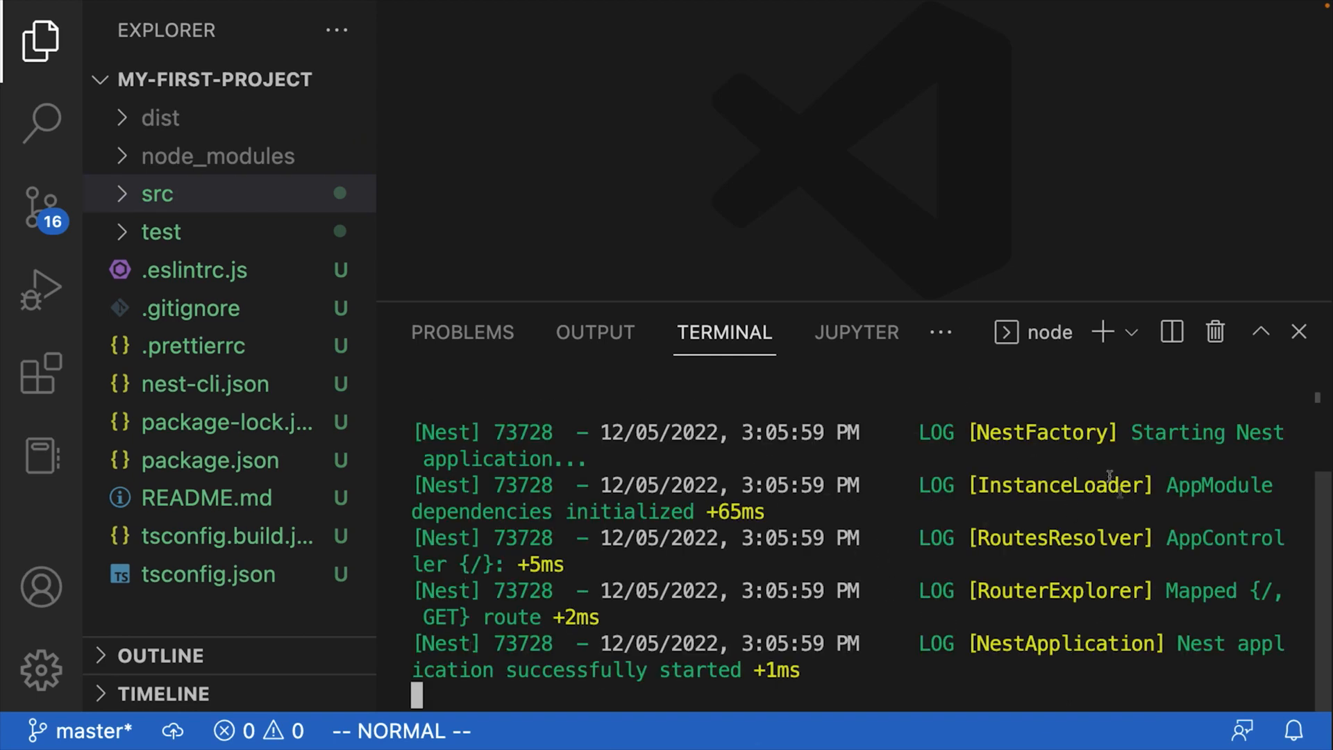
{"action": "mouse_move", "coordinate": [811, 629]}
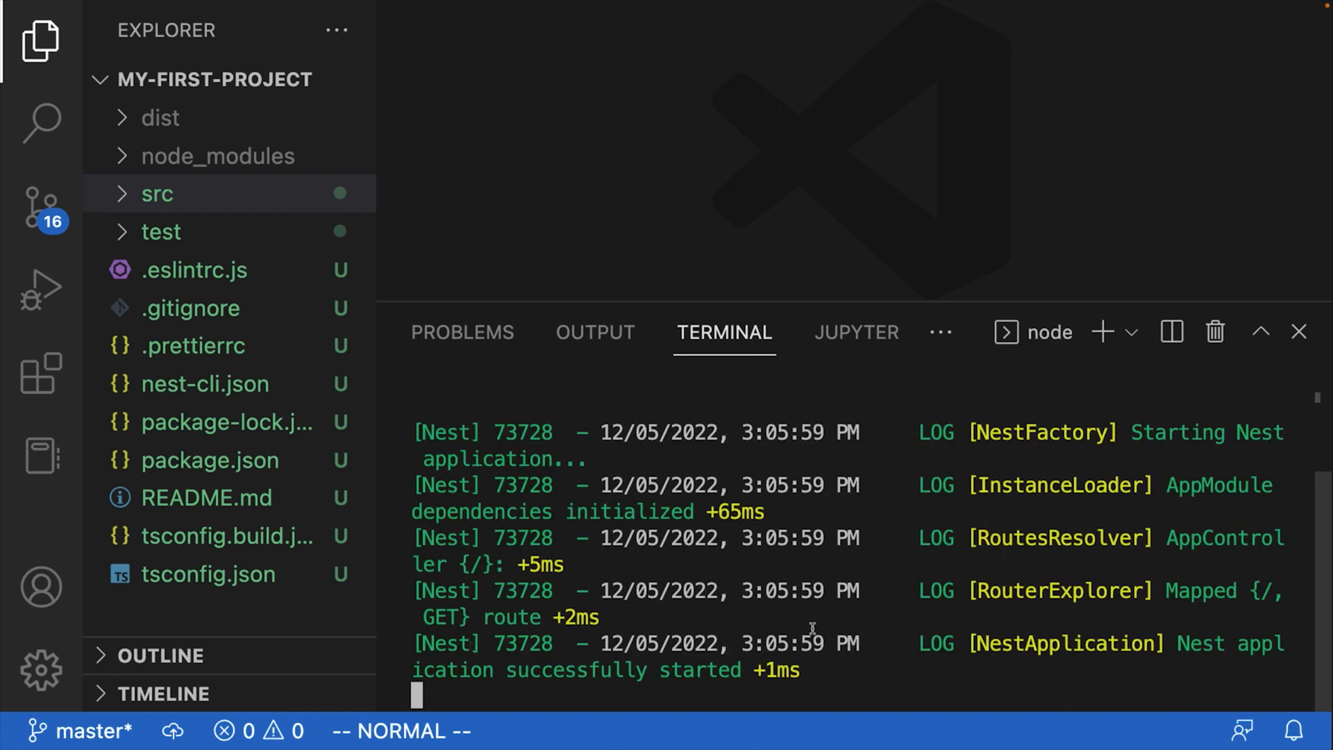
{"action": "mouse_move", "coordinate": [956, 410]}
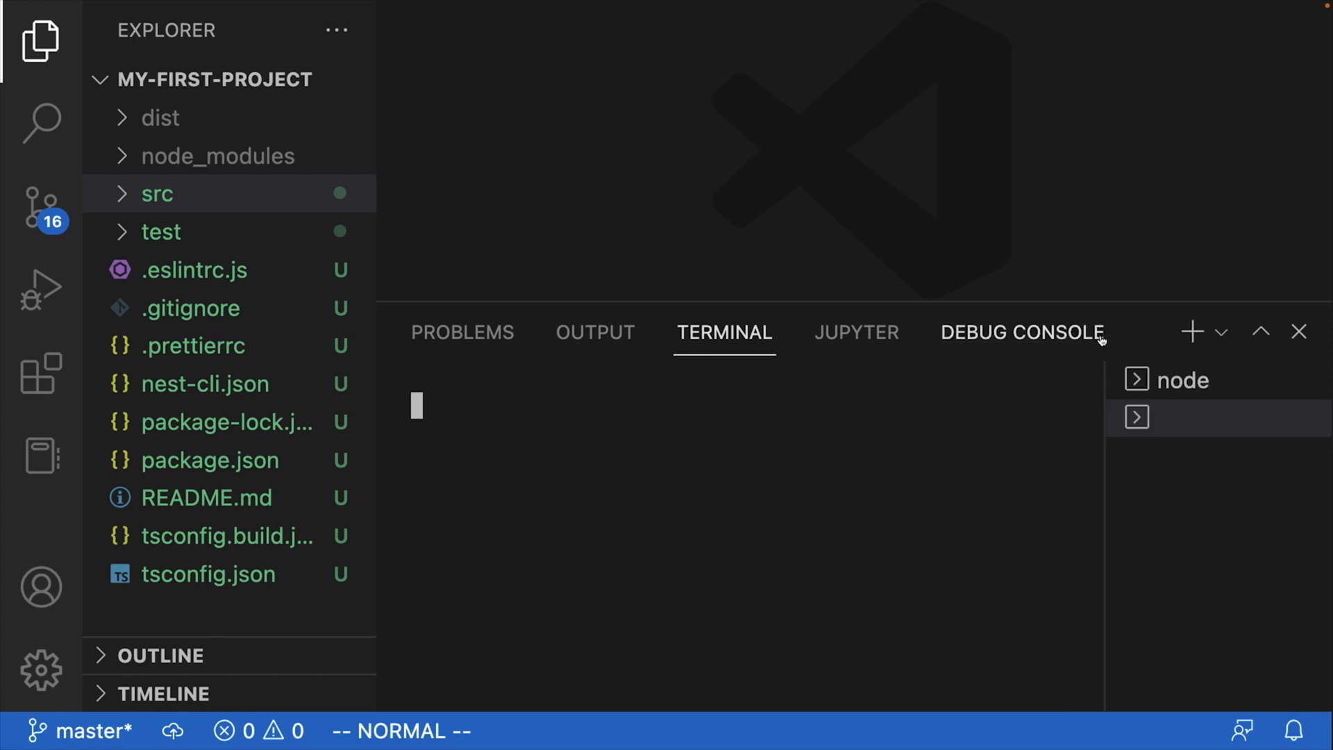
Step: From a second terminal, curl localhost:3000 and highlight the Hello World! response
{"action": "left_click", "coordinate": [1191, 332]}
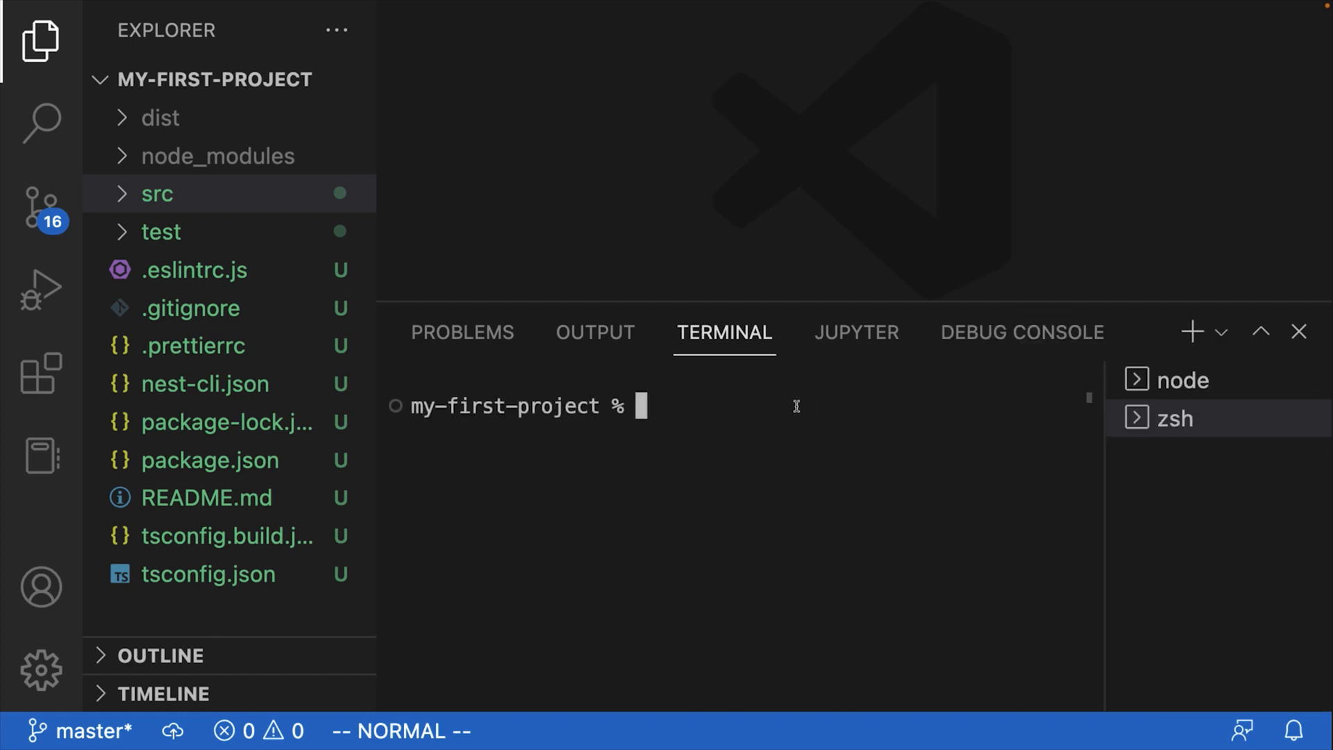
{"action": "mouse_move", "coordinate": [662, 397]}
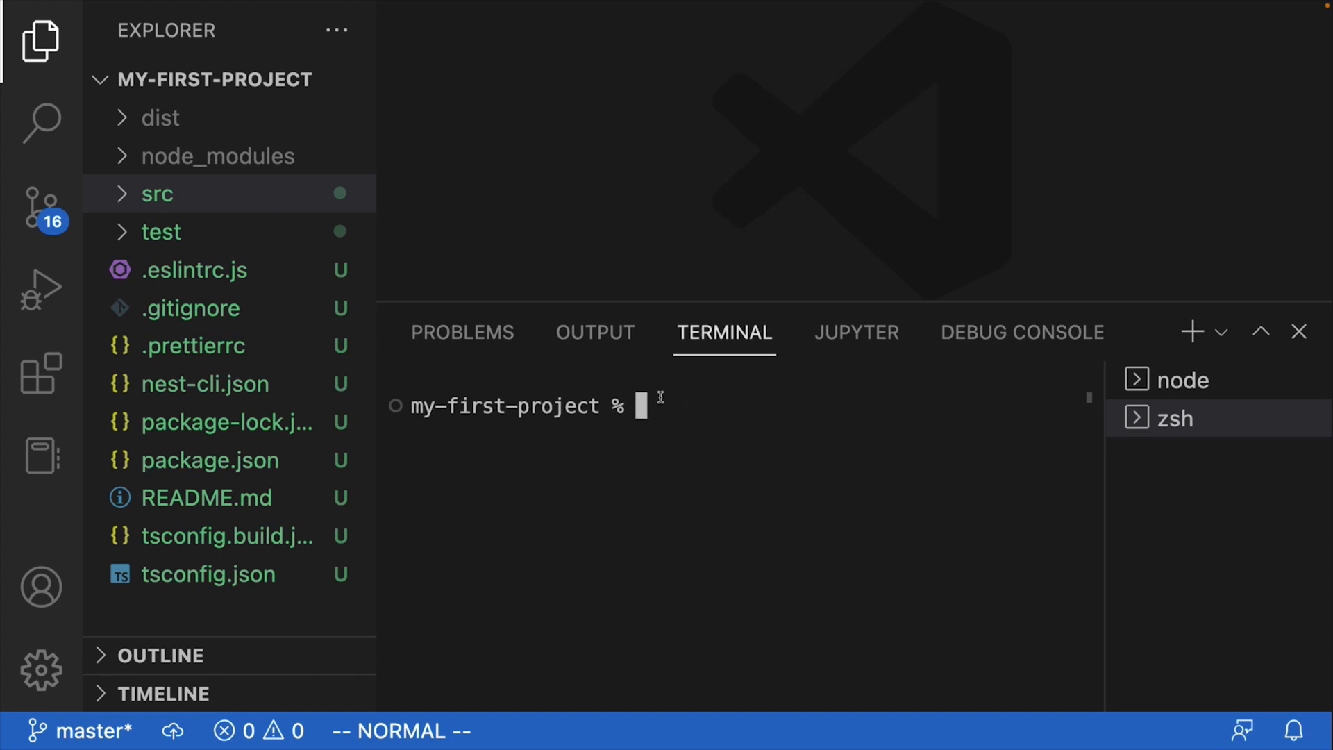
{"action": "type", "text": "nest start"}
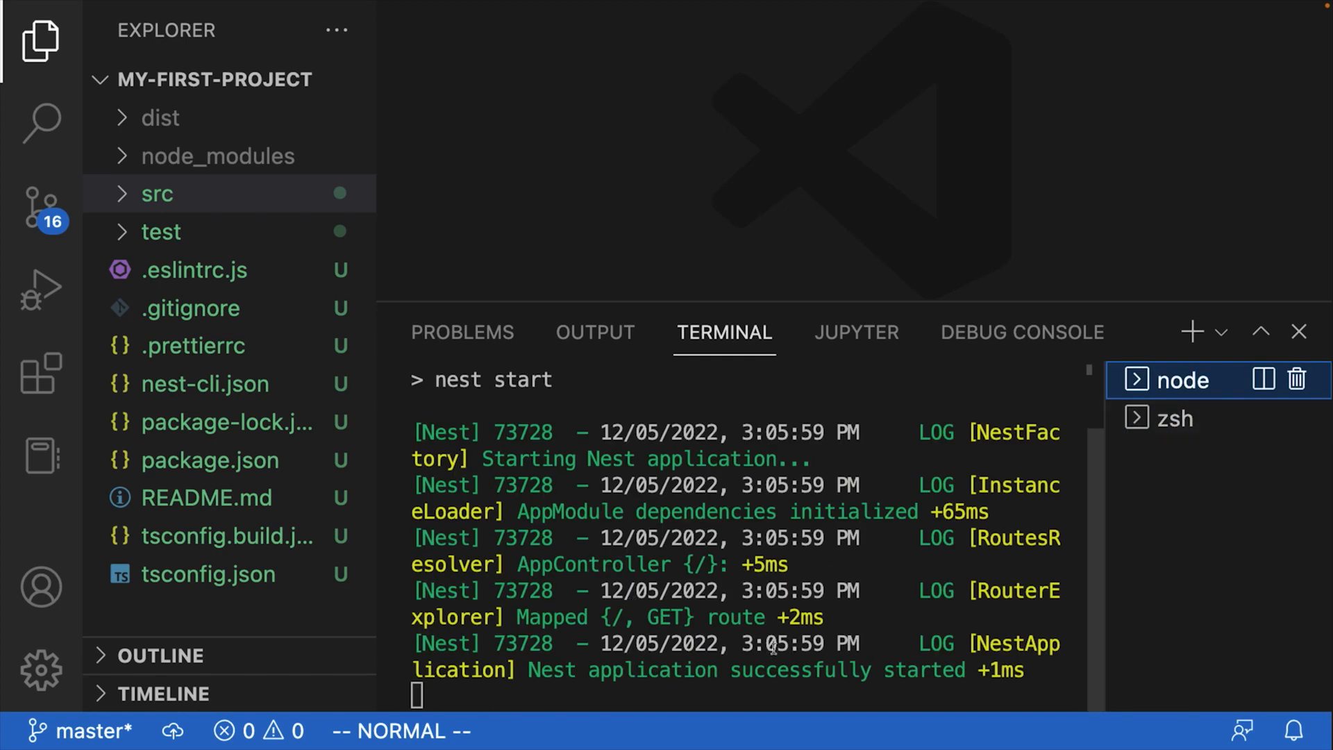
{"action": "left_click", "coordinate": [1173, 418]}
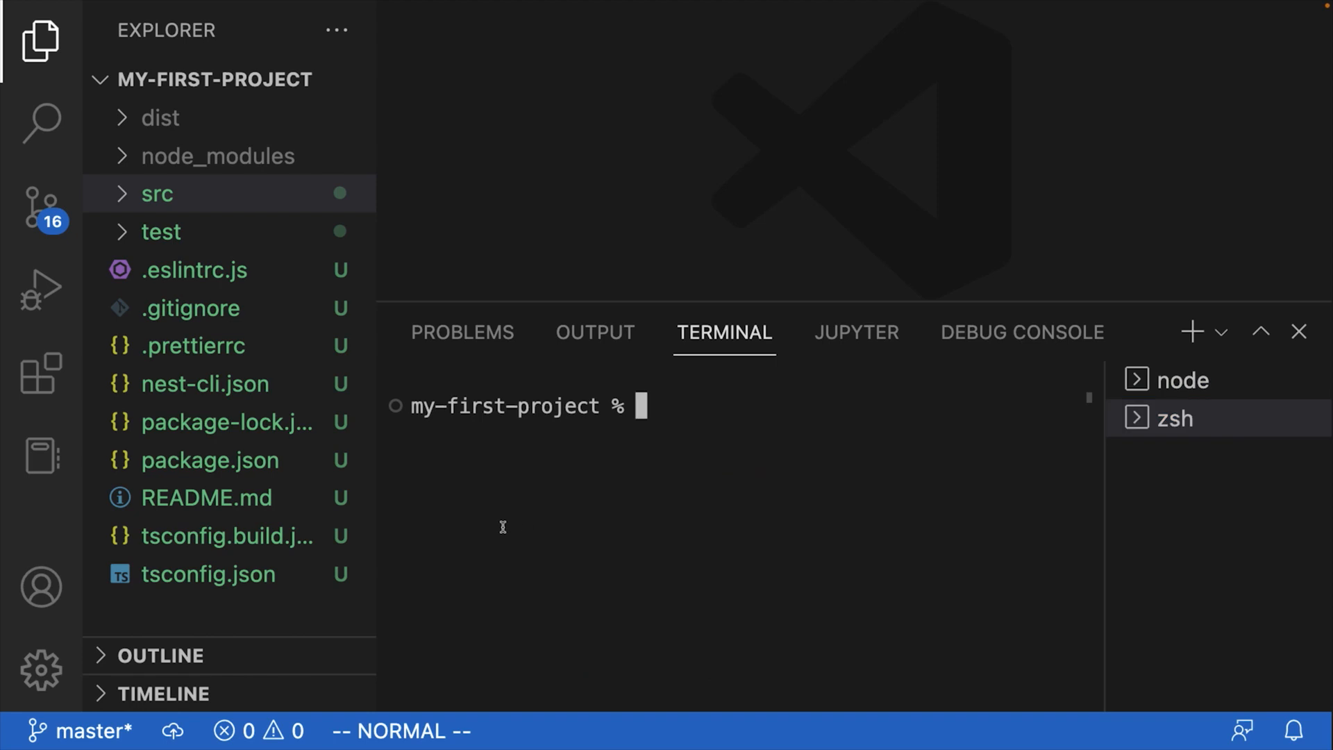
{"action": "type", "text": "curl"}
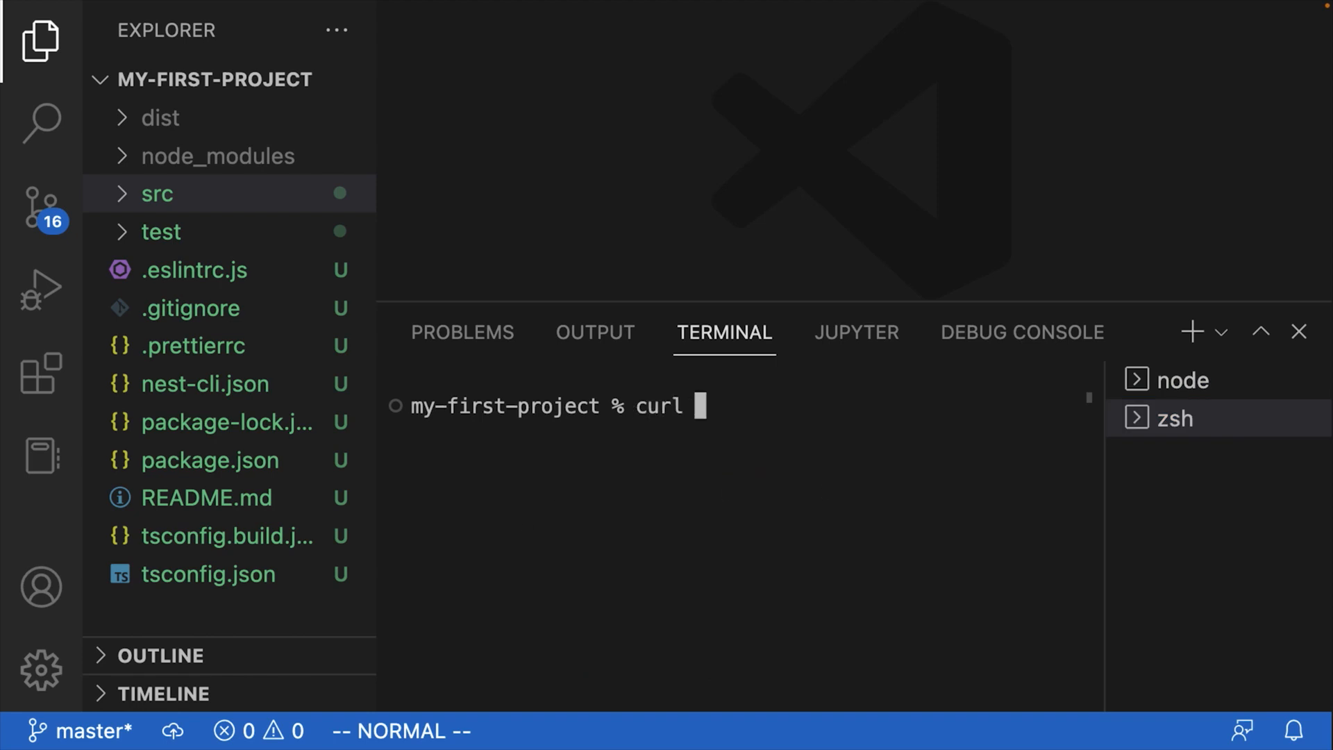
{"action": "type", "text": "localhost:3000"}
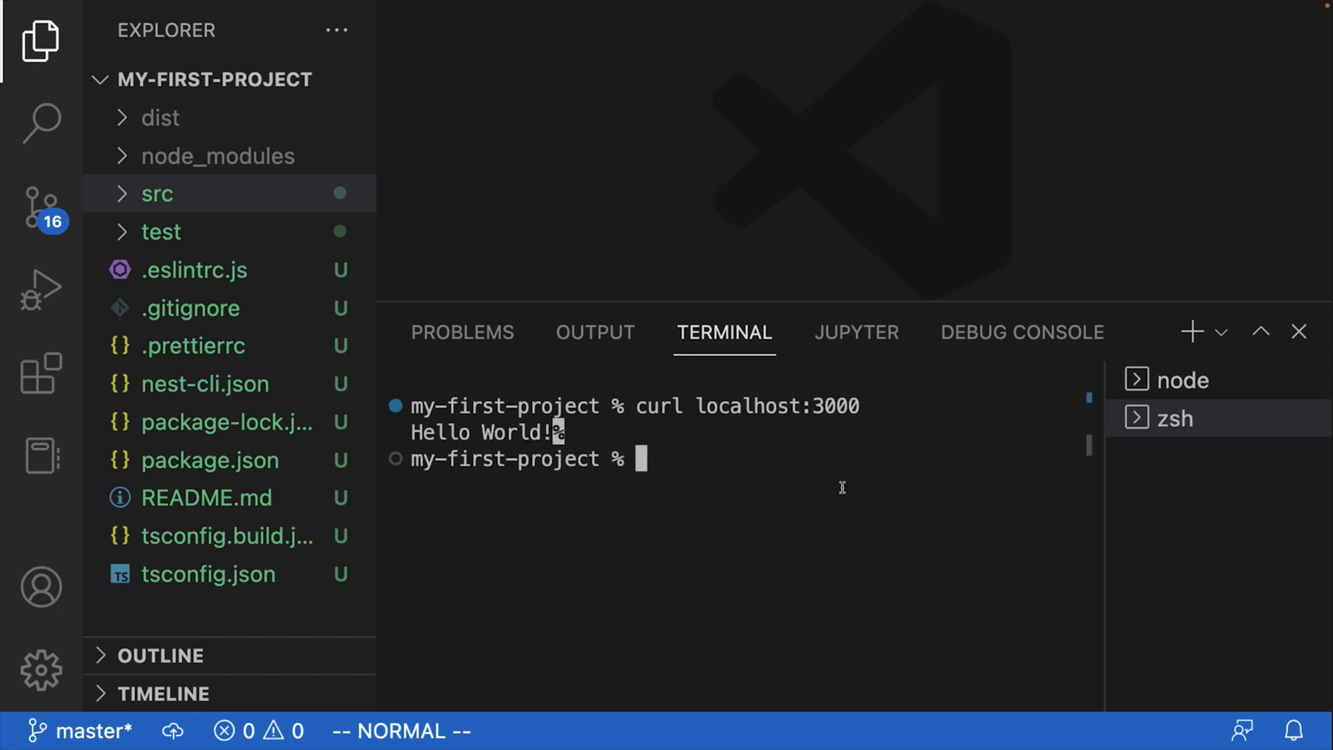
{"action": "double_click", "coordinate": [484, 432]}
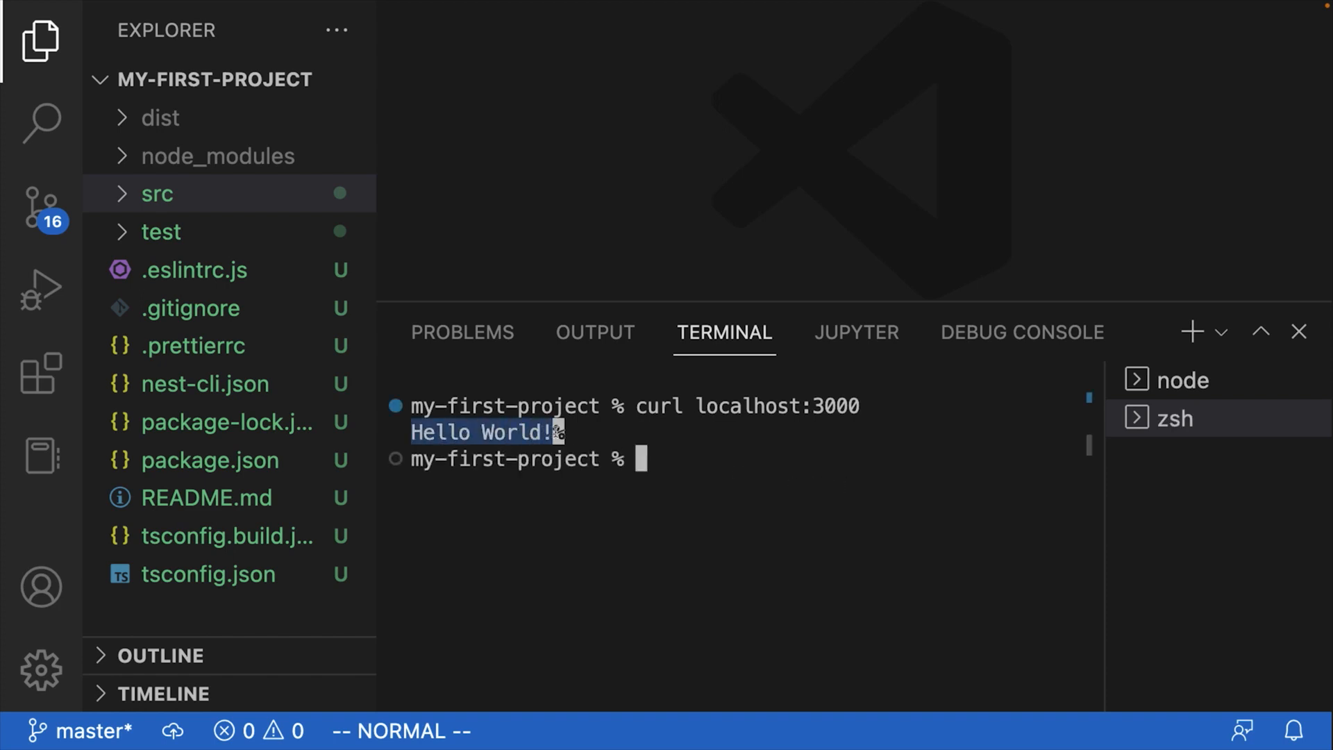
{"action": "left_click", "coordinate": [631, 407]}
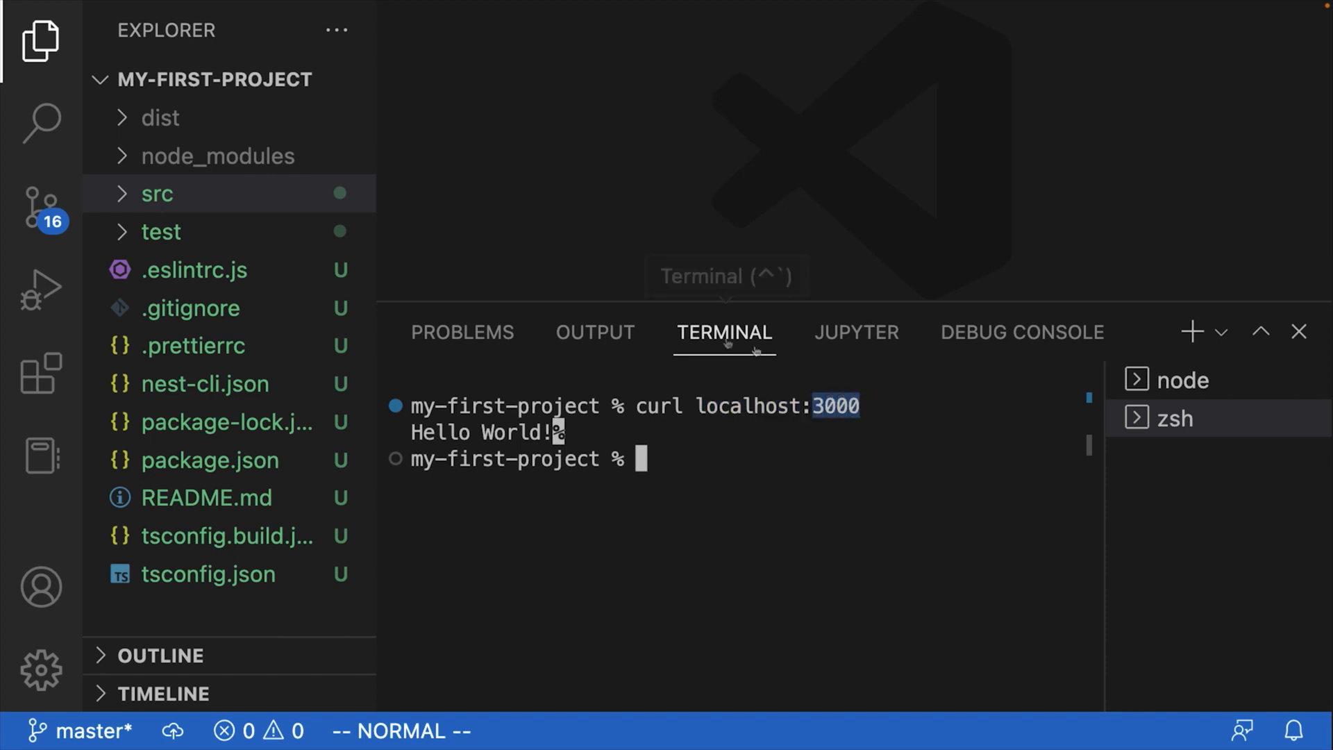
Step: Change app.listen in src/main.ts from port 3000 to 3001
{"action": "left_click", "coordinate": [156, 193]}
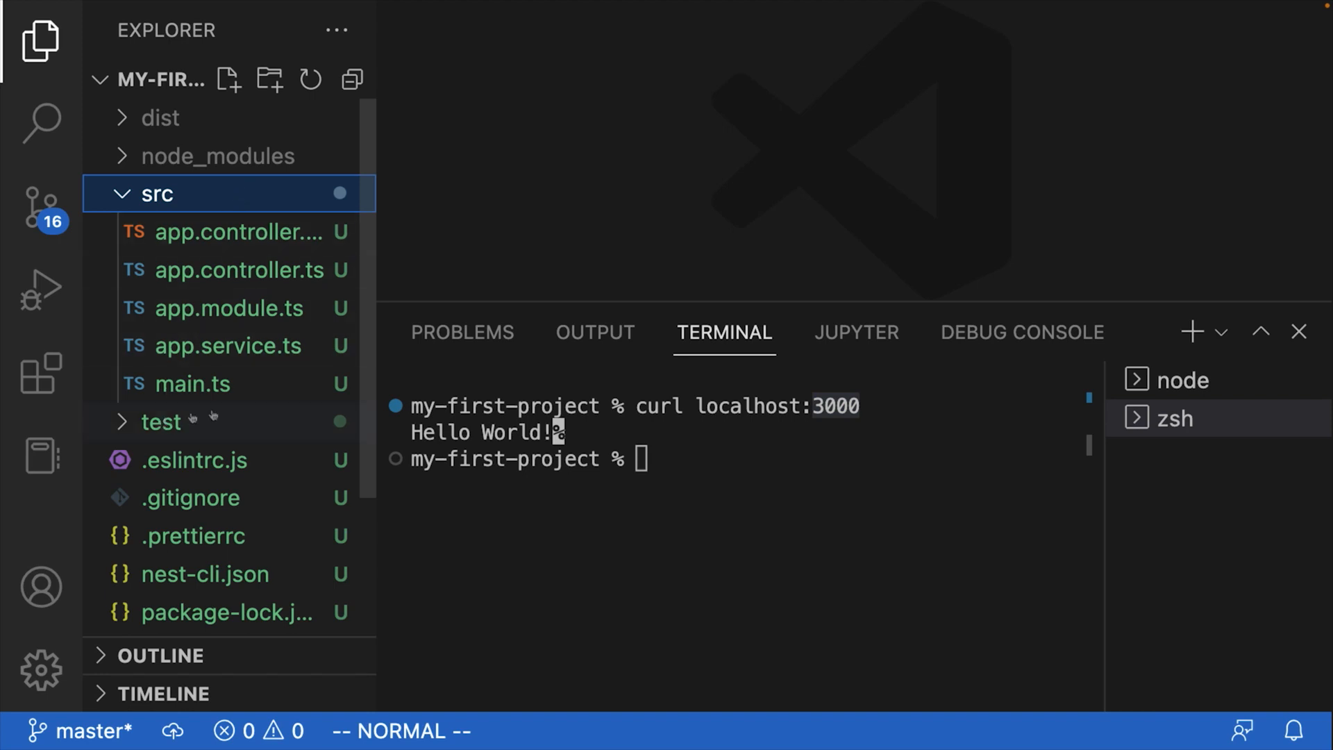
{"action": "left_click", "coordinate": [192, 383]}
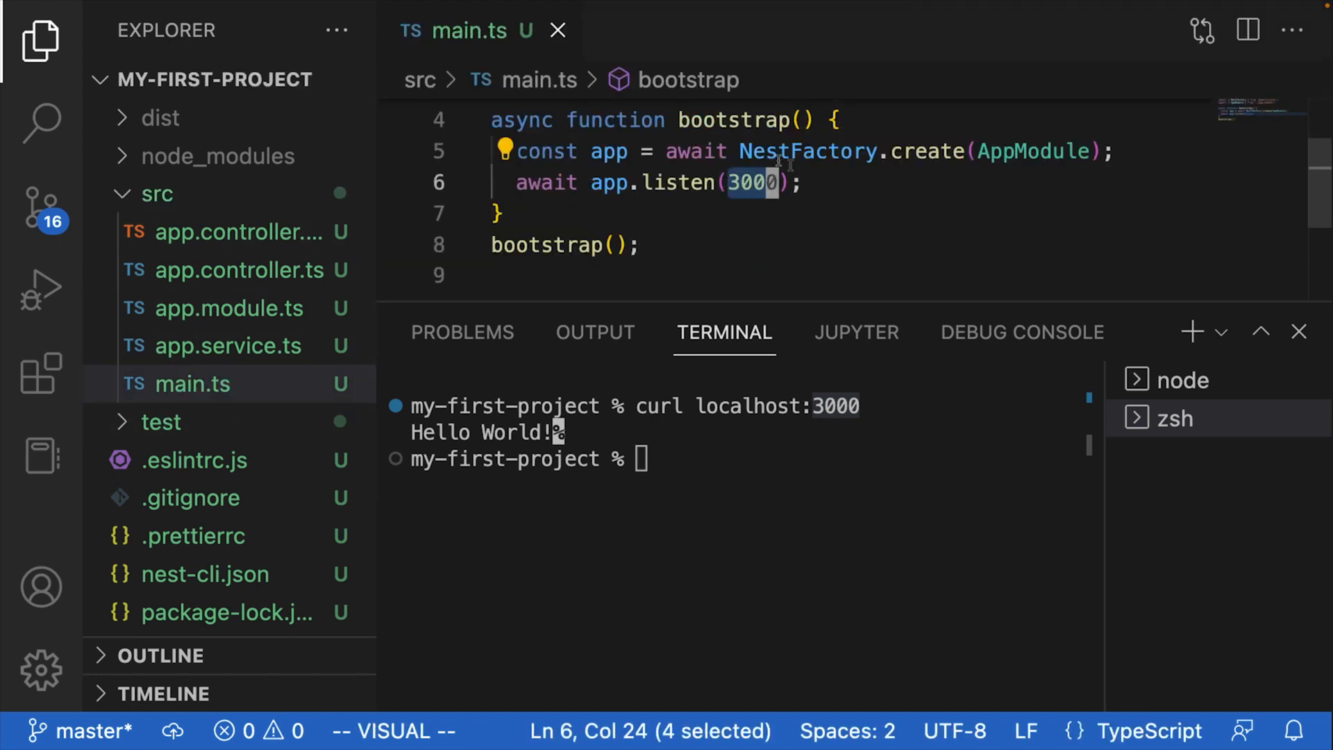
{"action": "key", "text": "Escape"}
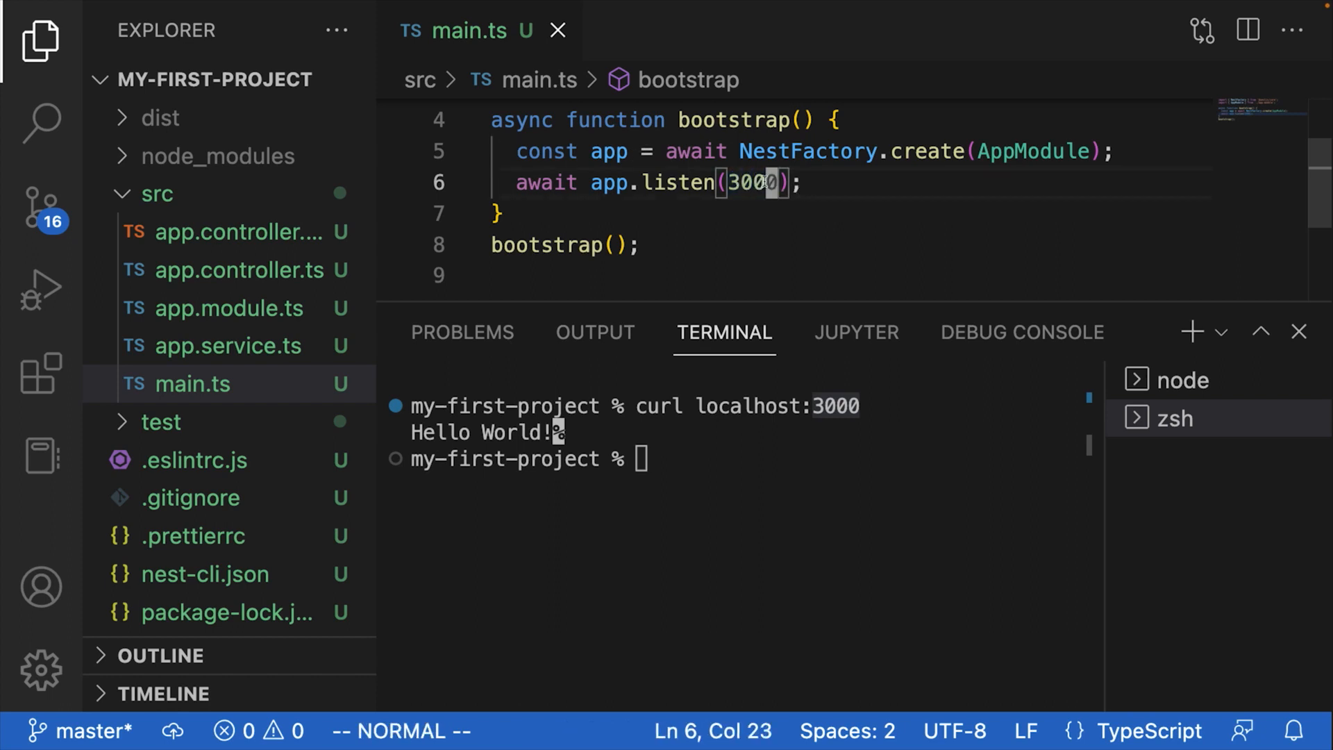
{"action": "mouse_move", "coordinate": [982, 225]}
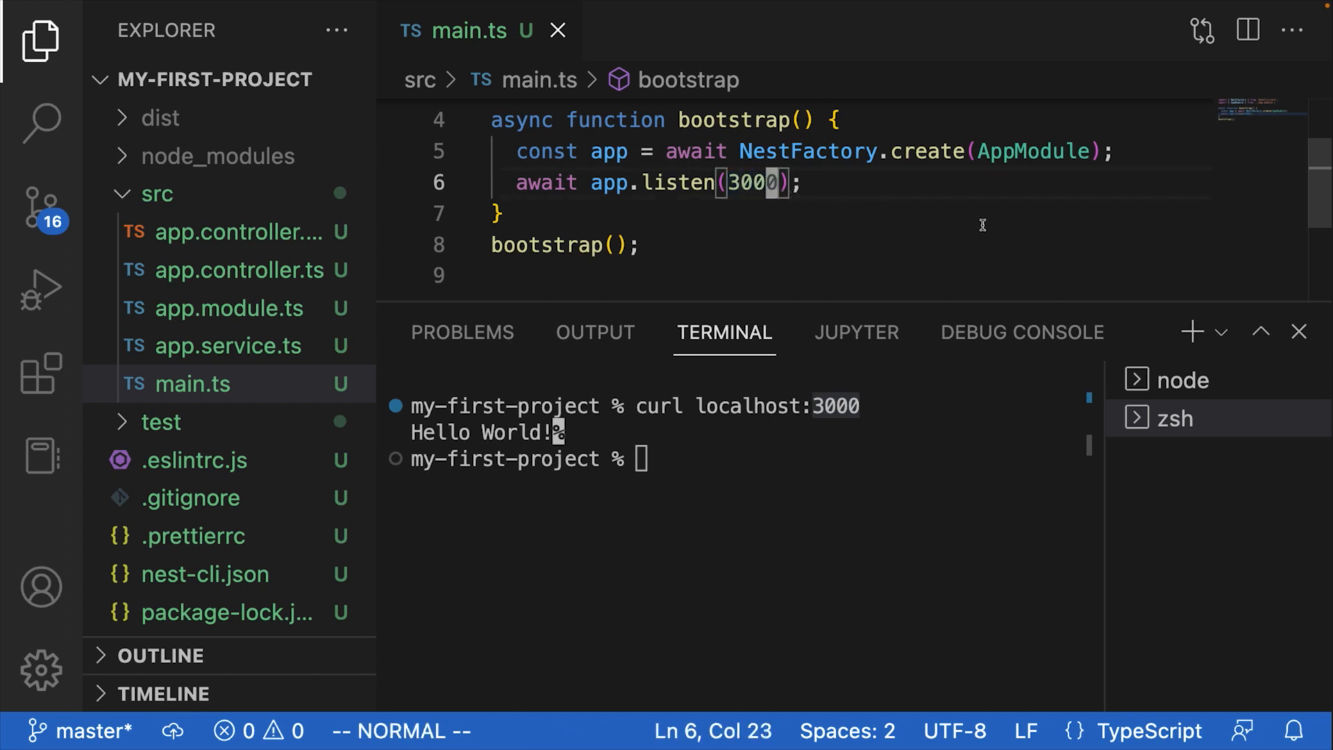
{"action": "type", "text": "1"}
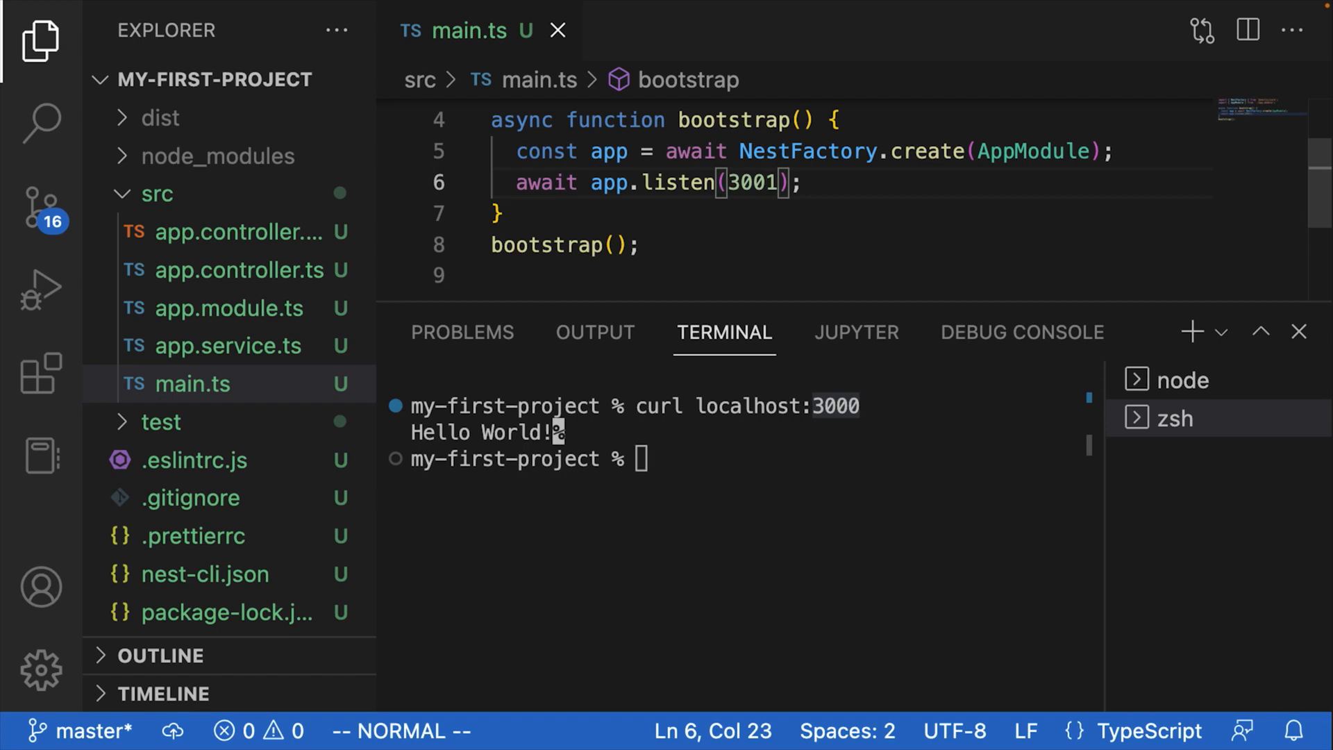
{"action": "mouse_move", "coordinate": [1175, 417]}
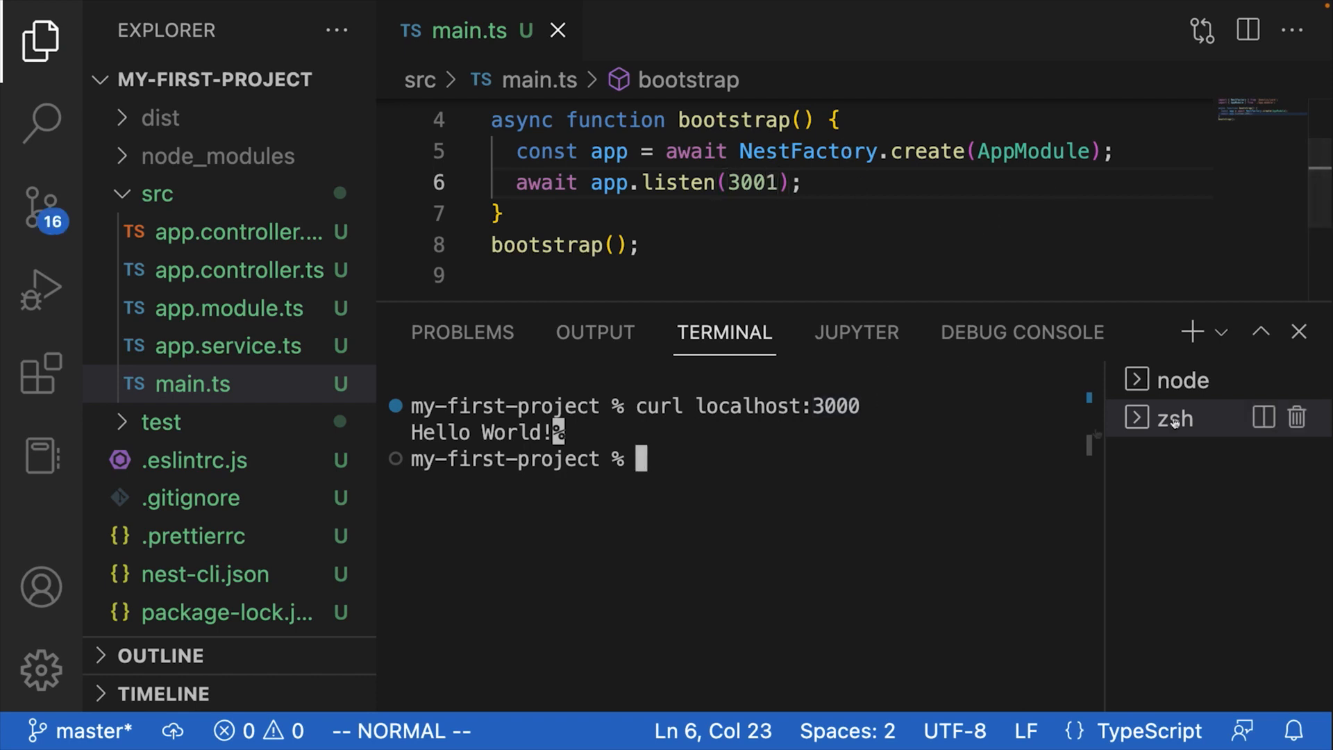
Step: Restart the server and curl localhost:3001, getting 'Hello World!'
{"action": "left_click", "coordinate": [1182, 379]}
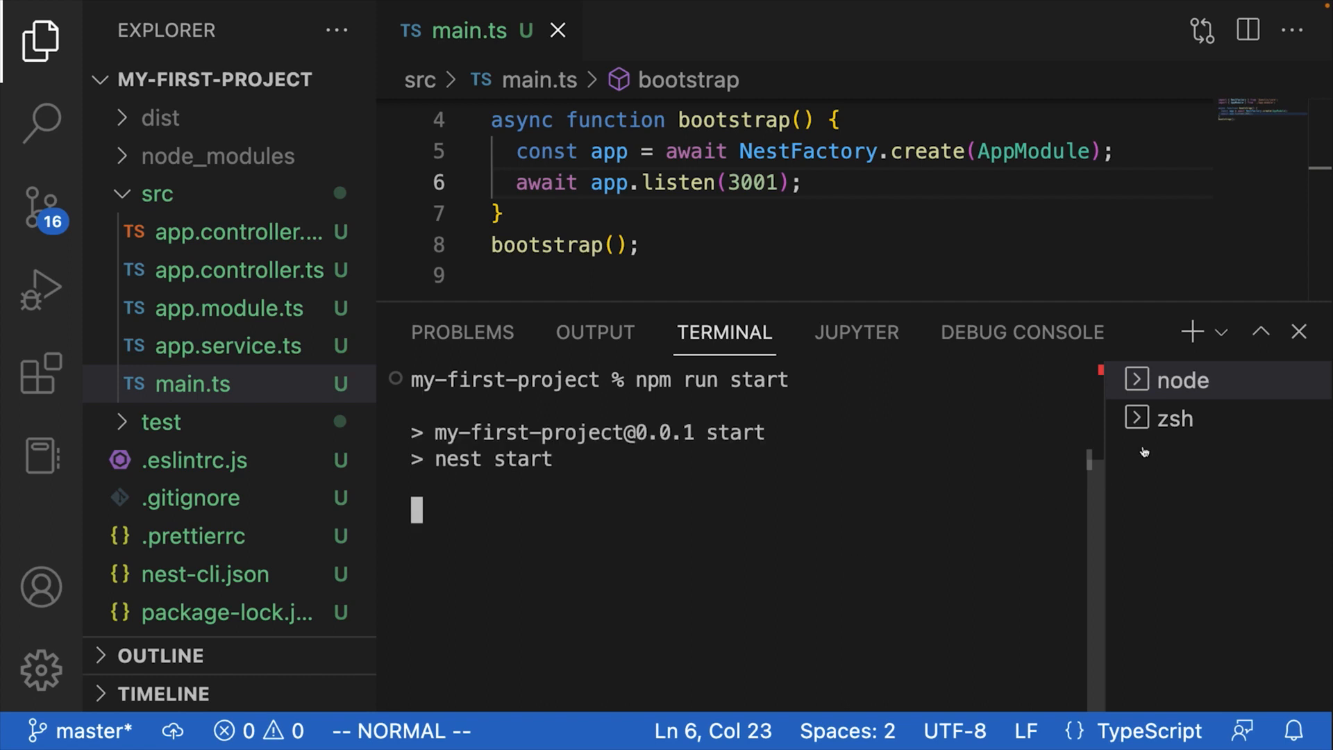
{"action": "left_click", "coordinate": [1175, 417]}
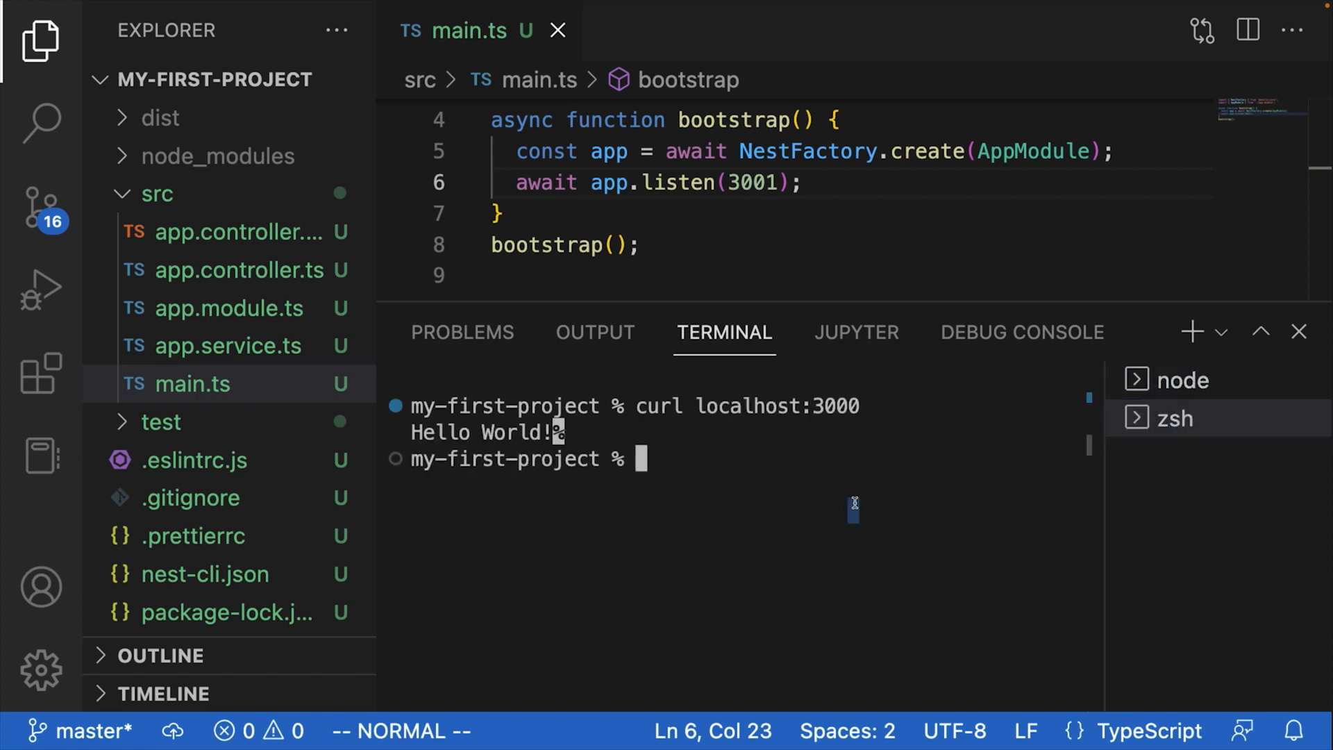
{"action": "mouse_move", "coordinate": [854, 502]}
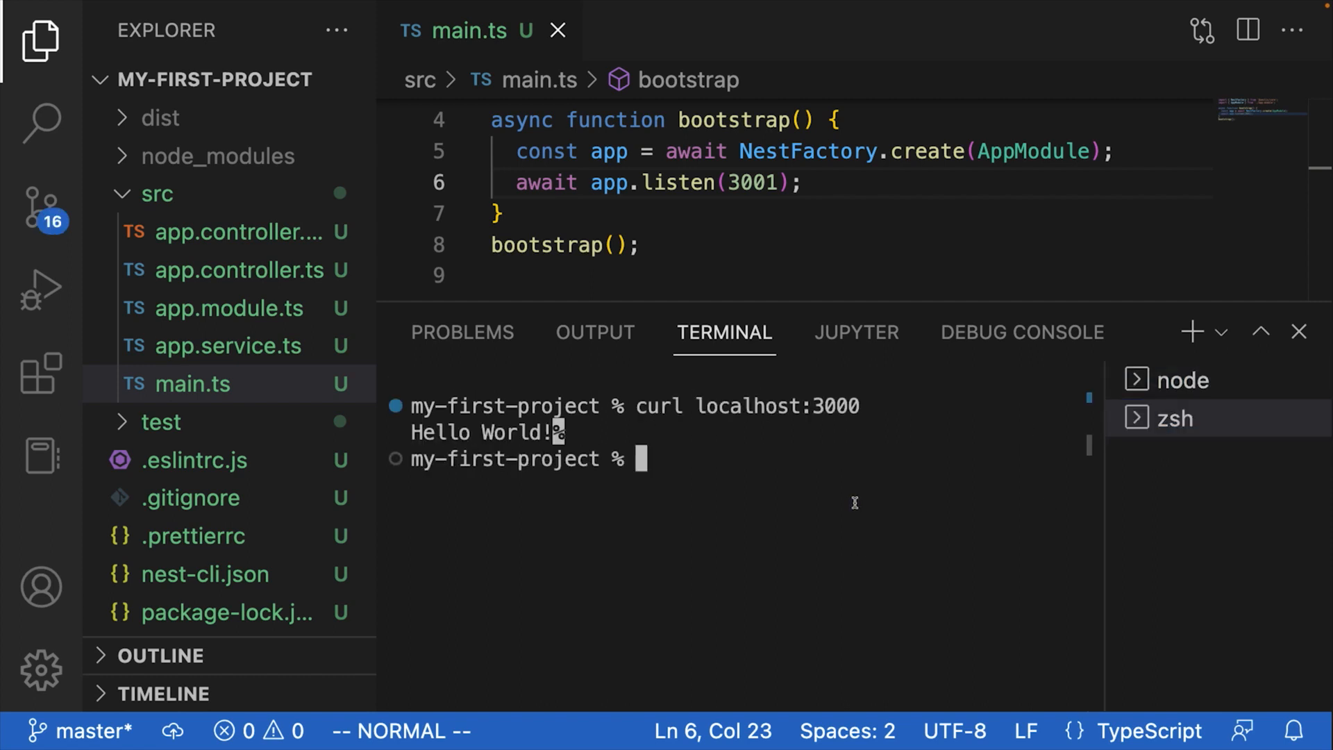
{"action": "type", "text": "curl localhost:3001"}
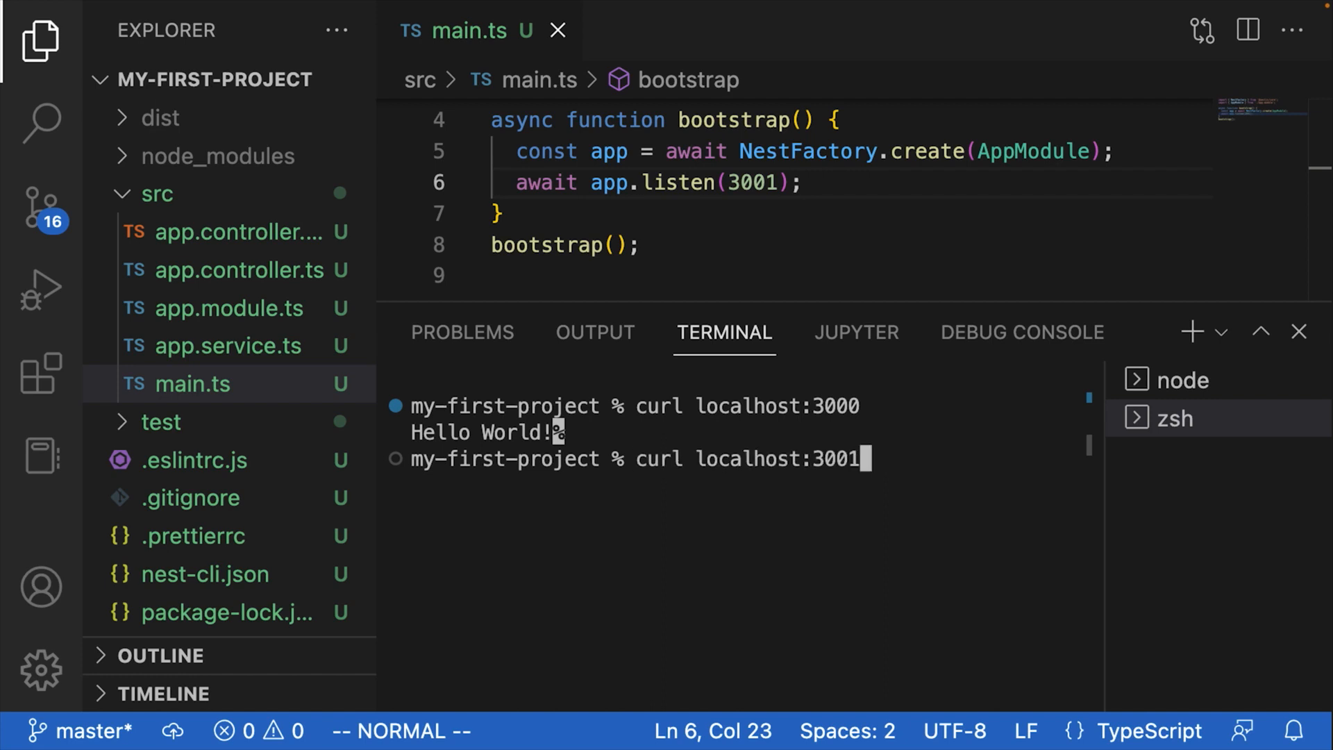
{"action": "mouse_move", "coordinate": [909, 504]}
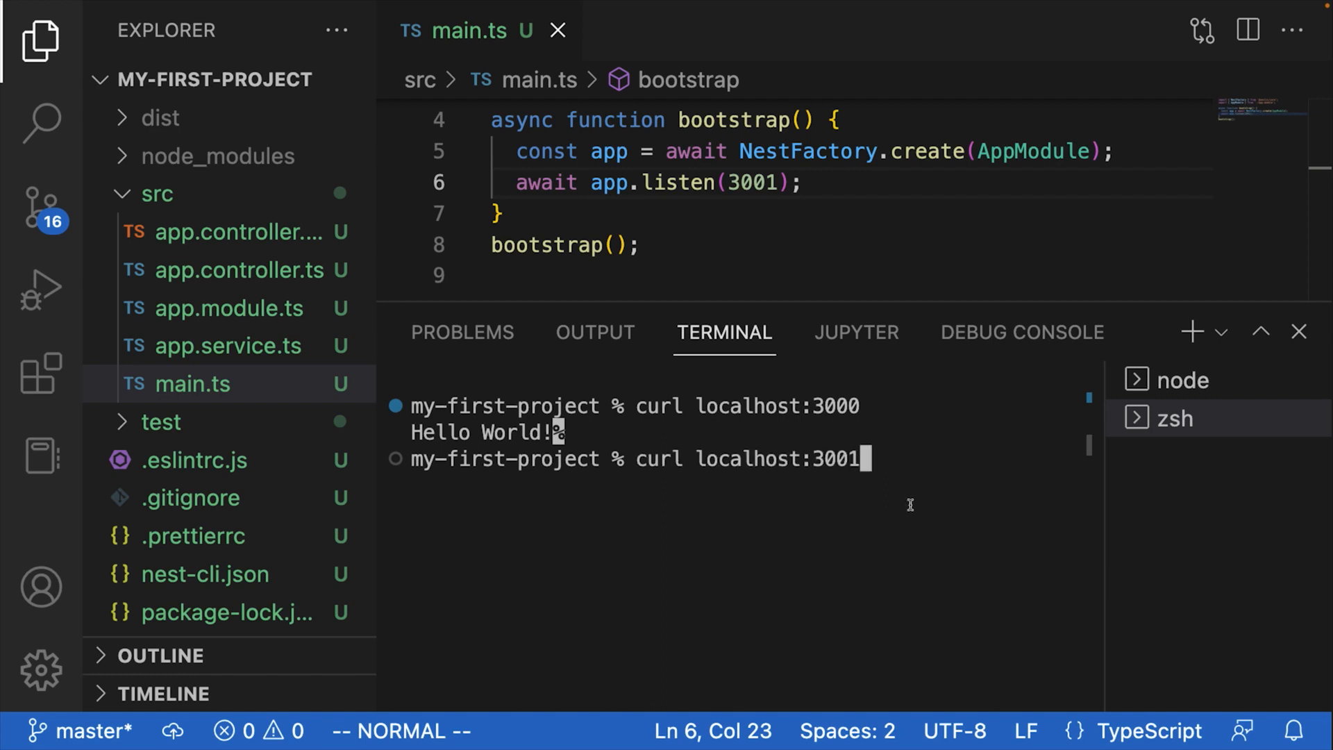
{"action": "key", "text": "Return"}
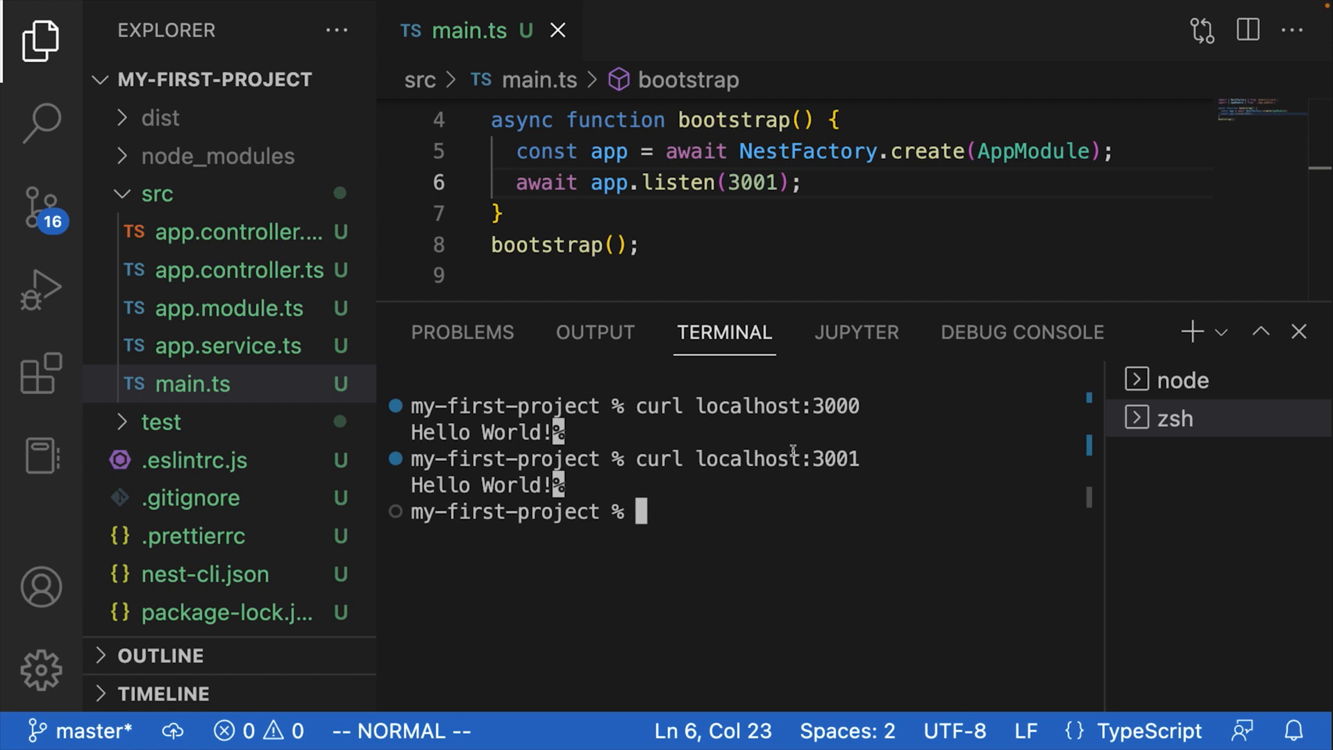
{"action": "mouse_move", "coordinate": [854, 497]}
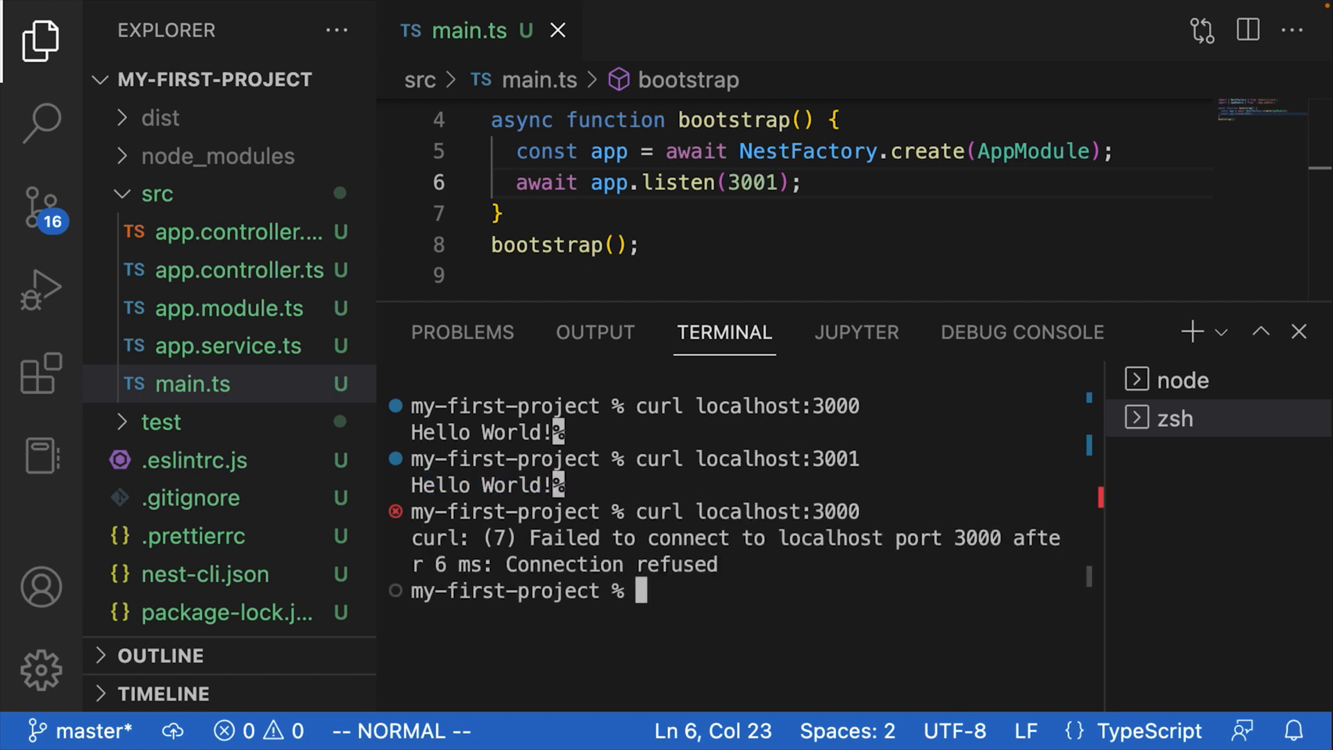
{"action": "mouse_move", "coordinate": [491, 545]}
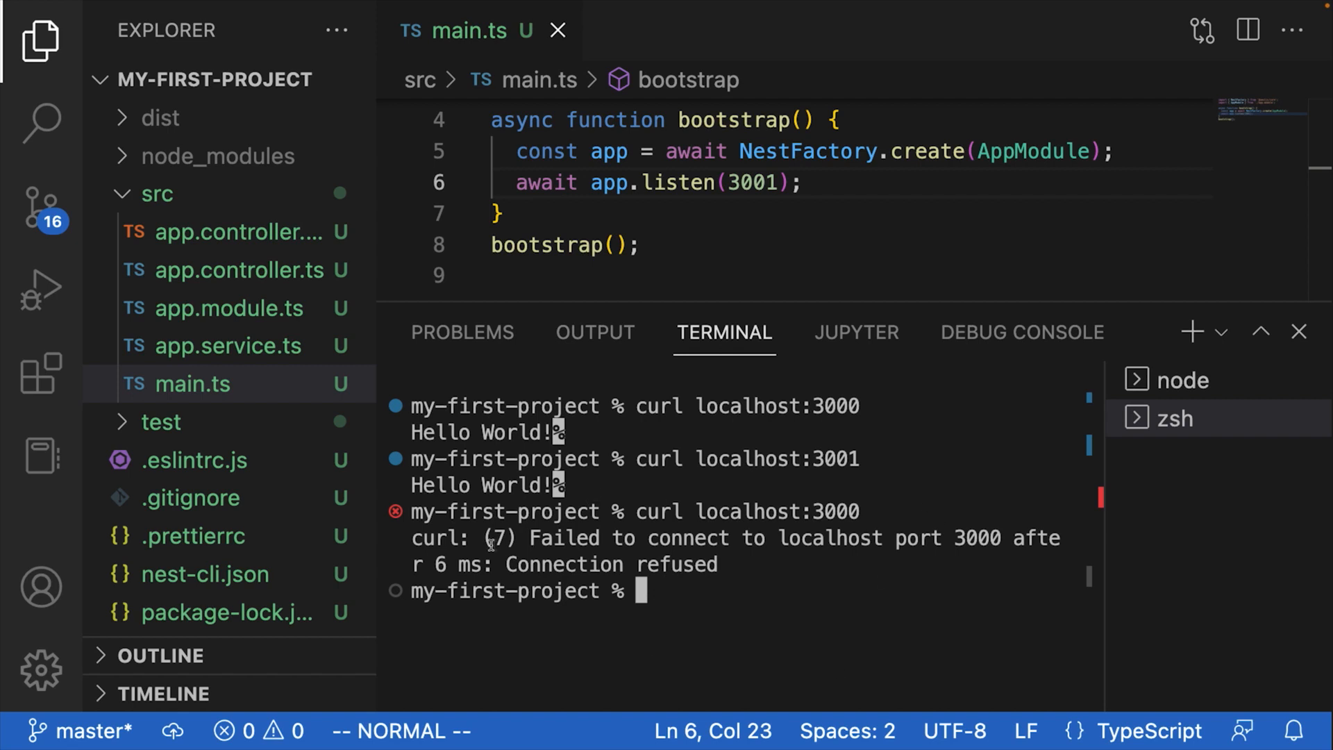
{"action": "mouse_move", "coordinate": [927, 557]}
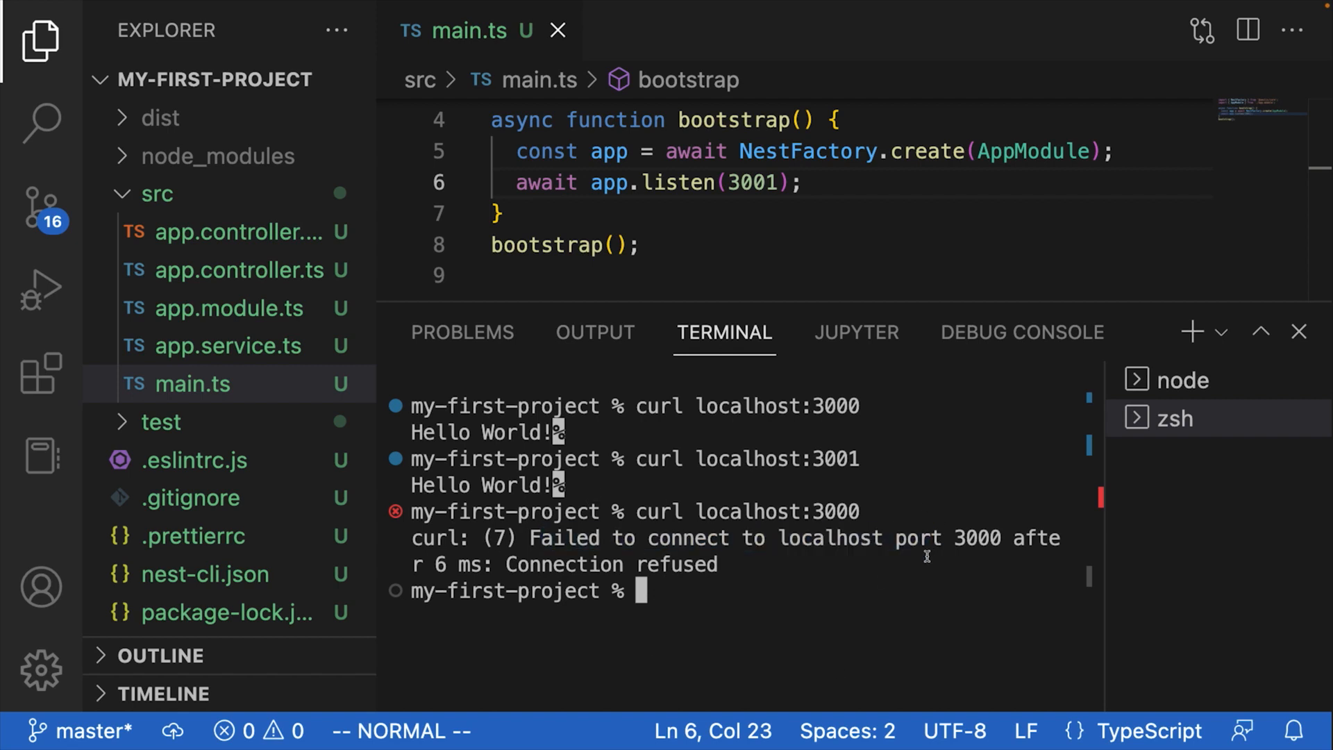
{"action": "mouse_move", "coordinate": [1177, 379]}
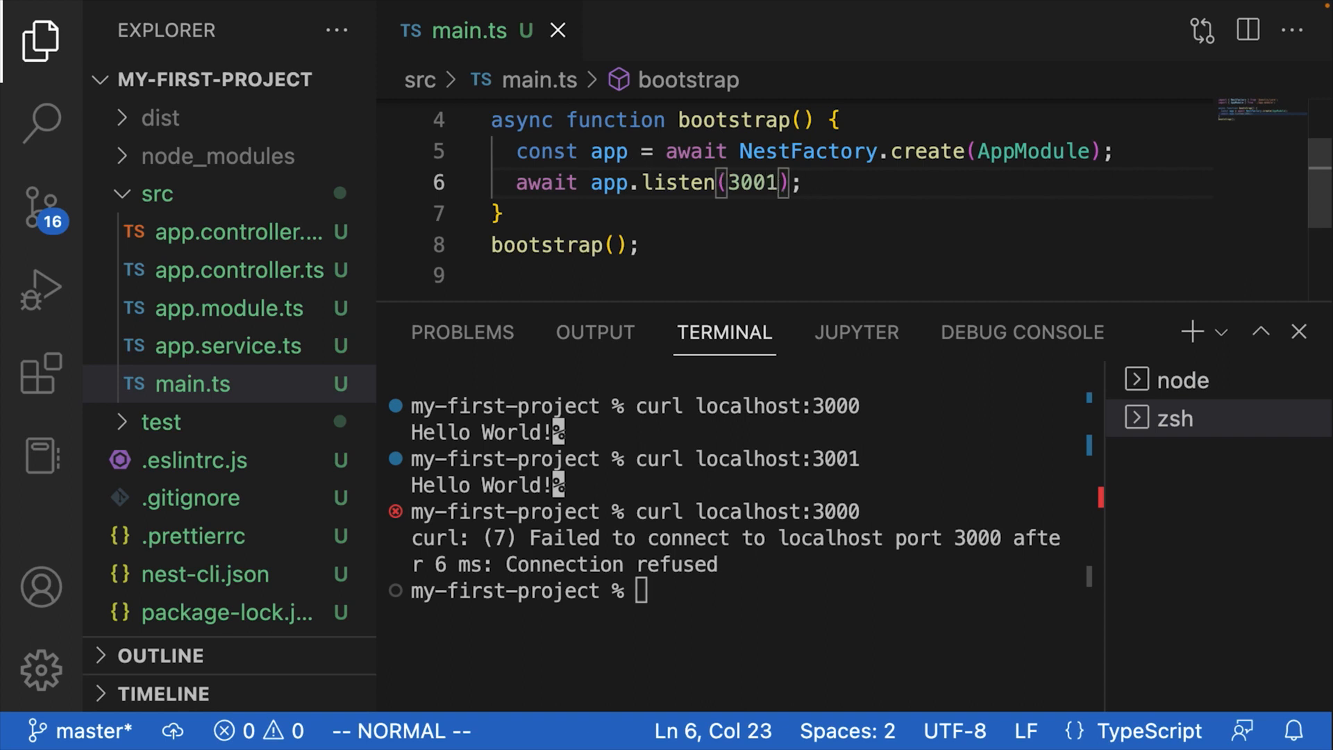
Step: Set main.ts back to port 3000, run npm run start, then stop it with Ctrl+C
{"action": "type", "text": "3000"}
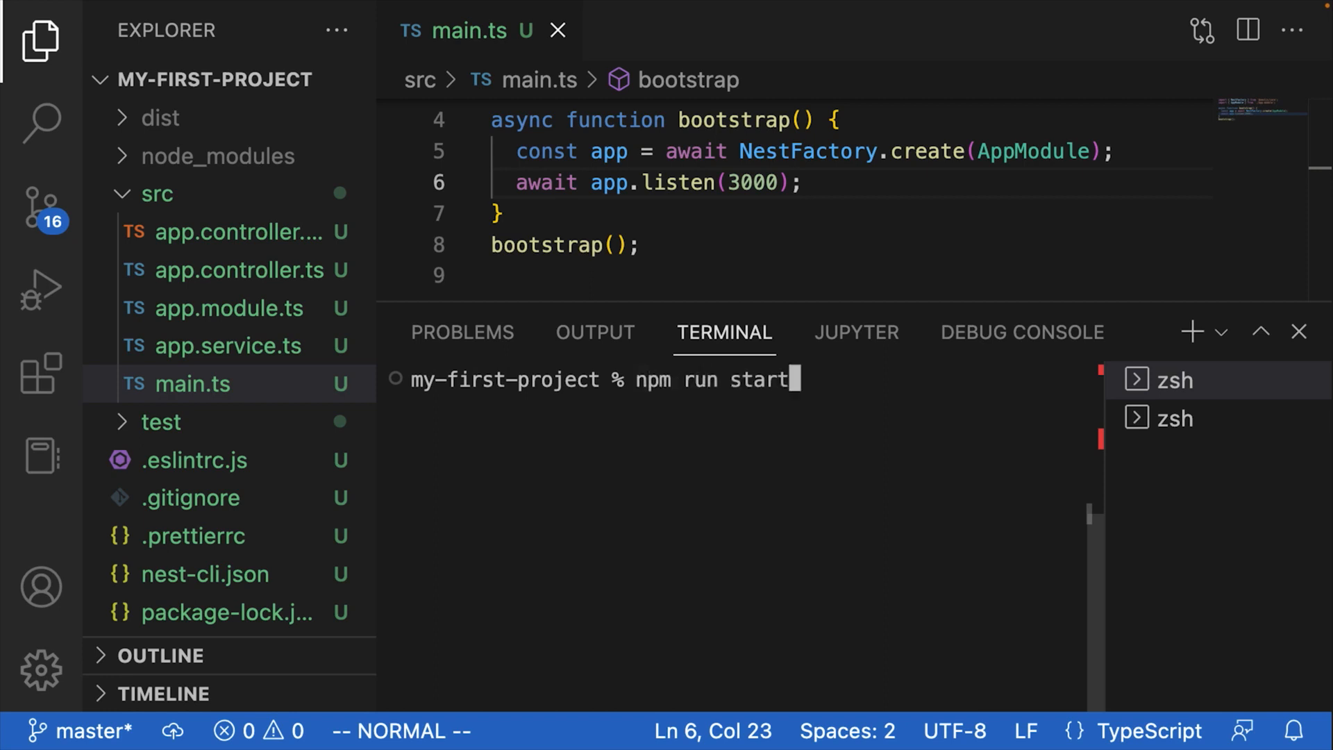
{"action": "key", "text": "Return"}
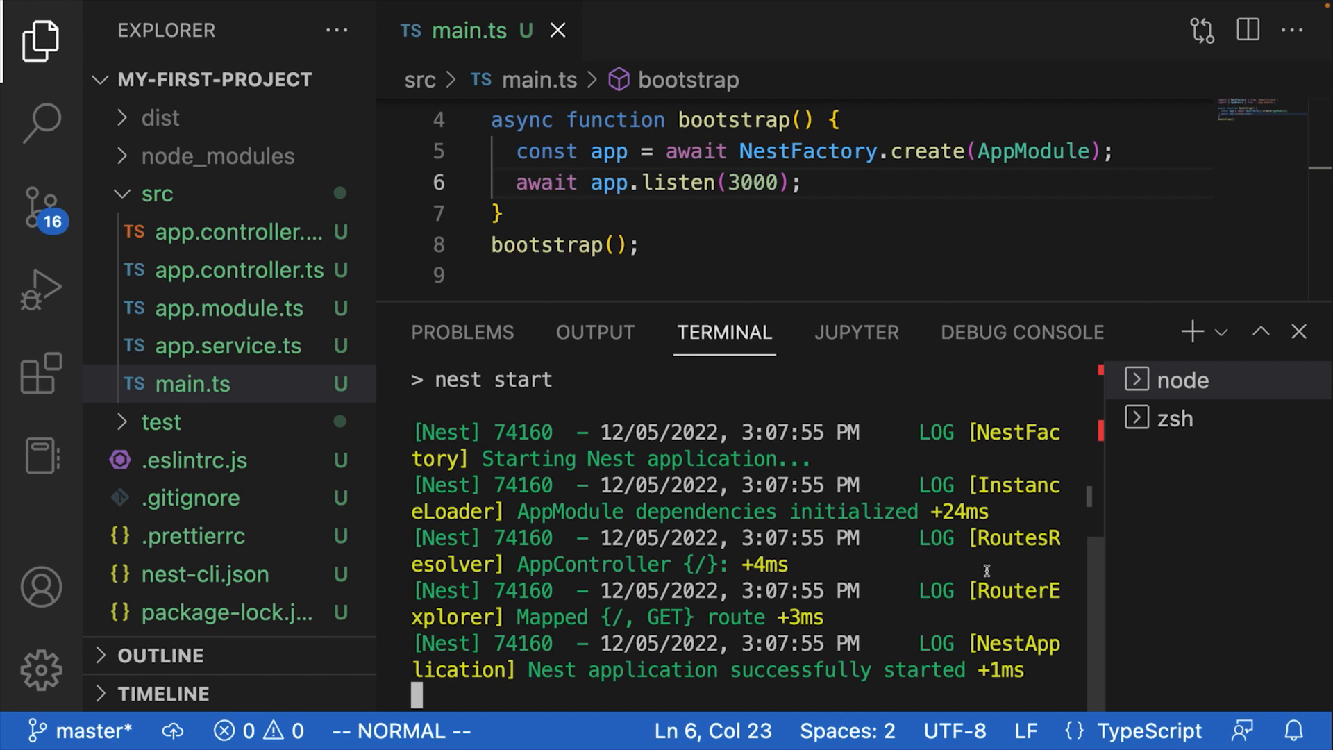
{"action": "key", "text": "ctrl+c"}
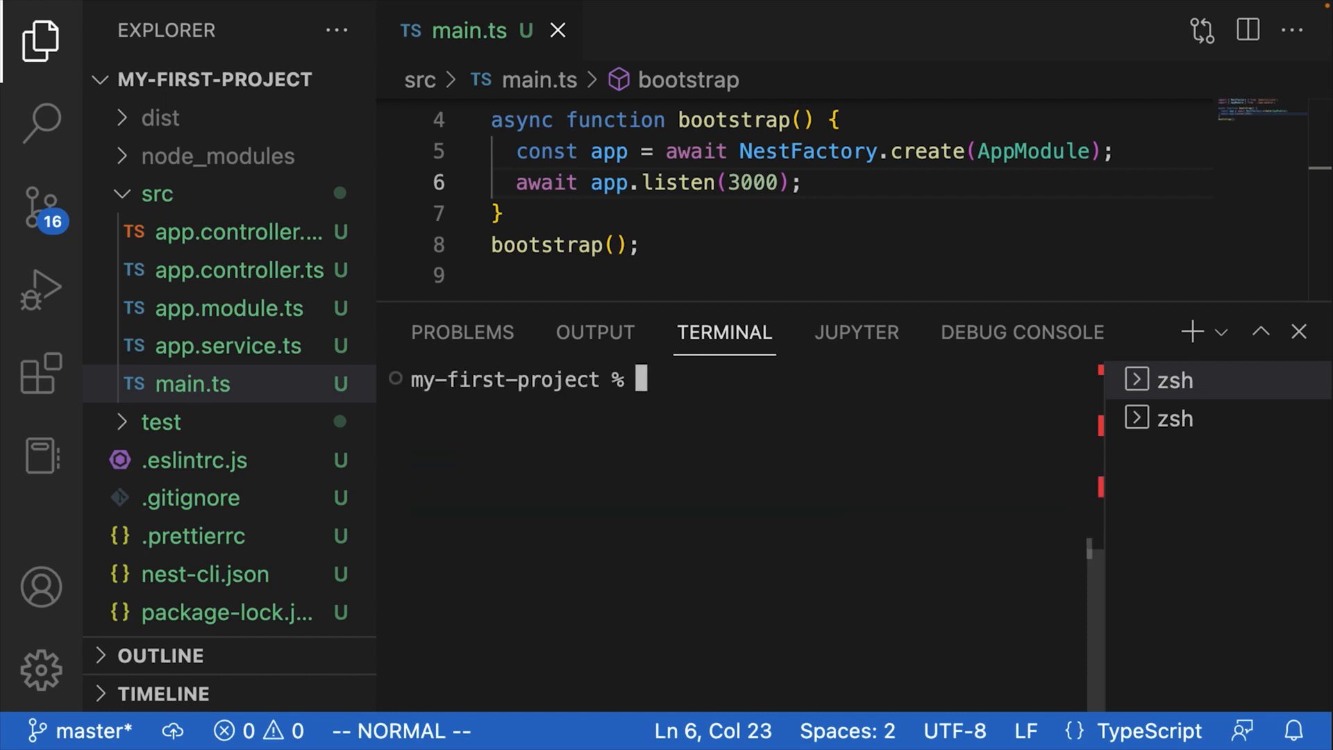
Step: Run npm run start:dev in the VS Code terminal
{"action": "type", "text": "npm run start:dev"}
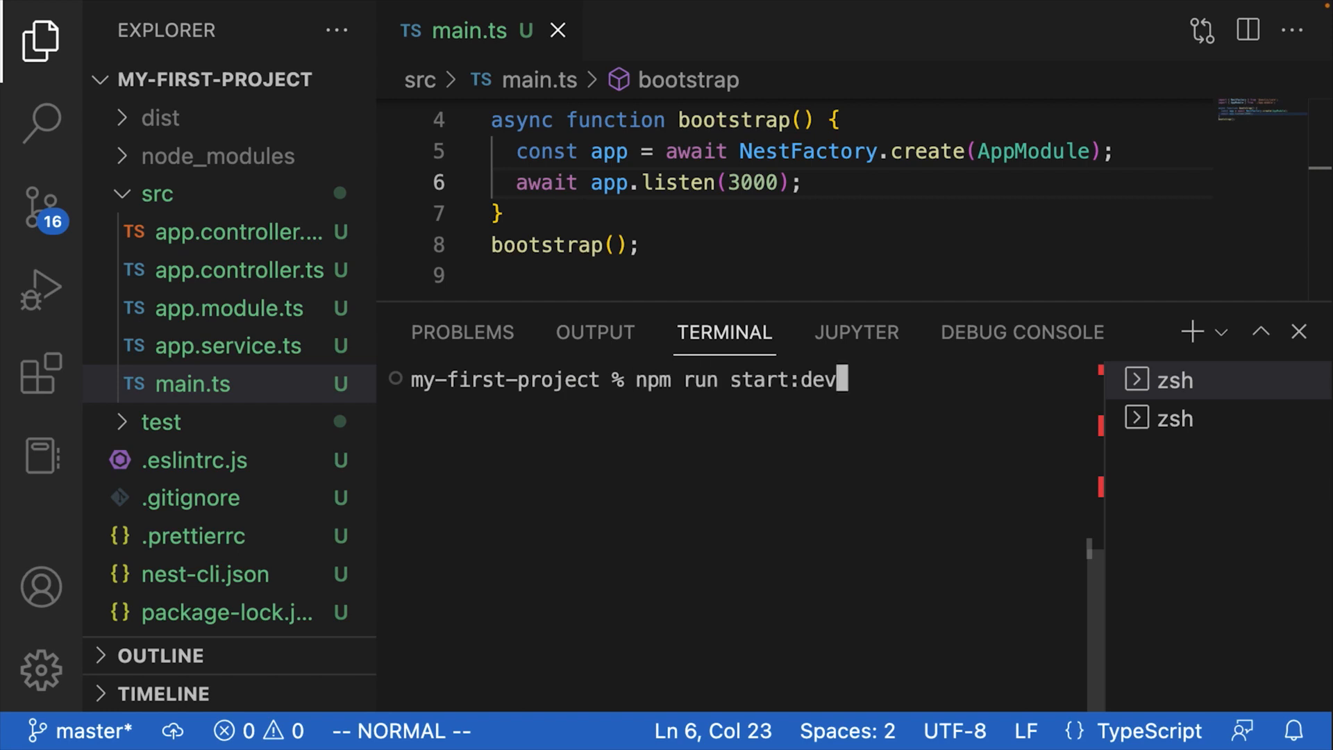
{"action": "mouse_move", "coordinate": [832, 574]}
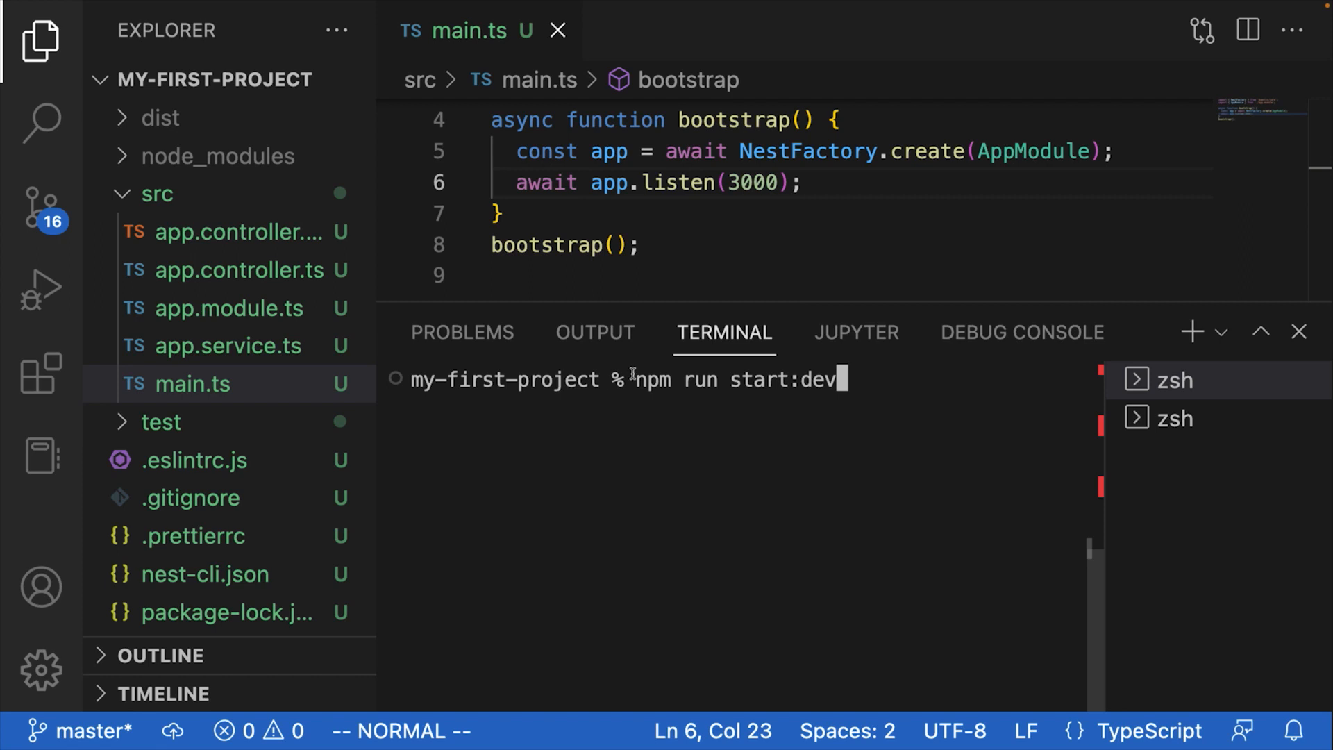
{"action": "mouse_move", "coordinate": [915, 400]}
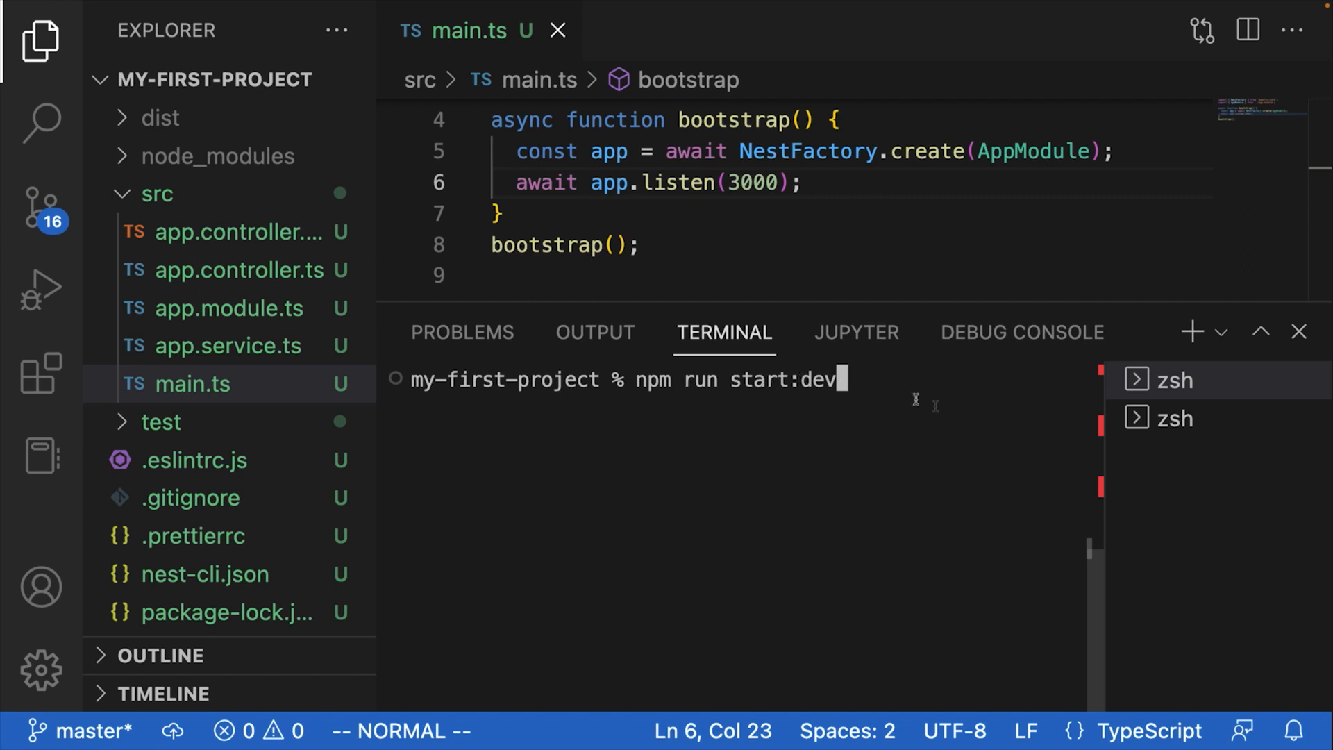
{"action": "key", "text": "Return"}
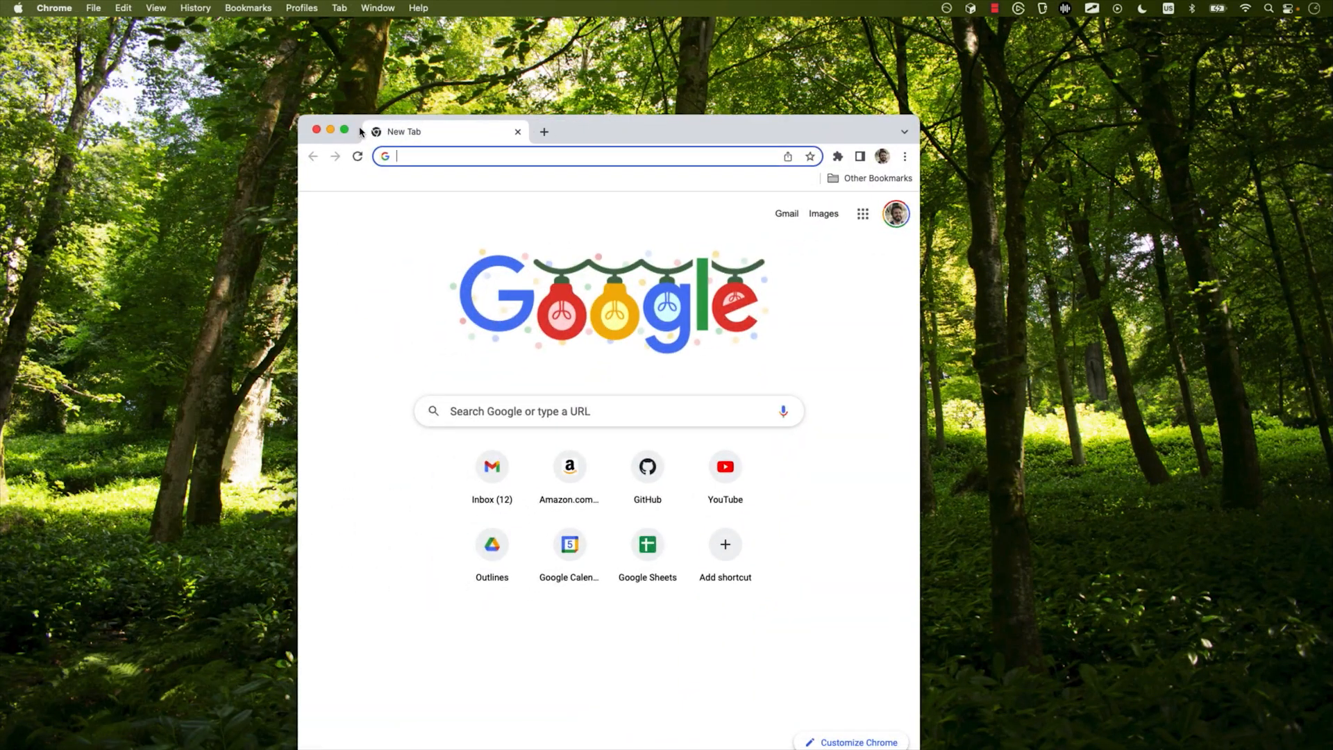
Step: Enter localhost:3000 in Chrome's address bar
{"action": "left_click", "coordinate": [344, 130]}
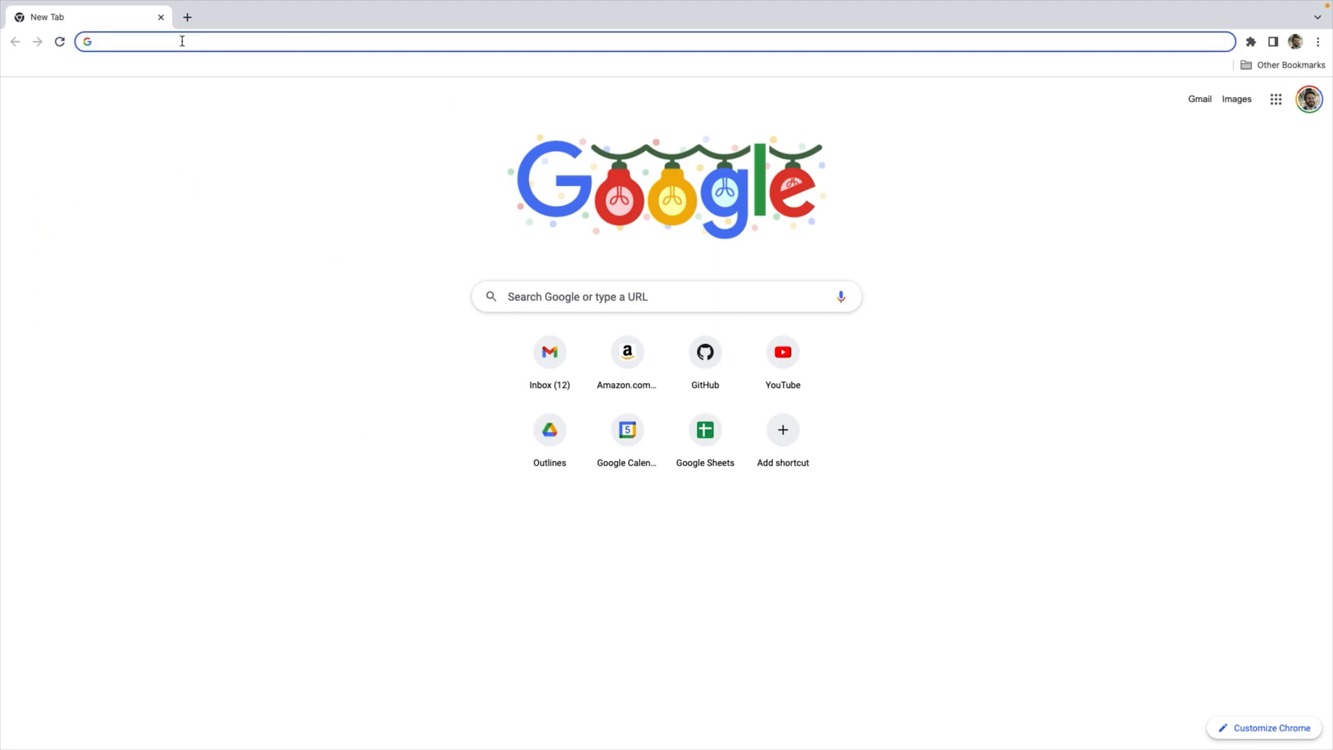
{"action": "type", "text": "localhost:3000"}
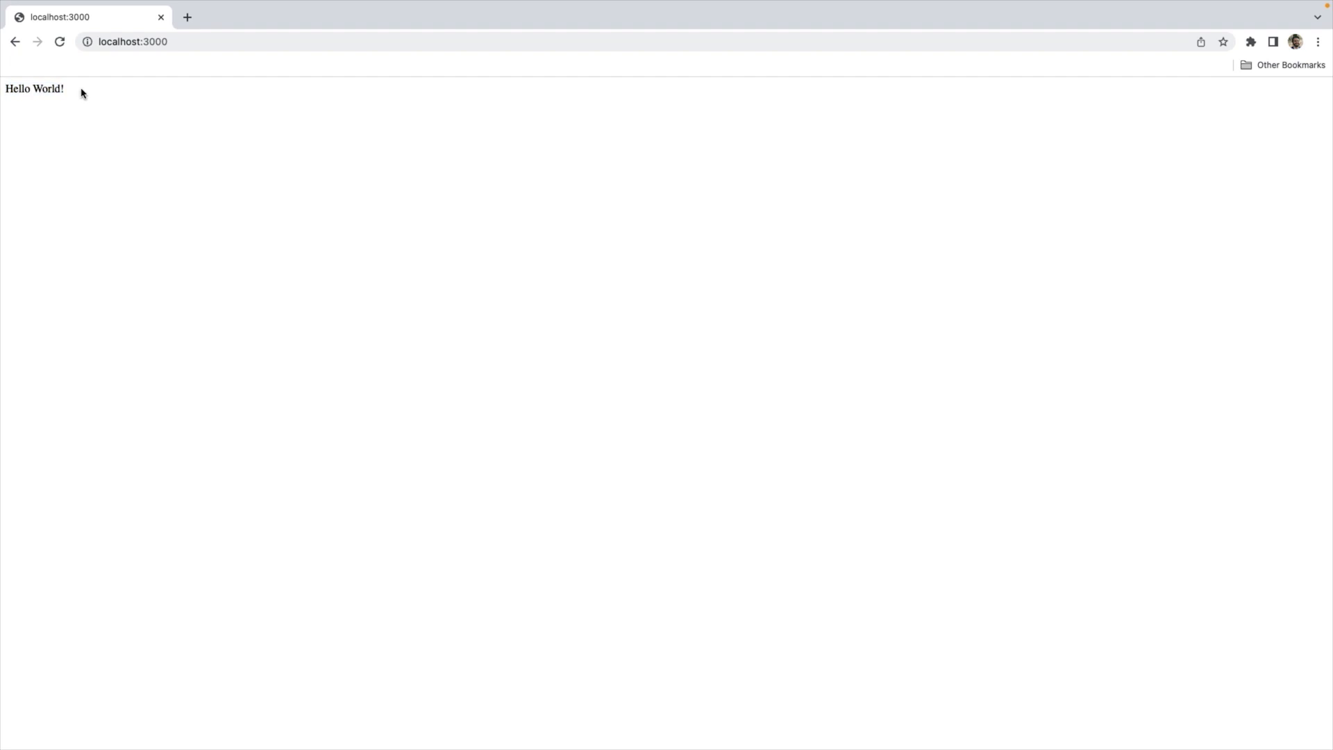